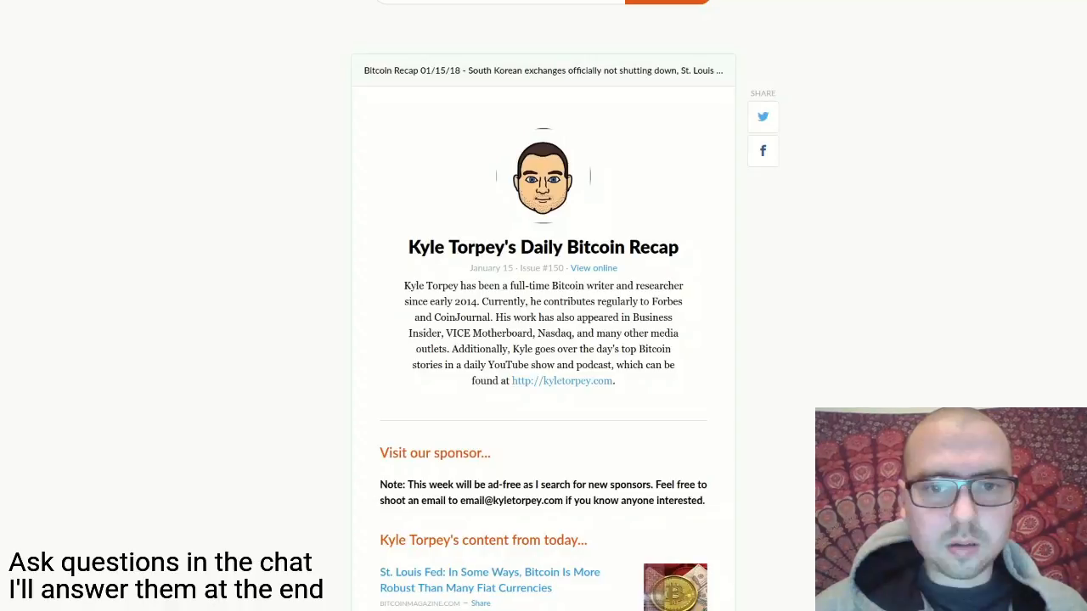
{"action": "mouse_move", "coordinate": [1039, 77]}
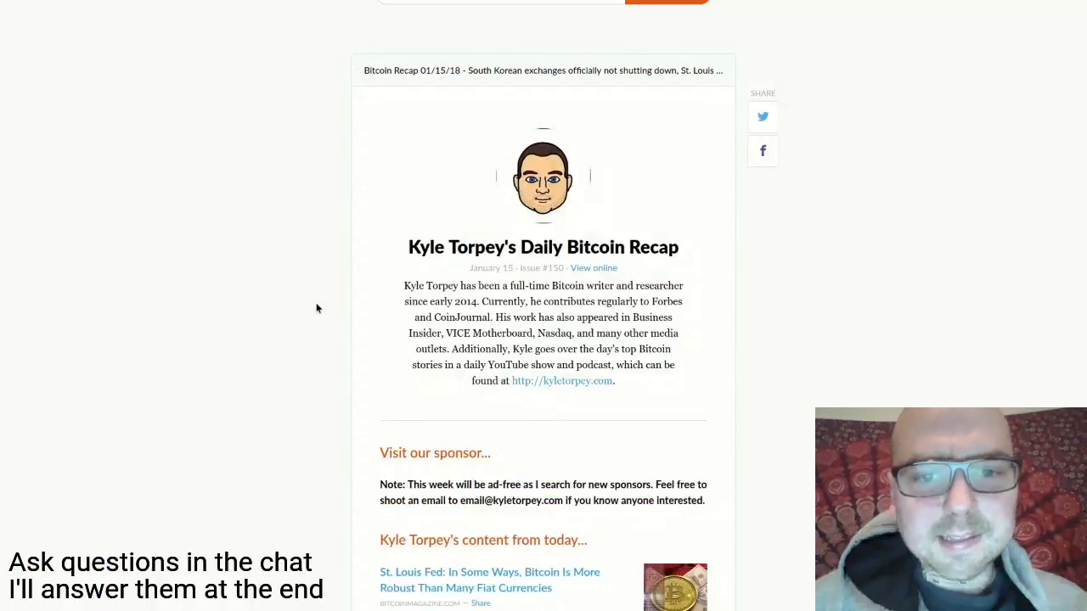
{"action": "mouse_move", "coordinate": [216, 322]}
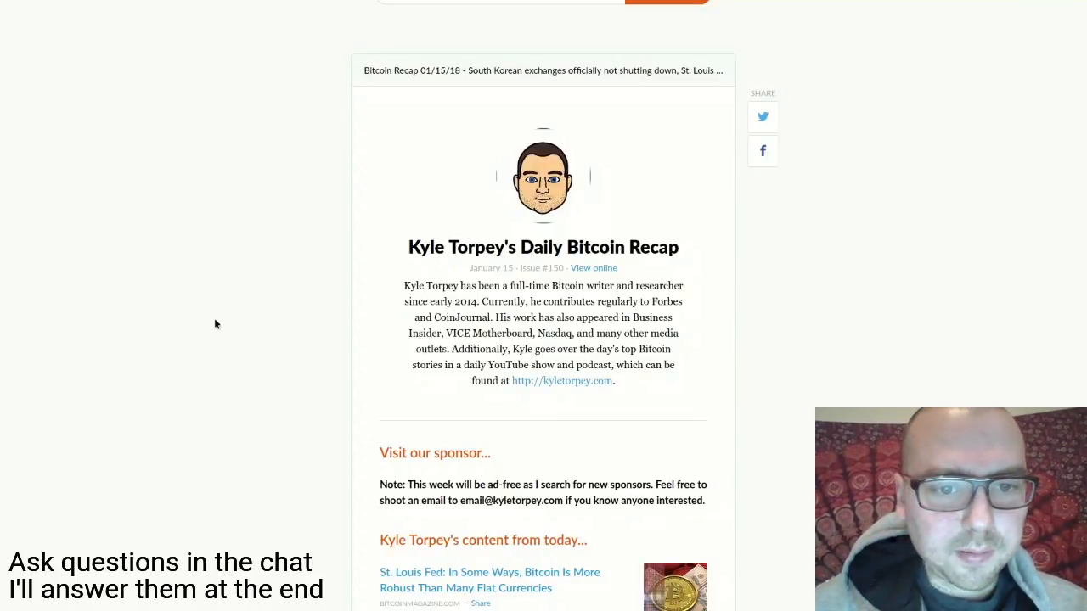
Skim down through the Daily Bitcoin Recap's opening stories, glancing back up between items
{"action": "scroll", "scroll_direction": "down", "scroll_amount": 3}
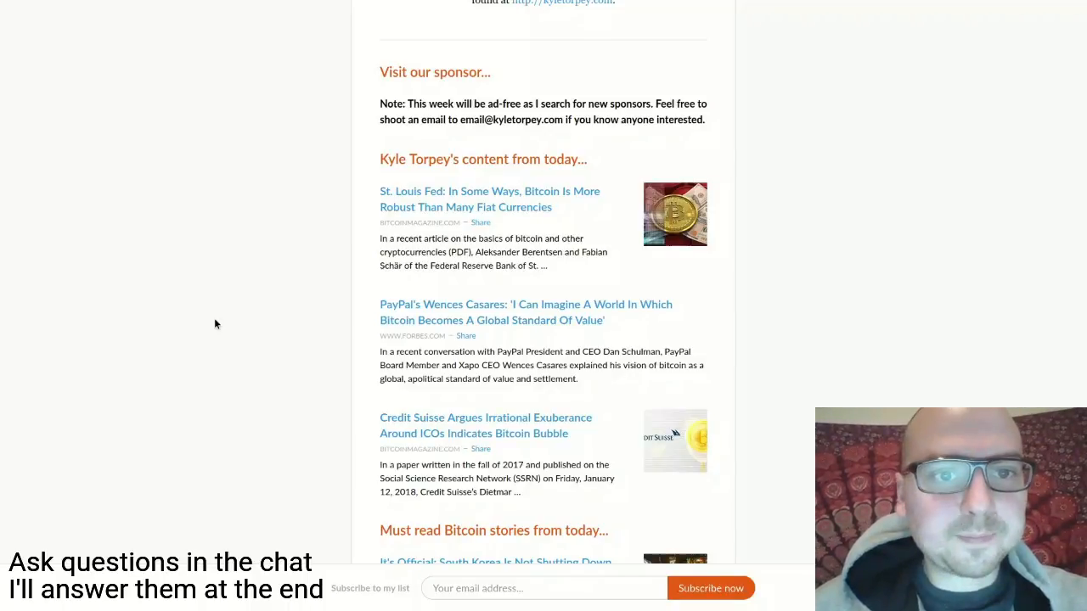
{"action": "scroll", "scroll_direction": "up", "scroll_amount": 3}
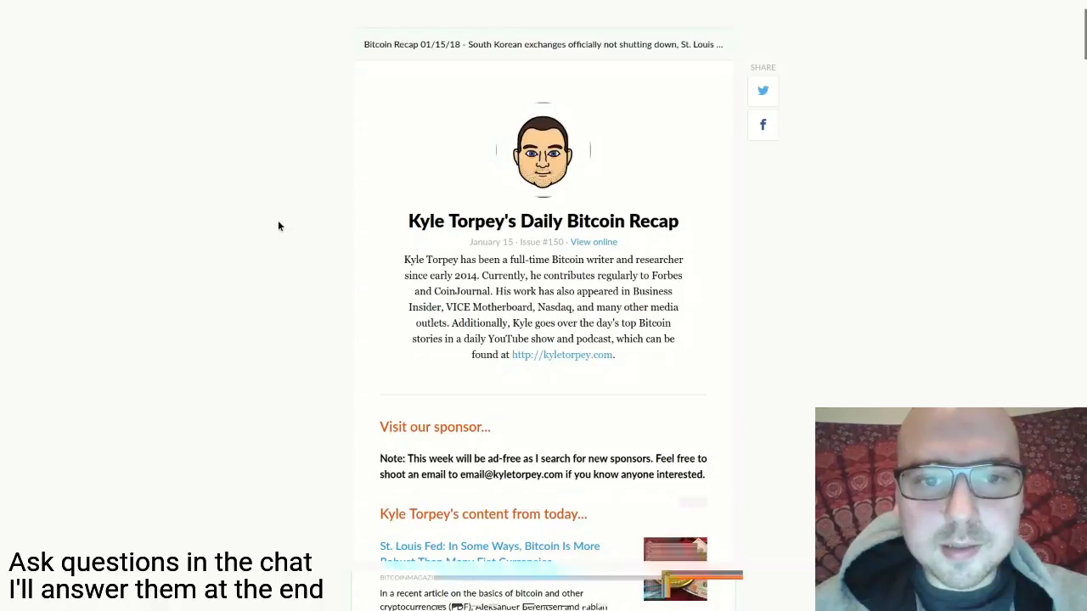
{"action": "scroll", "scroll_direction": "down", "scroll_amount": 3}
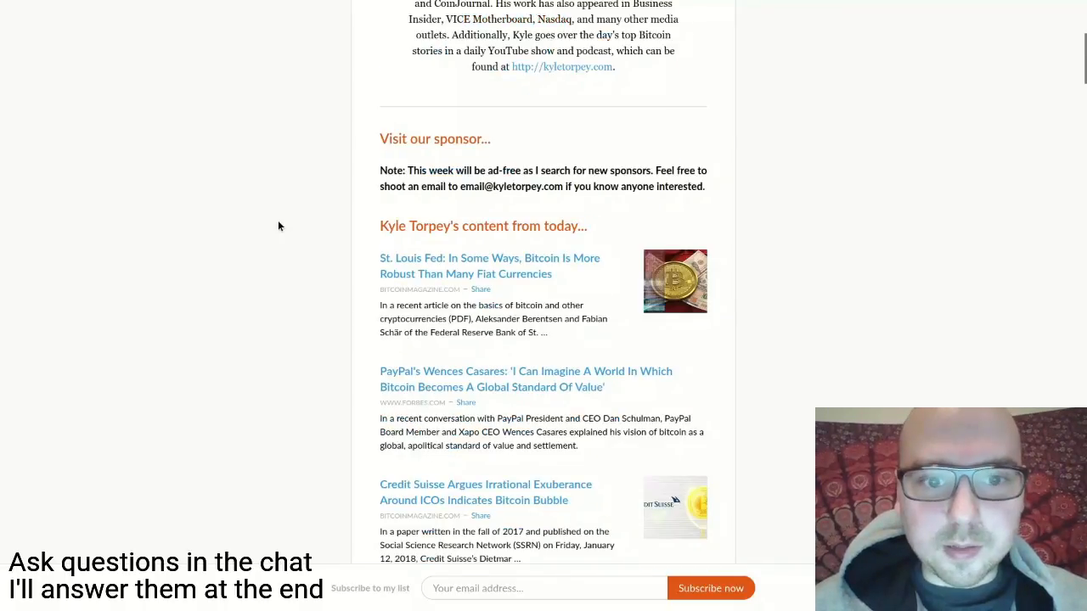
{"action": "scroll", "scroll_direction": "down", "scroll_amount": 3}
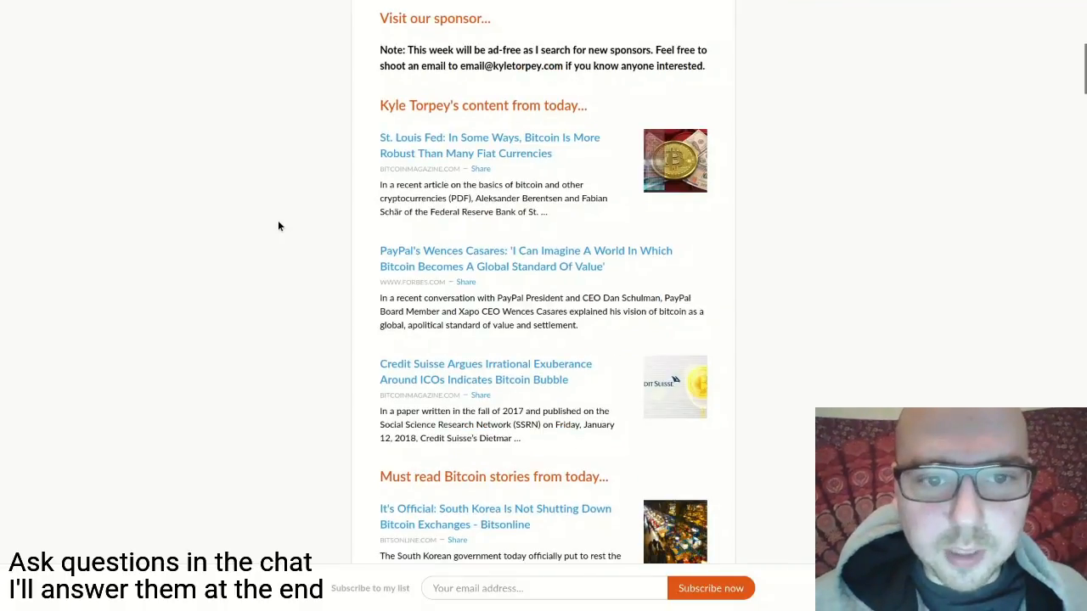
{"action": "scroll", "scroll_direction": "up", "scroll_amount": 3}
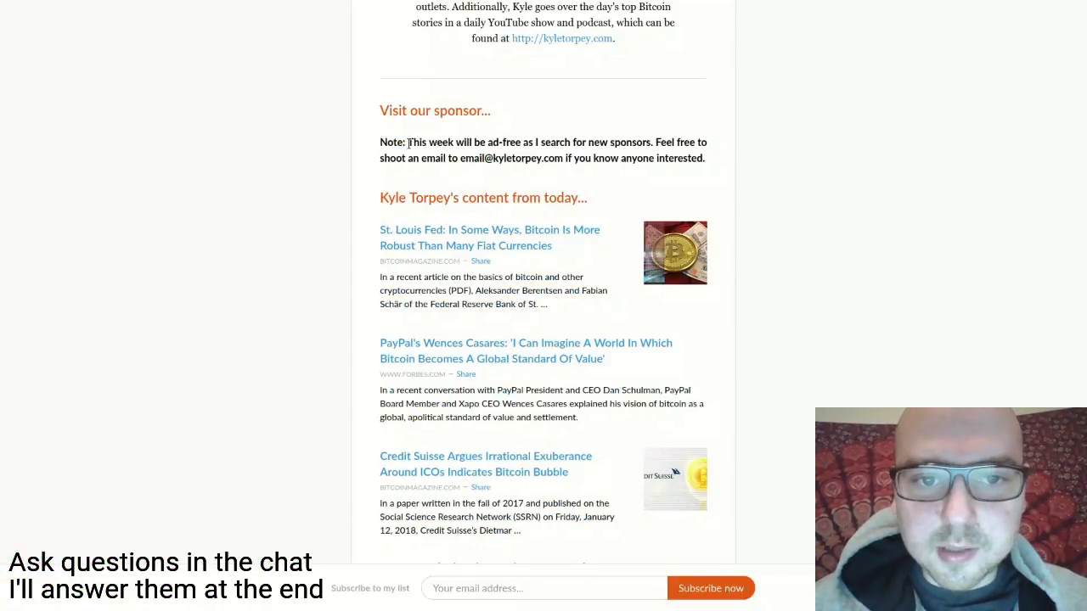
{"action": "mouse_move", "coordinate": [261, 183]}
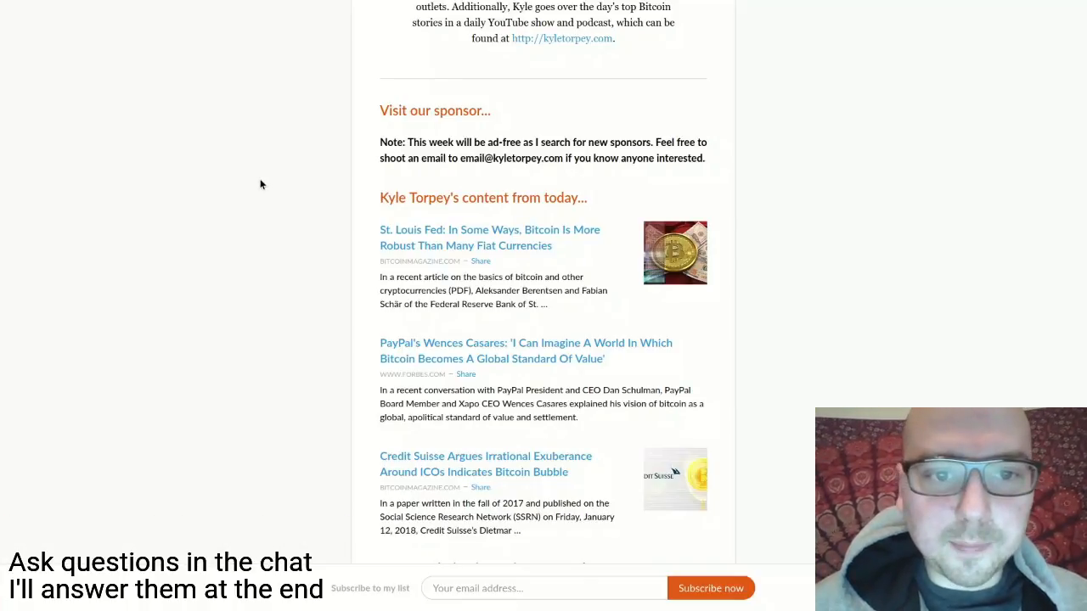
{"action": "scroll", "scroll_direction": "down", "scroll_amount": 3}
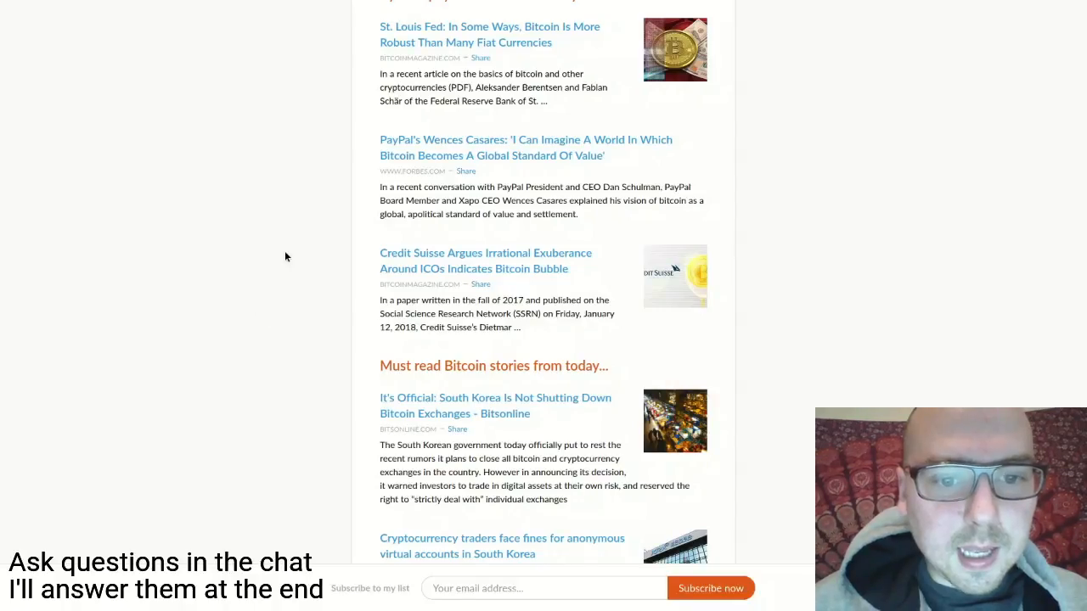
{"action": "scroll", "scroll_direction": "up", "scroll_amount": 3}
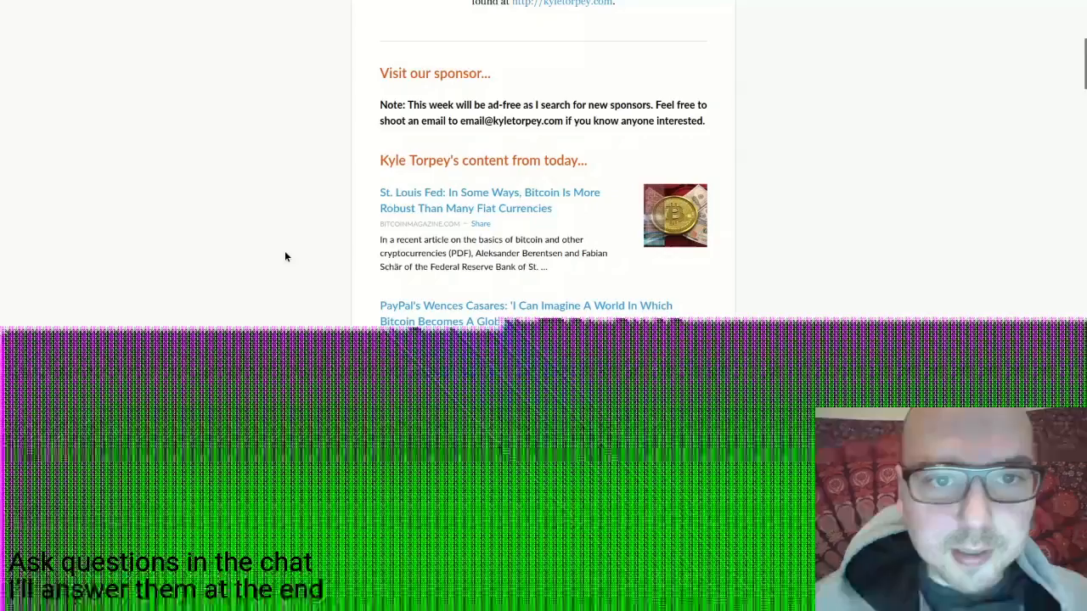
{"action": "scroll", "scroll_direction": "down", "scroll_amount": 3}
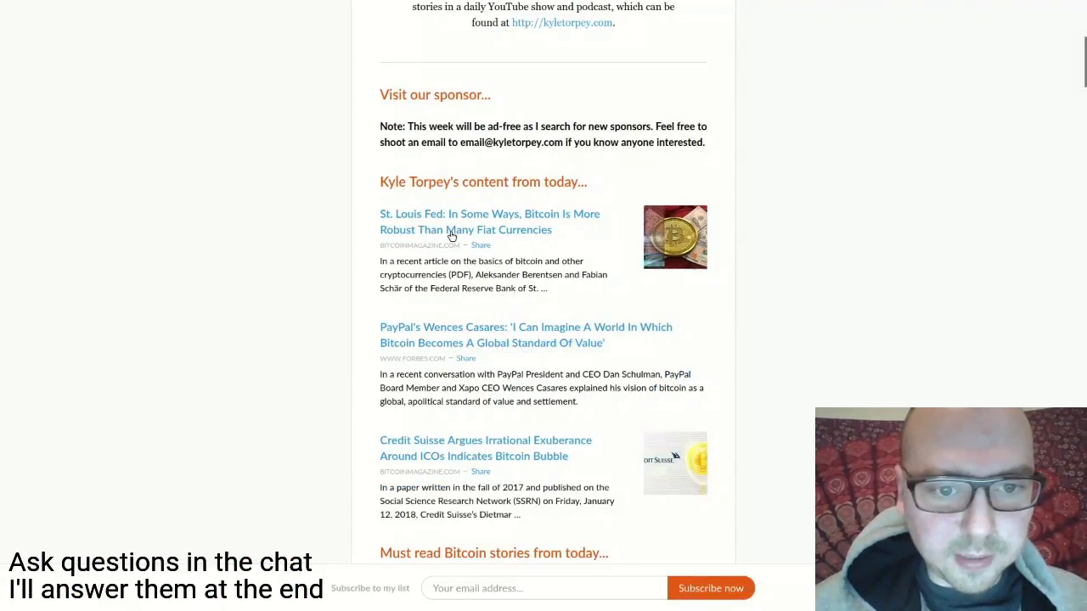
{"action": "mouse_move", "coordinate": [208, 387]}
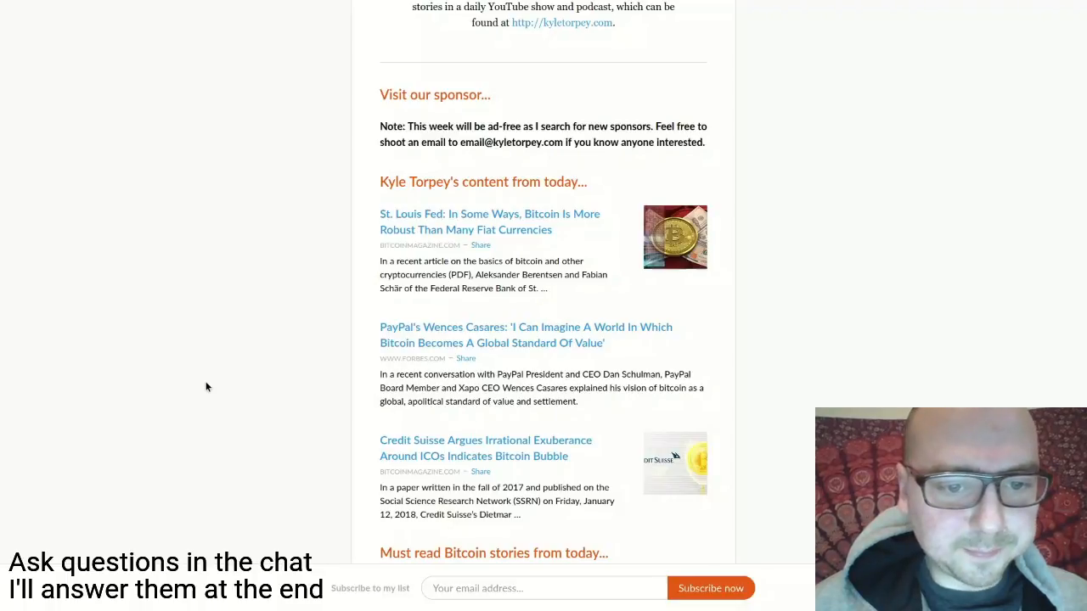
Continue through the rest of the recap to its end and settle by the St. Louis Fed article link
{"action": "scroll", "scroll_direction": "down", "scroll_amount": 3}
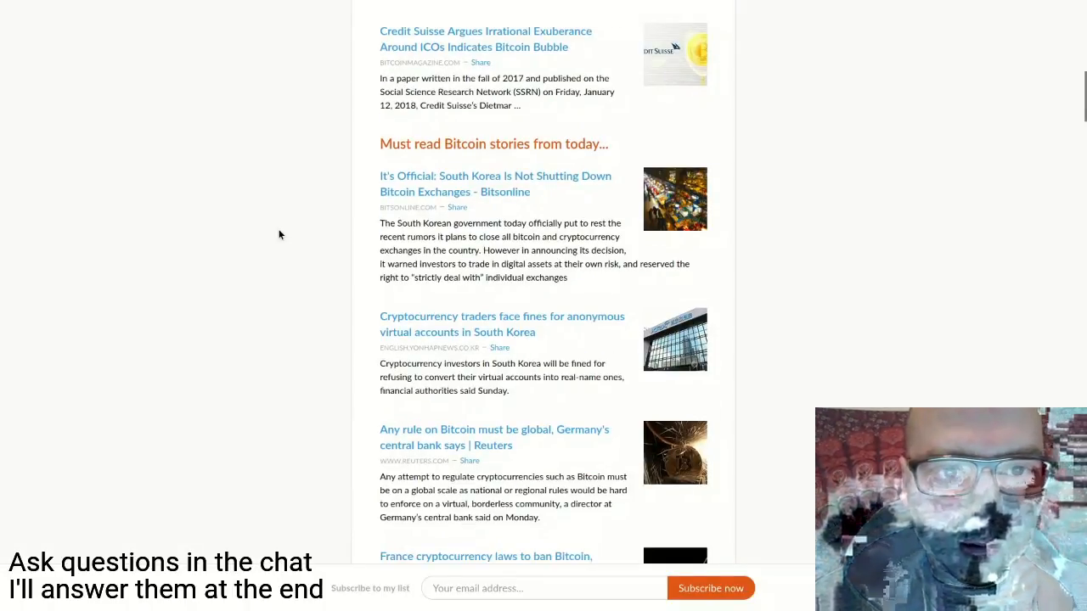
{"action": "scroll", "scroll_direction": "down", "scroll_amount": 3}
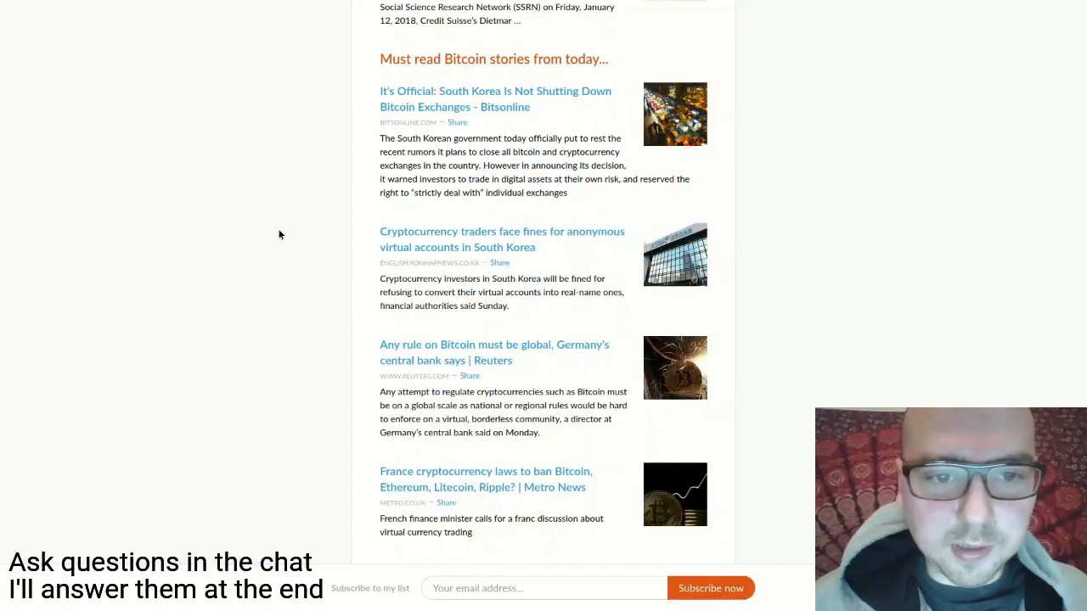
{"action": "scroll", "scroll_direction": "down", "scroll_amount": 3}
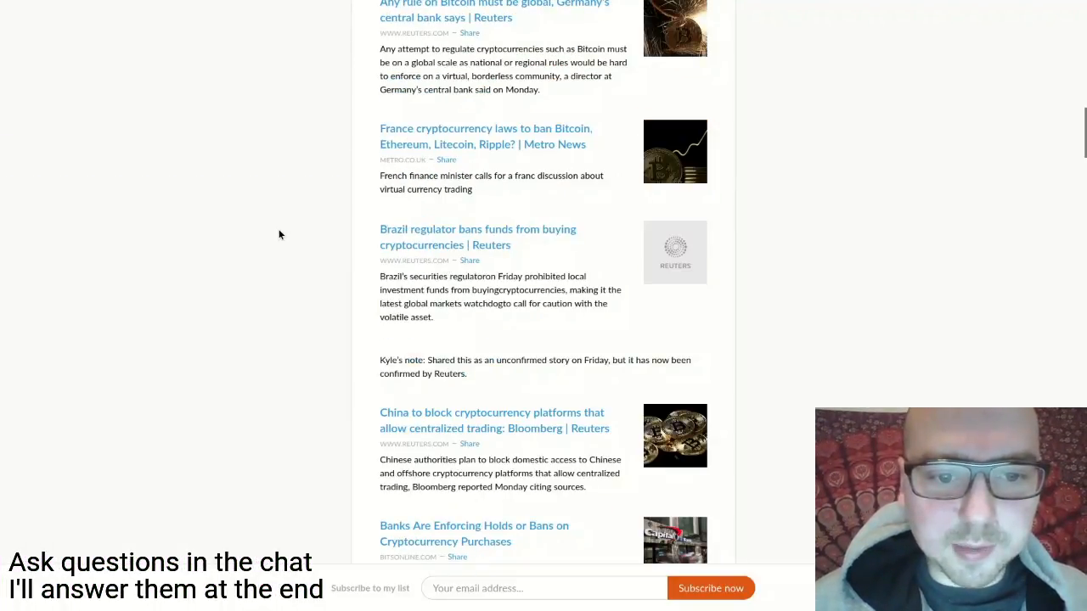
{"action": "scroll", "scroll_direction": "down", "scroll_amount": 3}
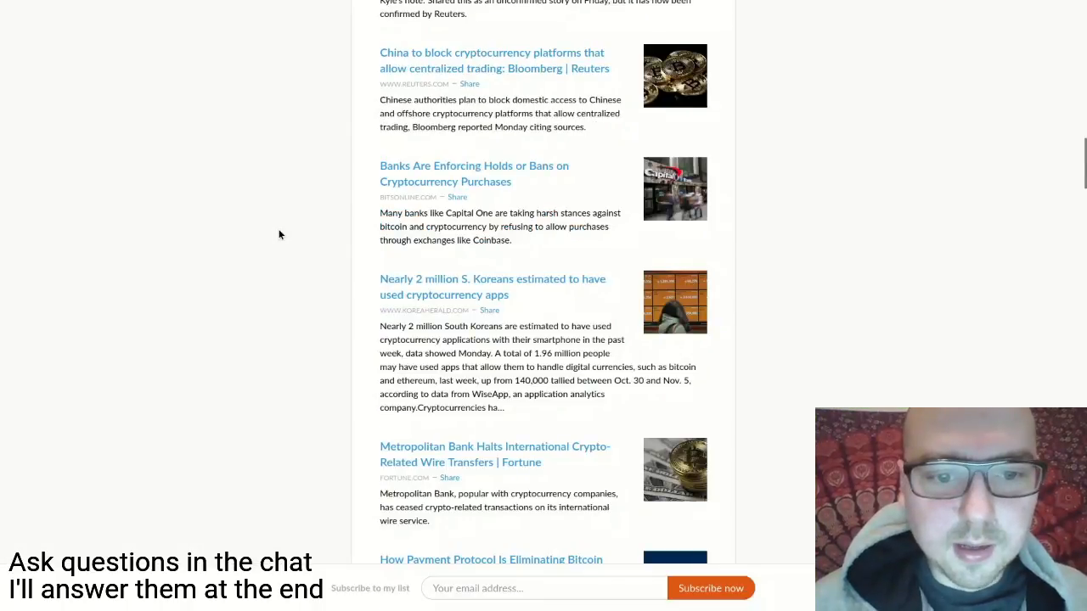
{"action": "scroll", "scroll_direction": "down", "scroll_amount": 3}
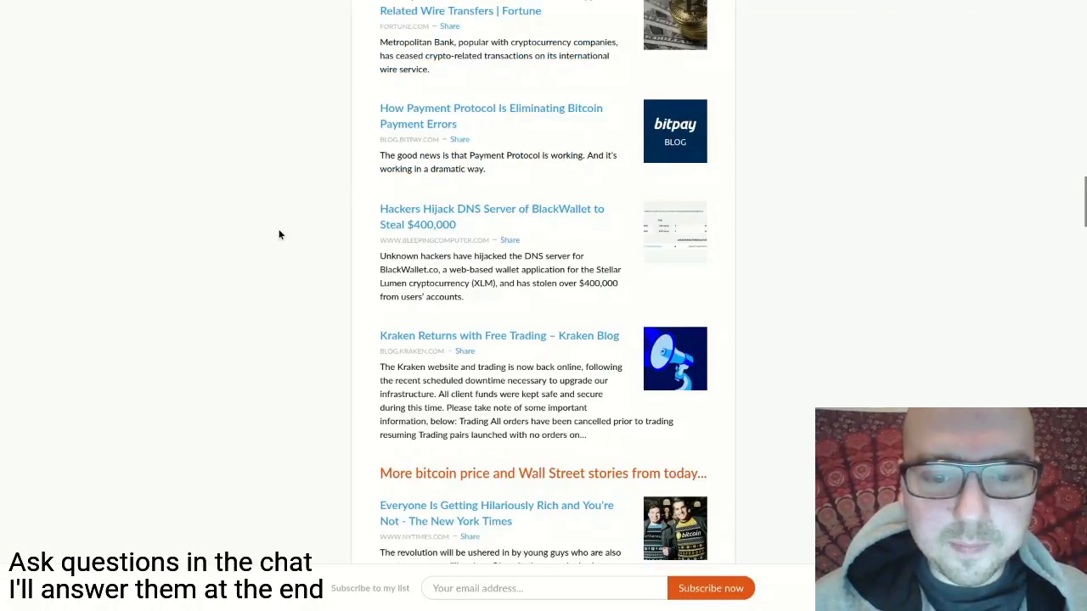
{"action": "scroll", "scroll_direction": "up", "scroll_amount": 3}
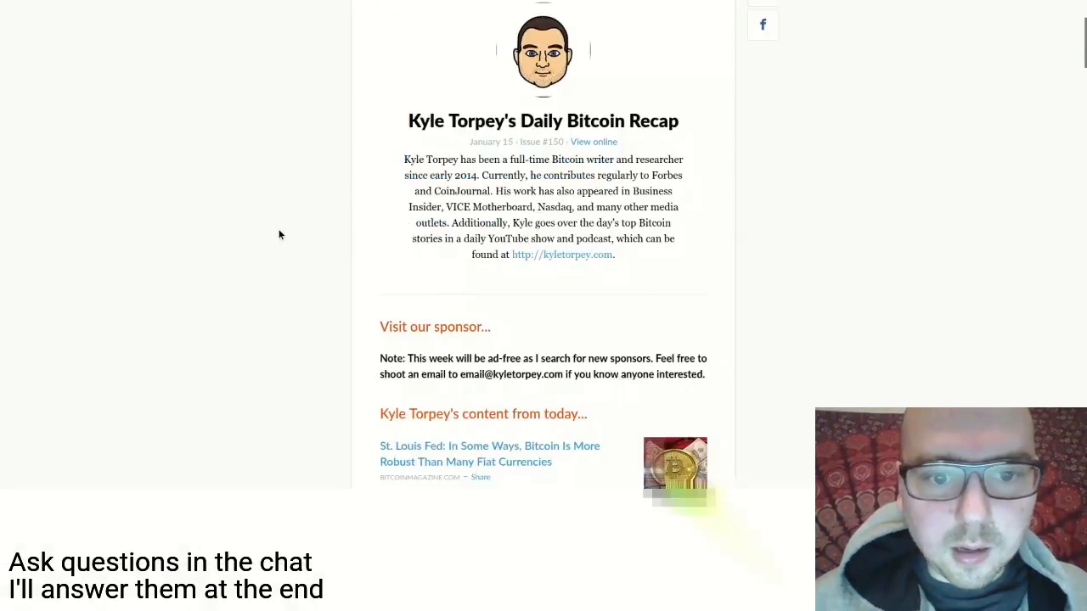
{"action": "scroll", "scroll_direction": "down", "scroll_amount": 3}
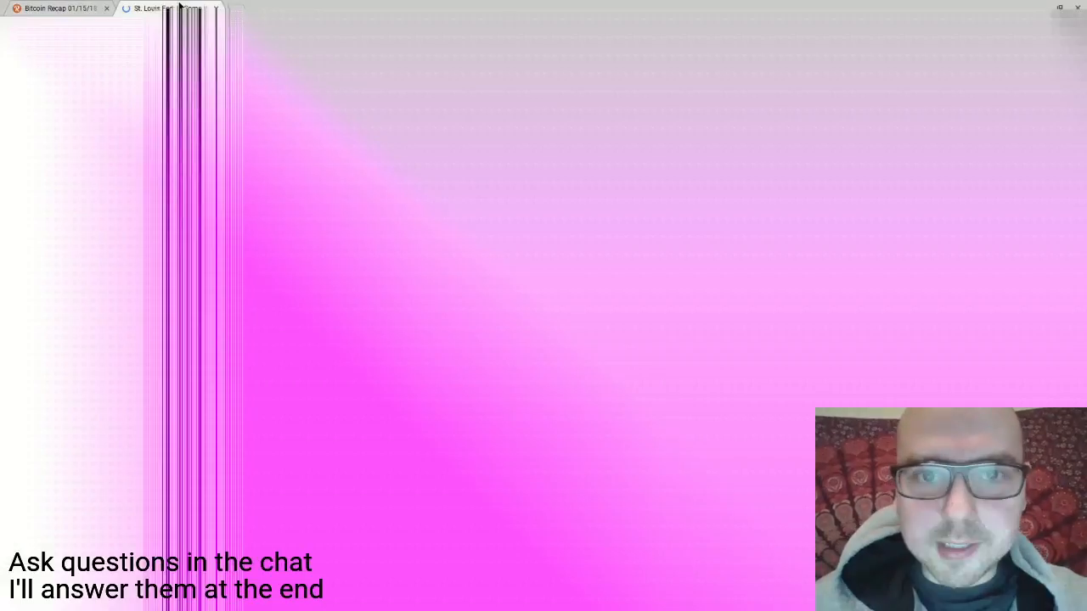
{"action": "left_click", "coordinate": [161, 7]}
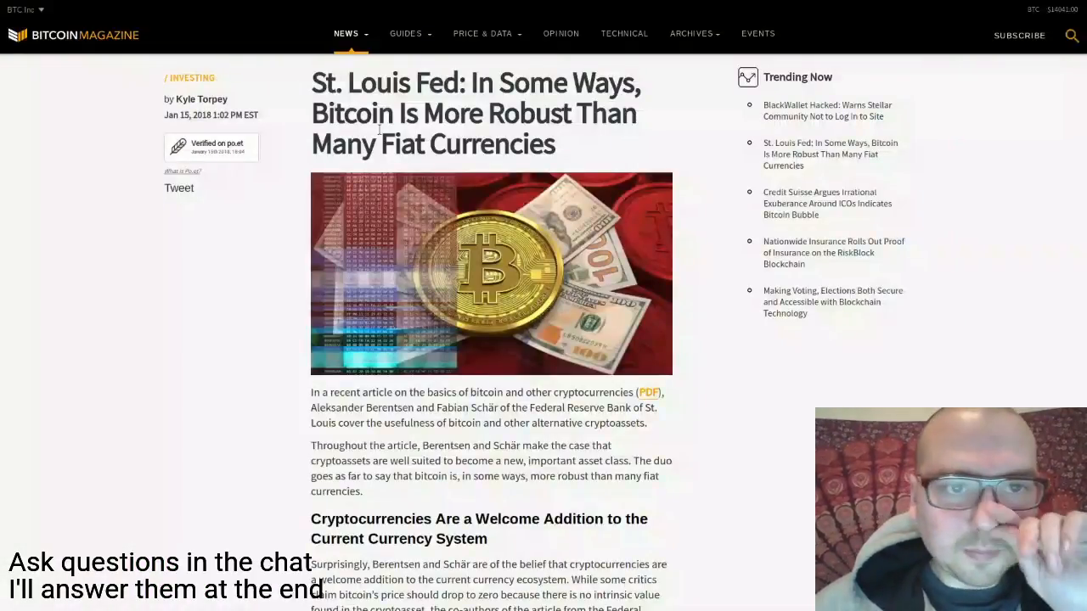
{"action": "mouse_move", "coordinate": [255, 268]}
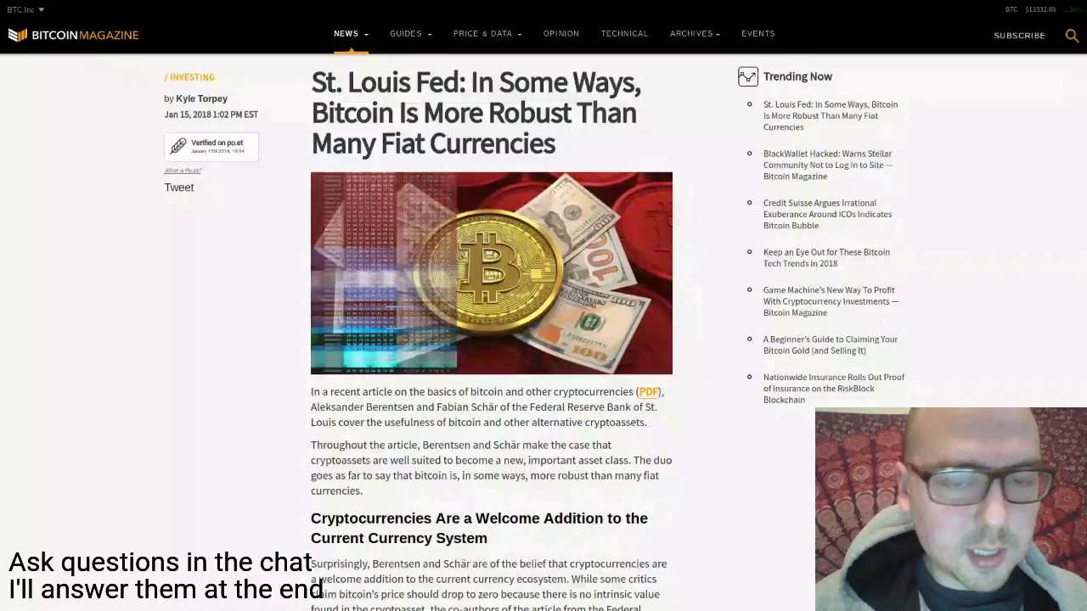
{"action": "mouse_move", "coordinate": [180, 187]}
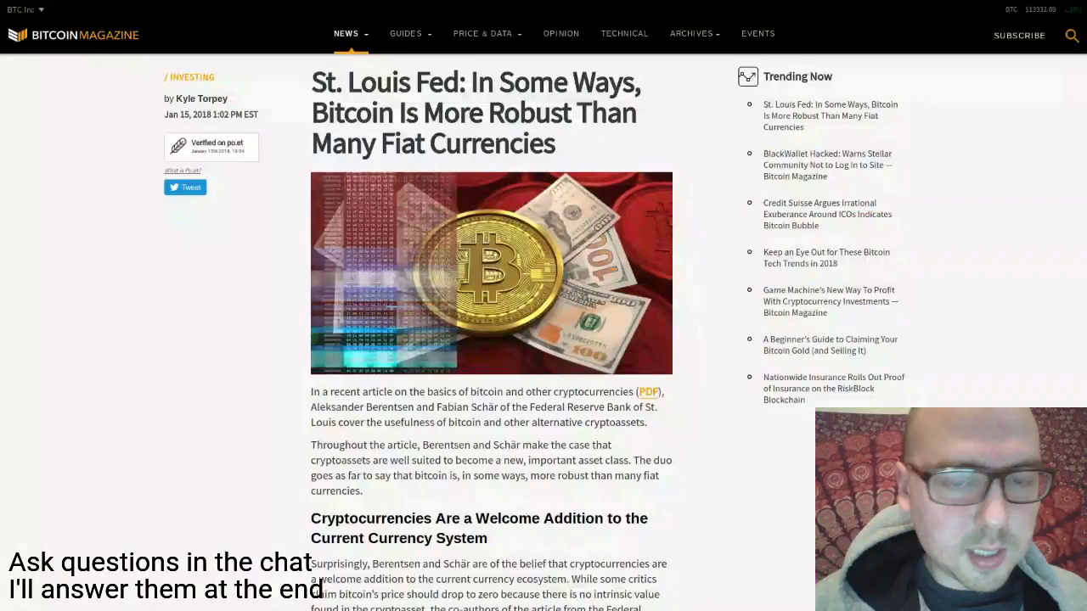
{"action": "mouse_move", "coordinate": [48, 363]}
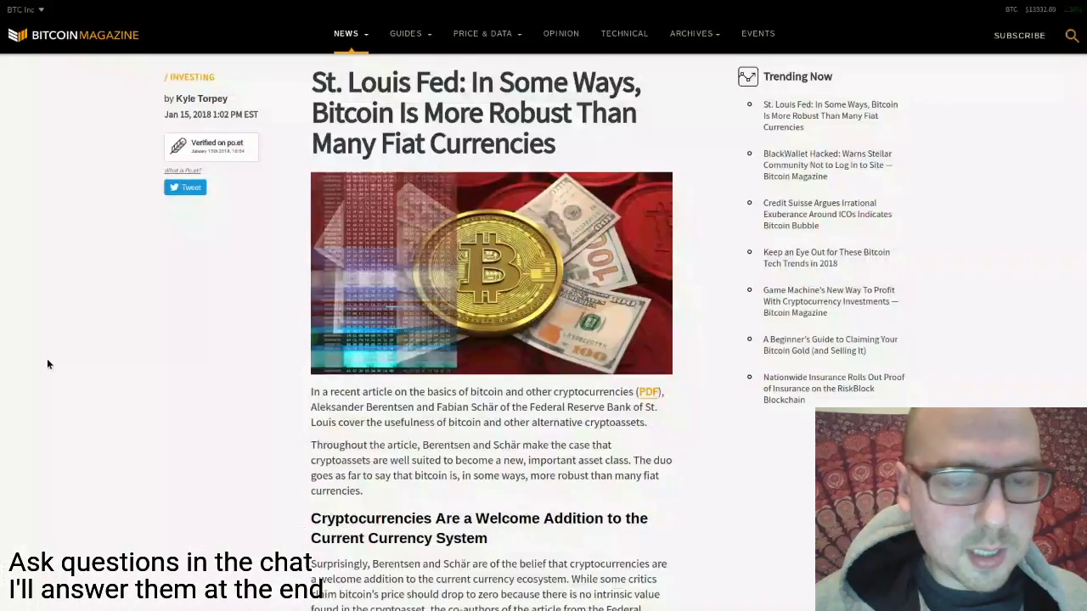
{"action": "scroll", "scroll_direction": "down", "scroll_amount": 3}
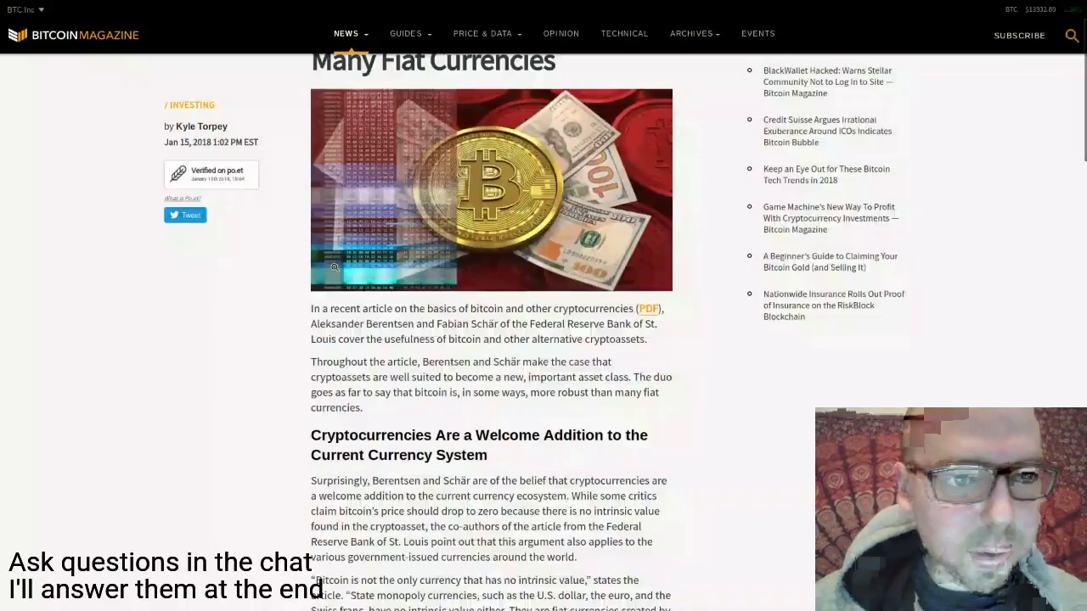
{"action": "scroll", "scroll_direction": "up", "scroll_amount": 3}
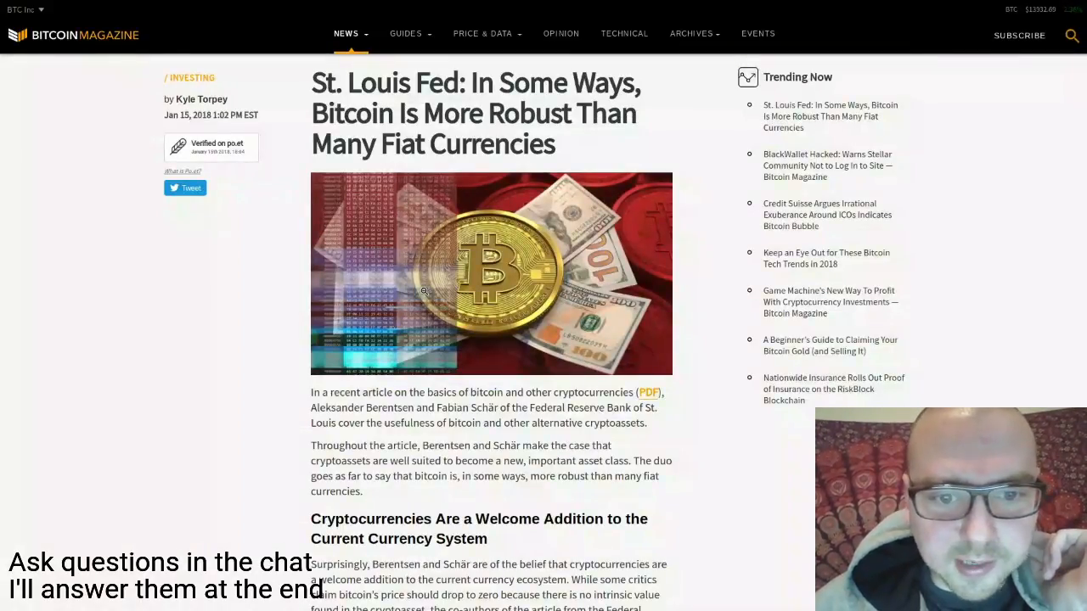
{"action": "mouse_move", "coordinate": [306, 350]}
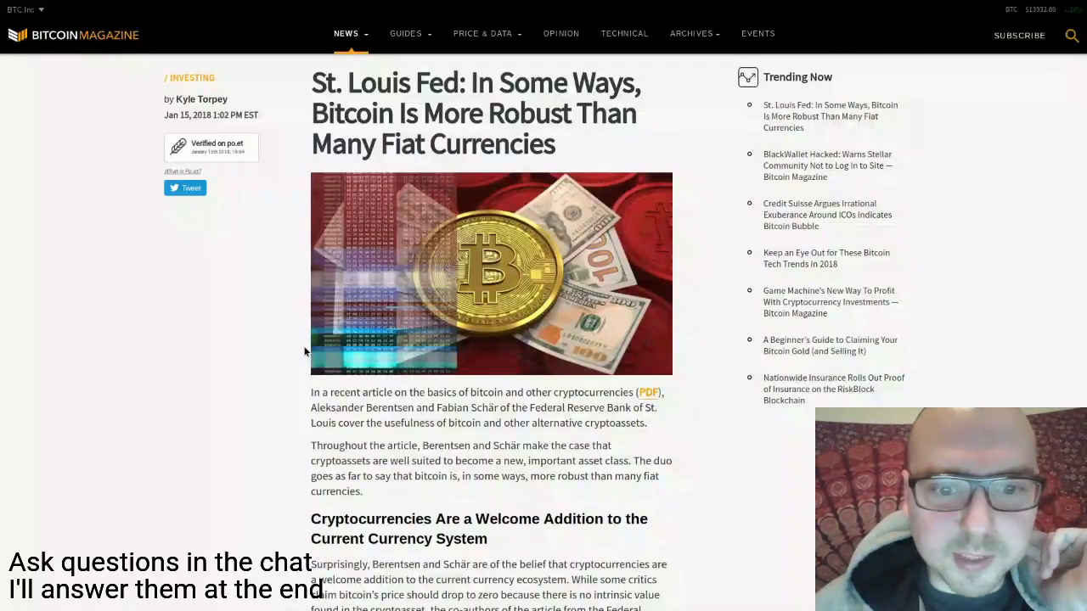
Read the St. Louis Fed article's introduction down to 'Cryptocurrencies Are a Welcome Addition to the Current Currency System'
{"action": "scroll", "scroll_direction": "down", "scroll_amount": 3}
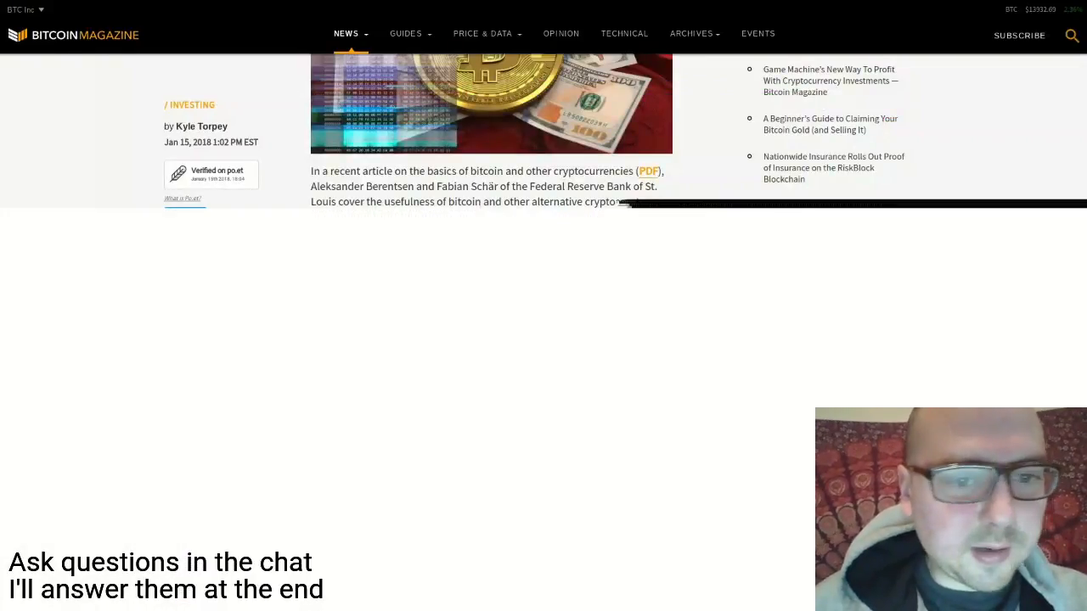
{"action": "scroll", "scroll_direction": "down", "scroll_amount": 3}
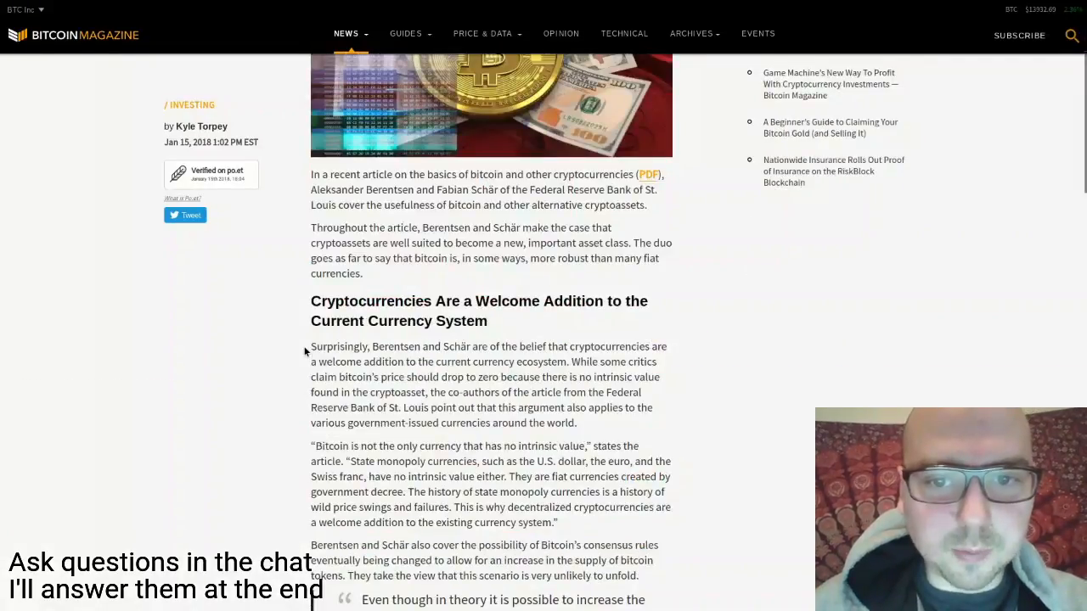
{"action": "scroll", "scroll_direction": "down", "scroll_amount": 3}
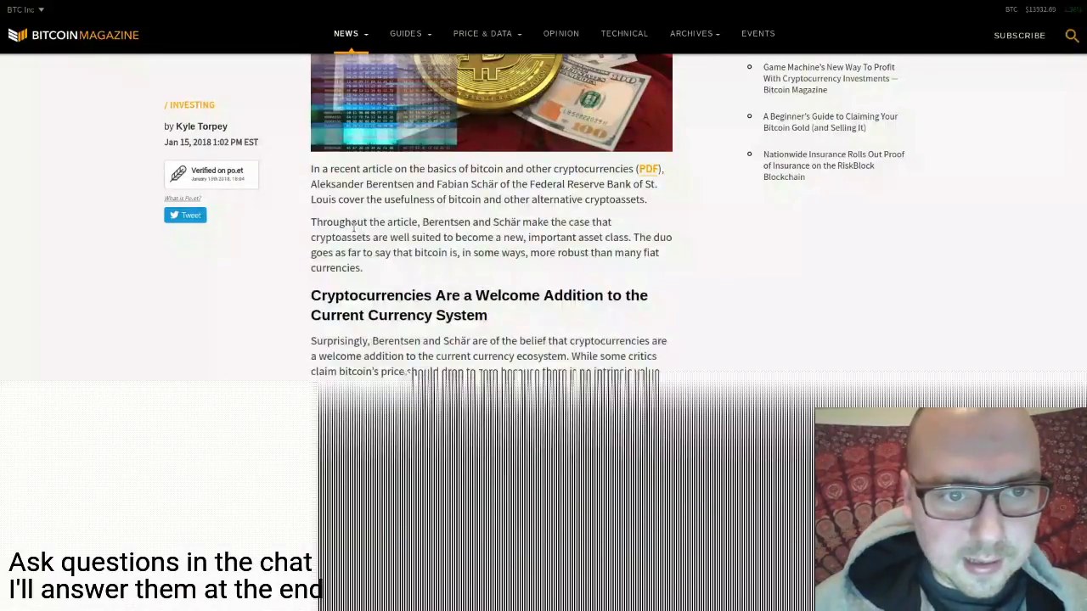
{"action": "scroll", "scroll_direction": "down", "scroll_amount": 3}
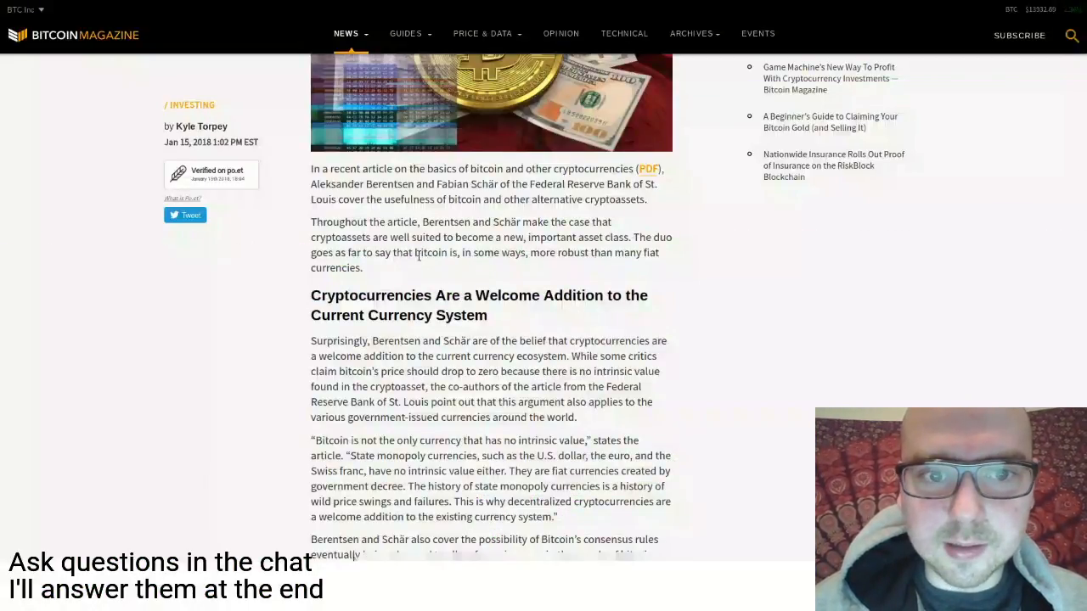
{"action": "scroll", "scroll_direction": "down", "scroll_amount": 3}
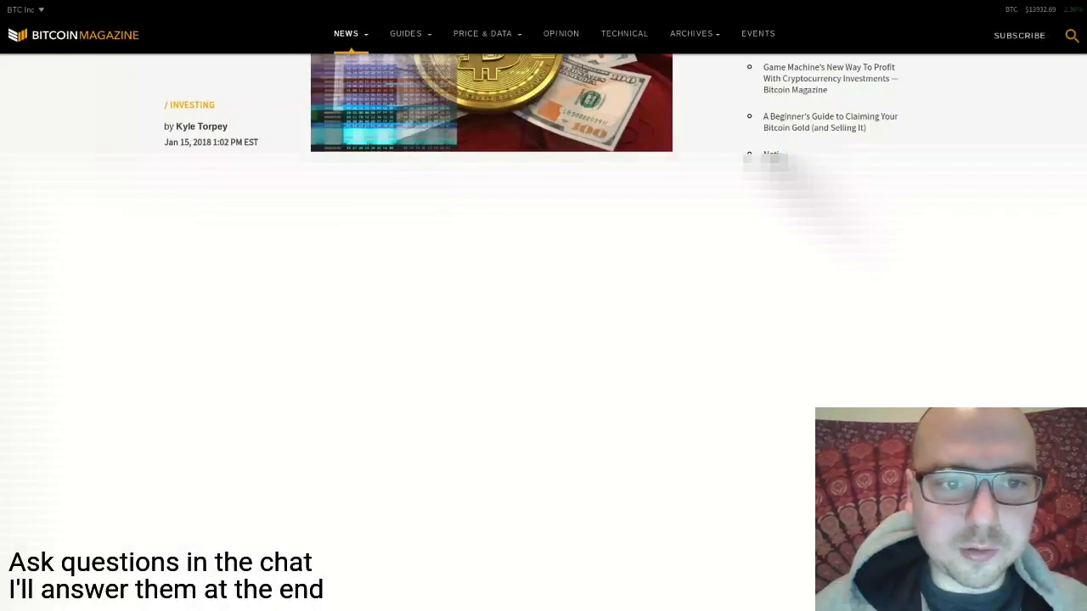
{"action": "scroll", "scroll_direction": "down", "scroll_amount": 3}
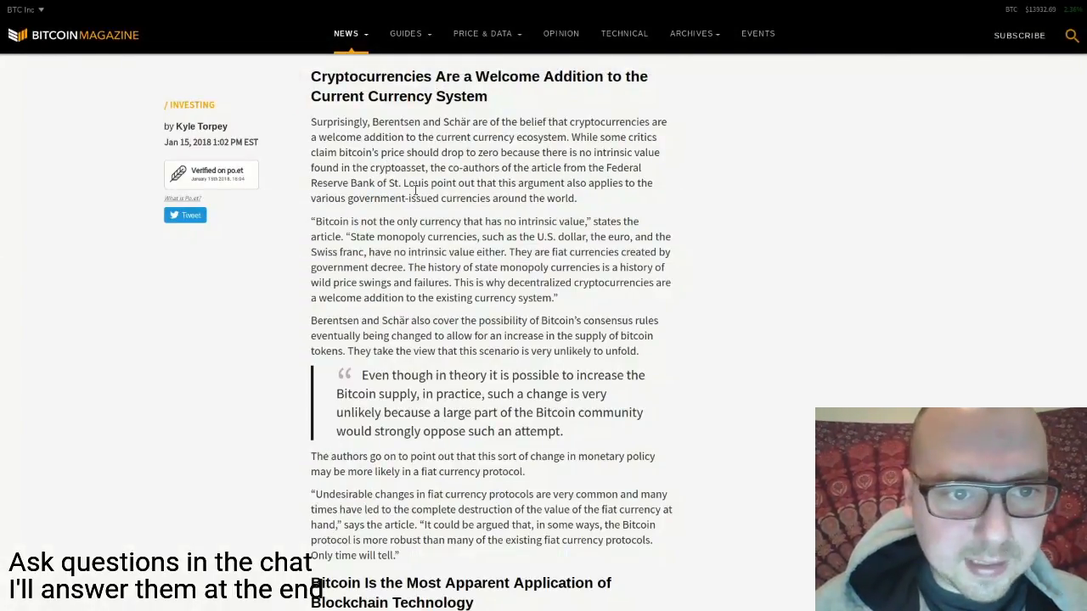
{"action": "mouse_move", "coordinate": [274, 231]}
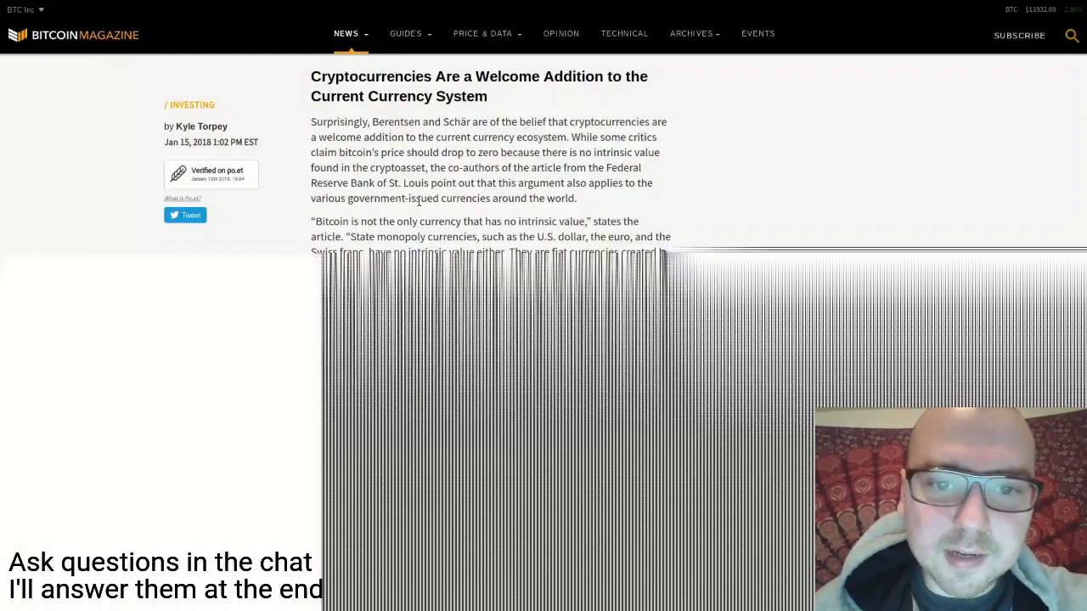
{"action": "scroll", "scroll_direction": "down", "scroll_amount": 3}
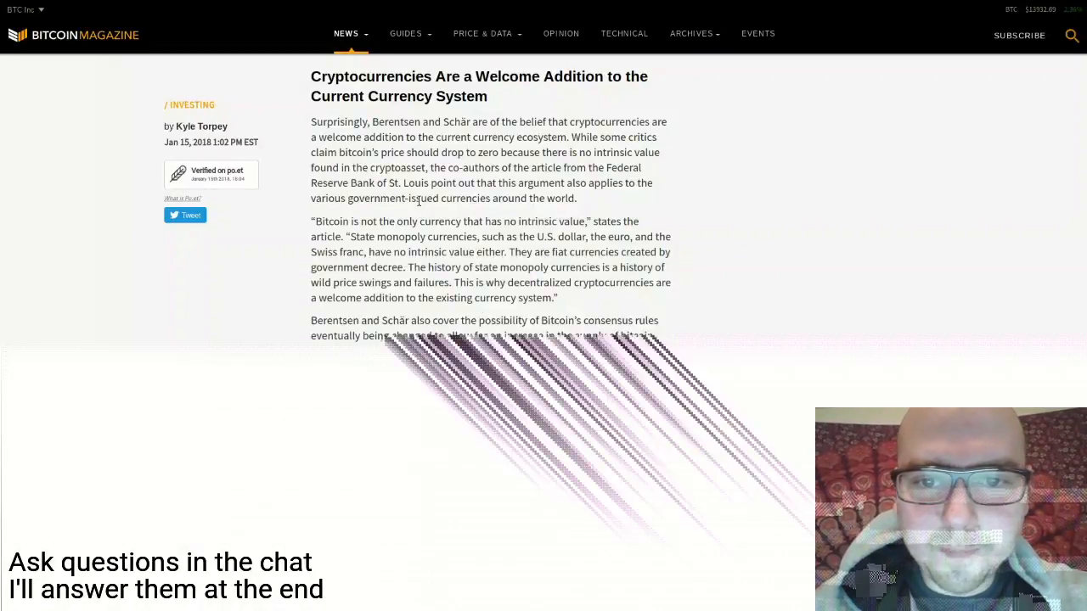
{"action": "scroll", "scroll_direction": "down", "scroll_amount": 3}
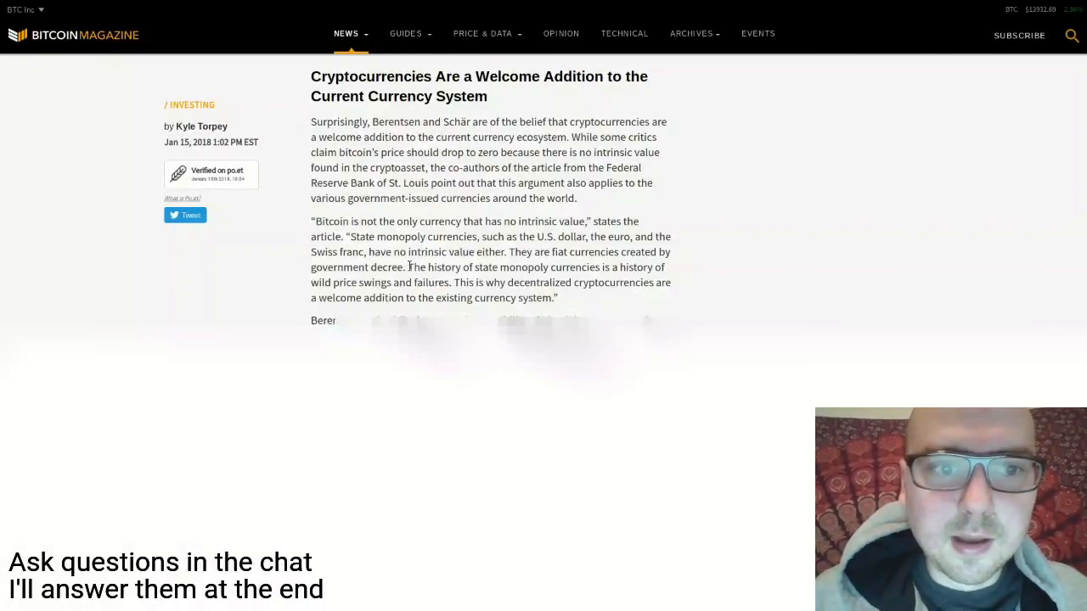
{"action": "scroll", "scroll_direction": "down", "scroll_amount": 3}
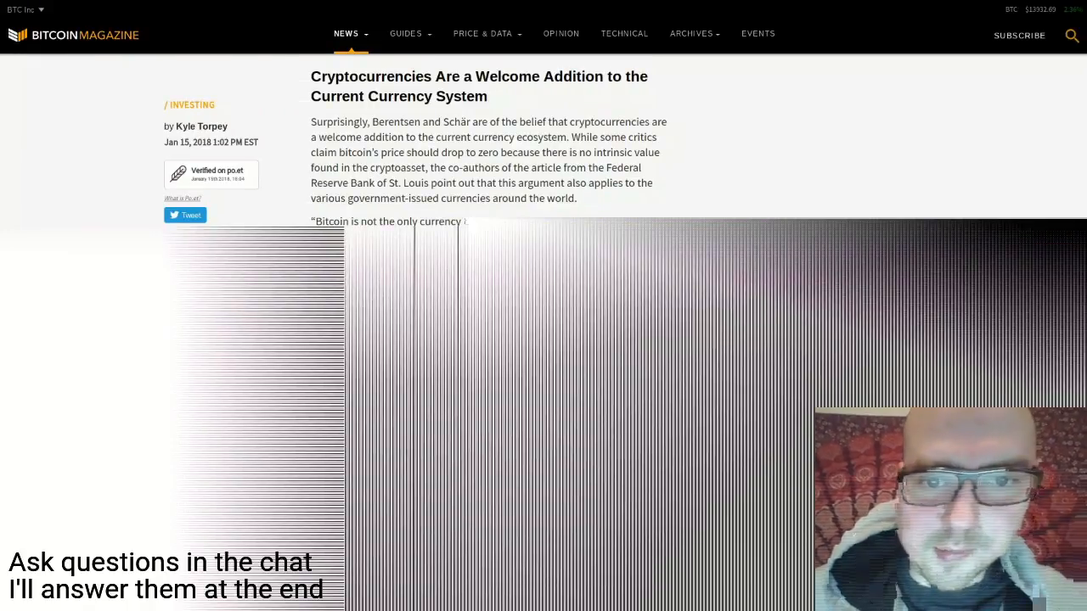
{"action": "scroll", "scroll_direction": "down", "scroll_amount": 3}
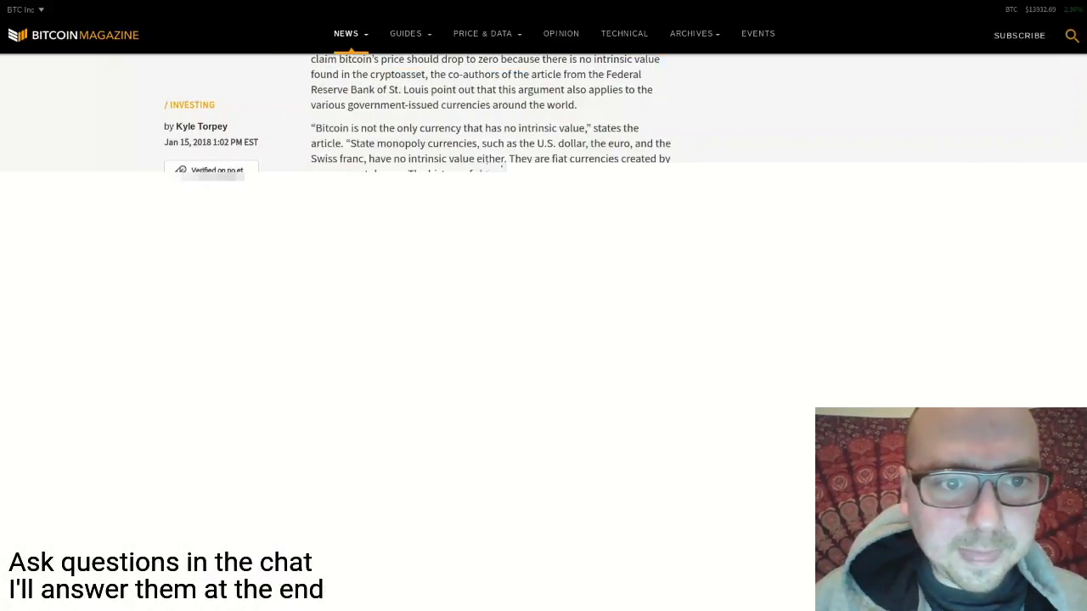
Read past the Bitcoin supply quote to the 'Bitcoin Is the Most Apparent Application of Blockchain Technology' heading
{"action": "scroll", "scroll_direction": "down", "scroll_amount": 3}
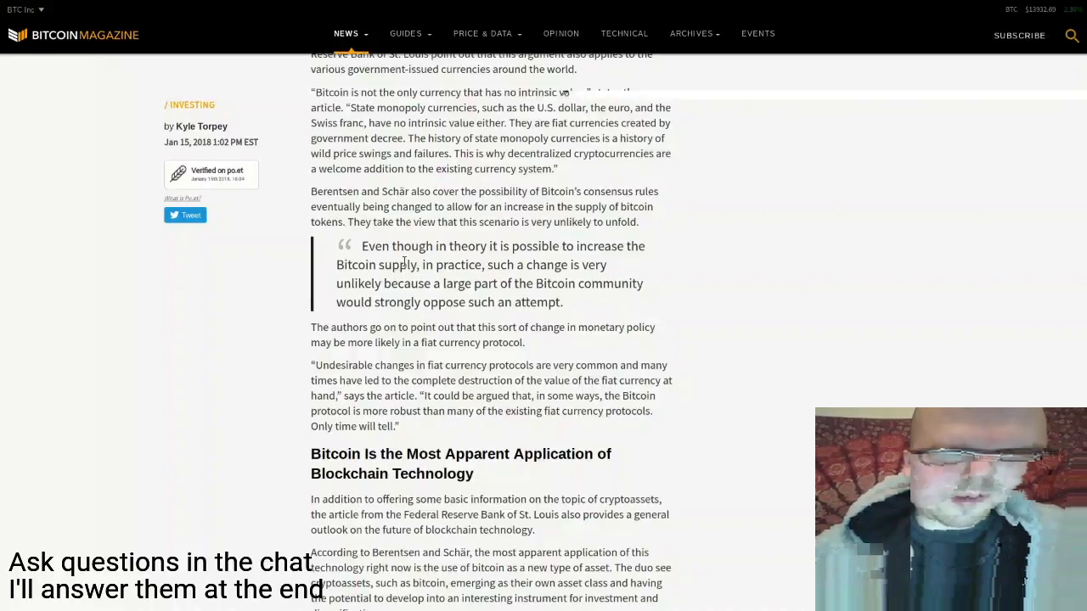
{"action": "scroll", "scroll_direction": "down", "scroll_amount": 3}
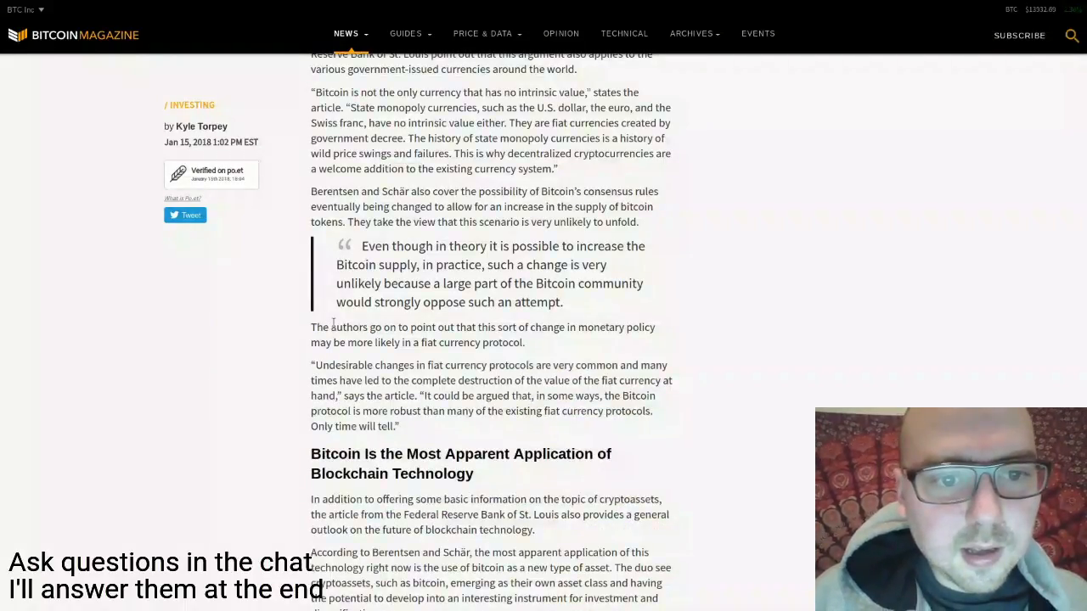
{"action": "scroll", "scroll_direction": "down", "scroll_amount": 3}
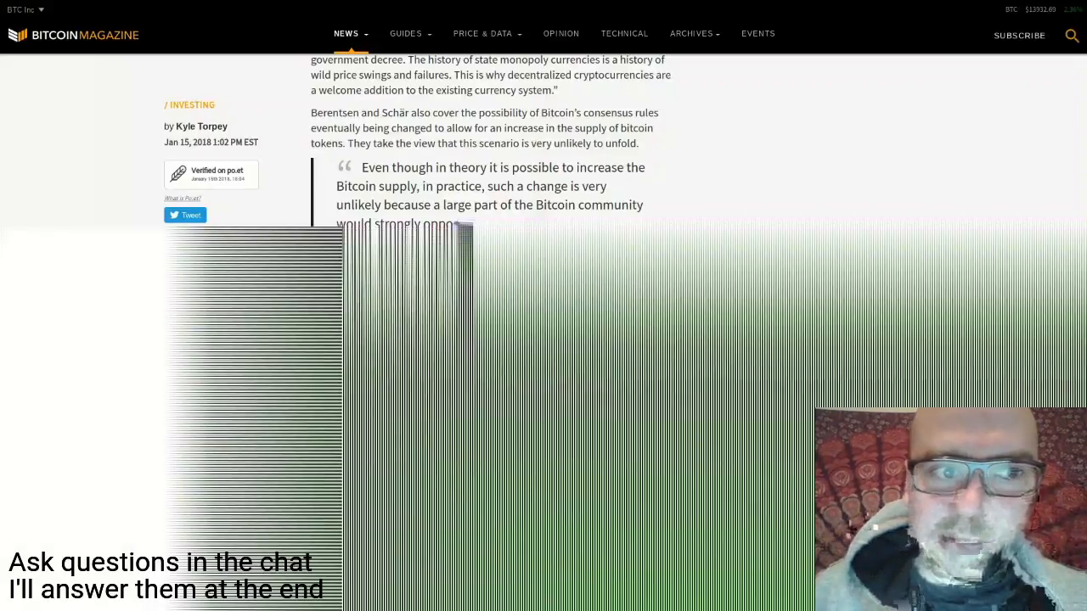
{"action": "scroll", "scroll_direction": "down", "scroll_amount": 3}
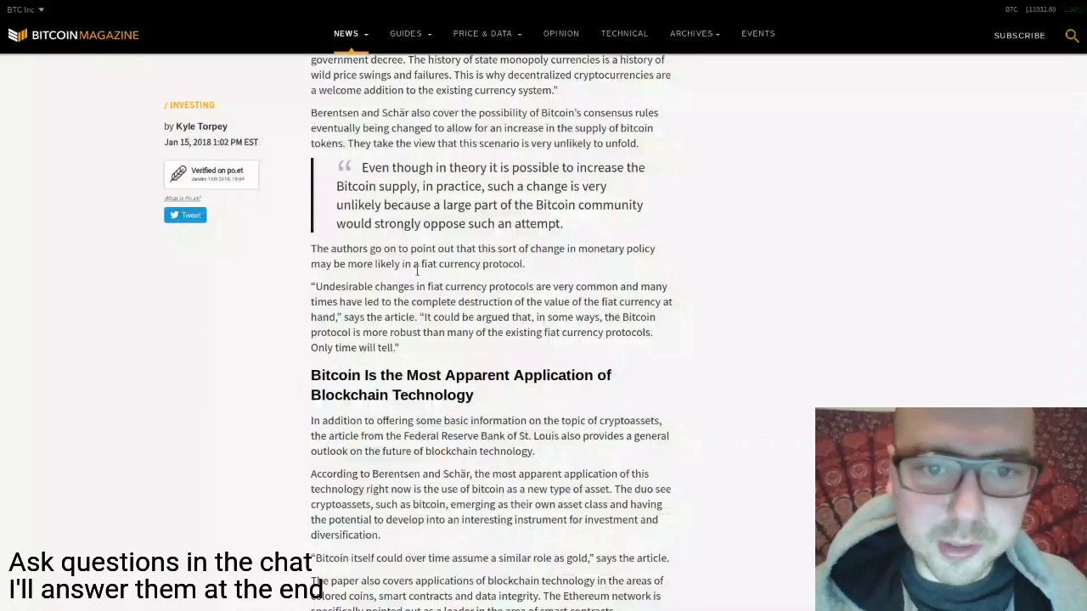
{"action": "scroll", "scroll_direction": "down", "scroll_amount": 3}
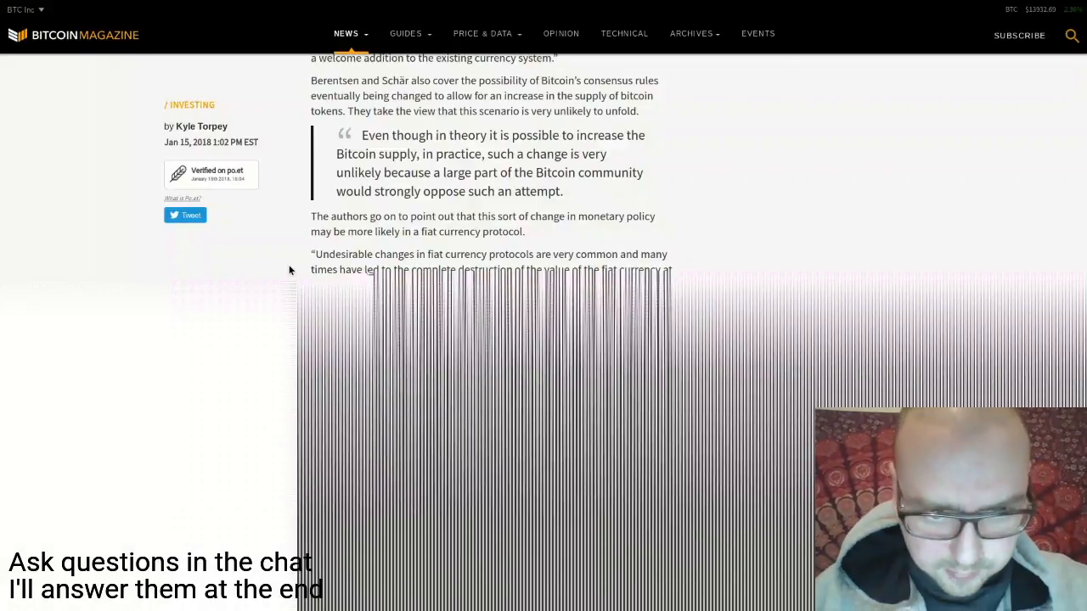
{"action": "scroll", "scroll_direction": "down", "scroll_amount": 3}
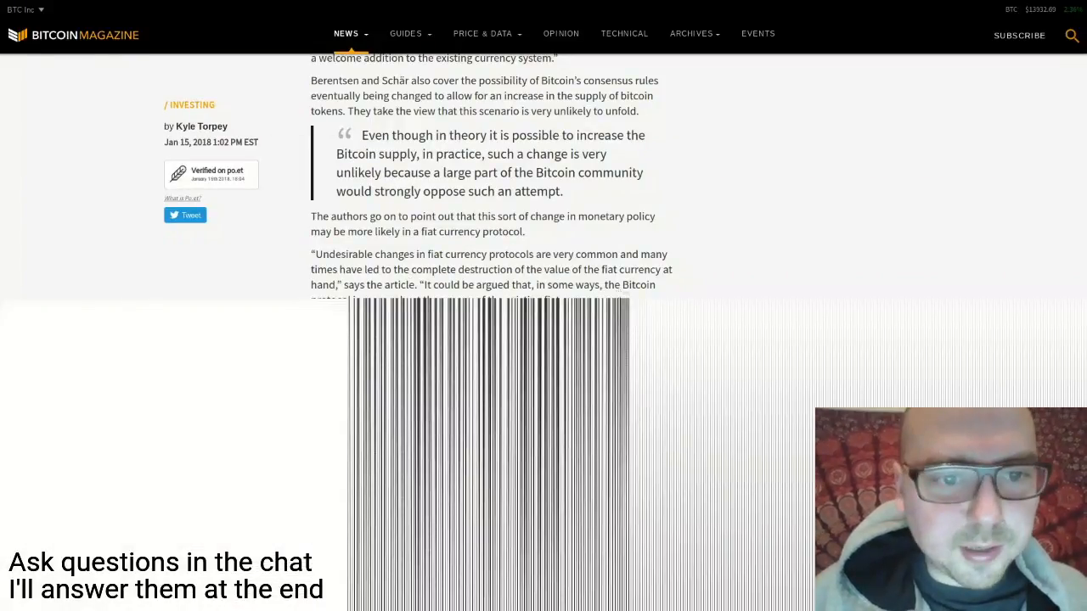
{"action": "scroll", "scroll_direction": "down", "scroll_amount": 3}
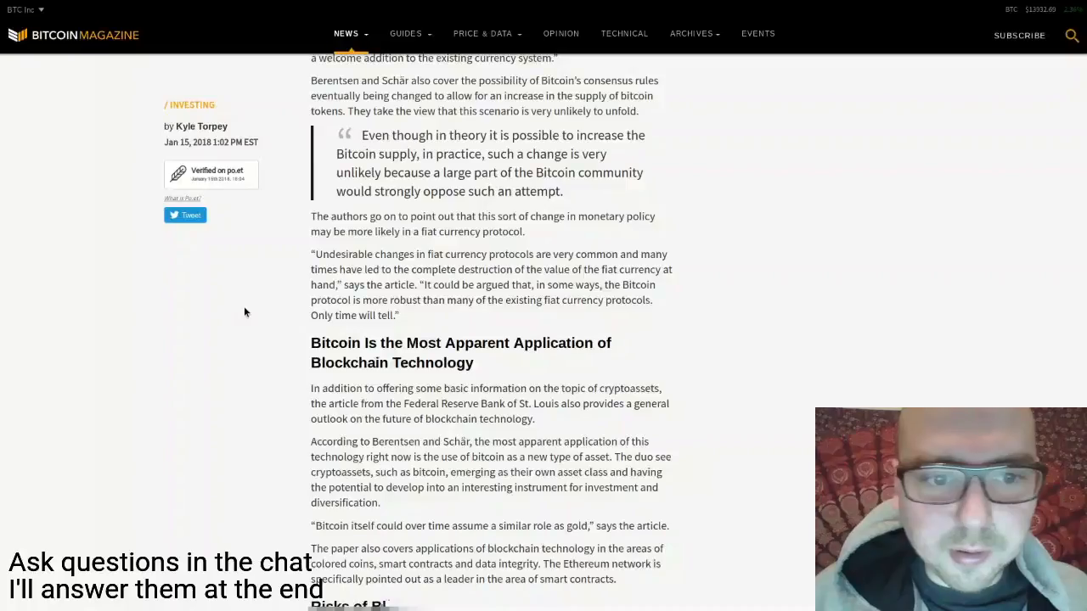
{"action": "mouse_move", "coordinate": [421, 318]}
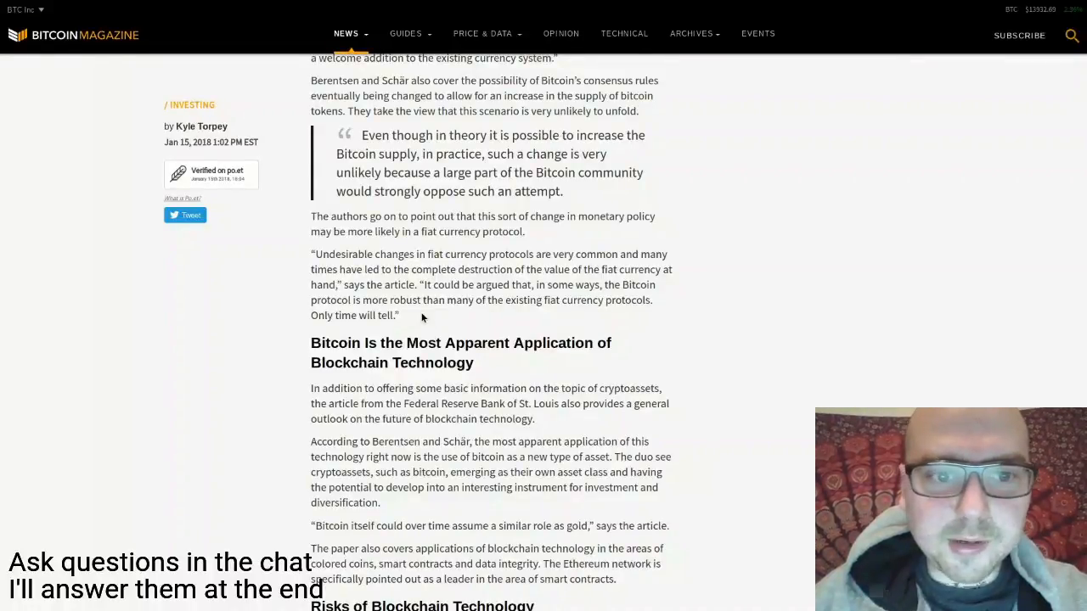
Read on into the 'Risks of Blockchain Technology' section through its power-consumption discussion
{"action": "scroll", "scroll_direction": "down", "scroll_amount": 3}
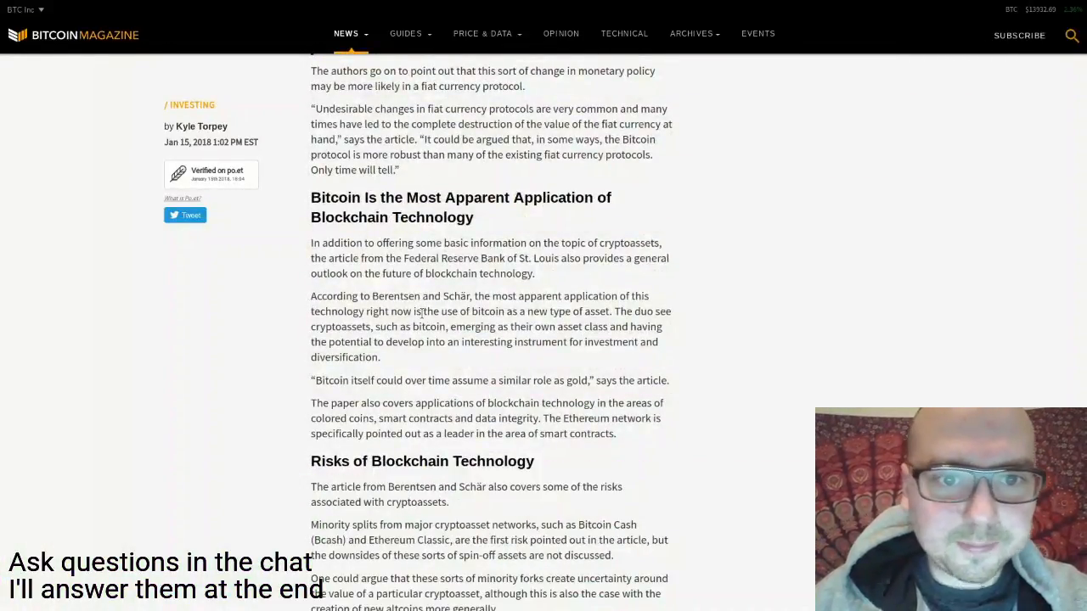
{"action": "scroll", "scroll_direction": "down", "scroll_amount": 3}
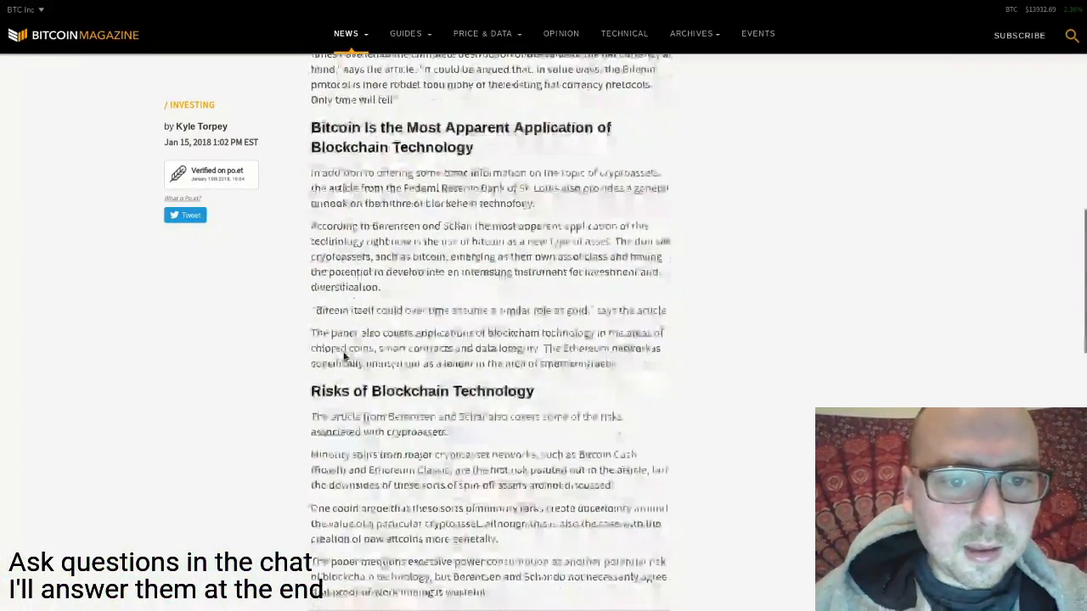
{"action": "scroll", "scroll_direction": "down", "scroll_amount": 3}
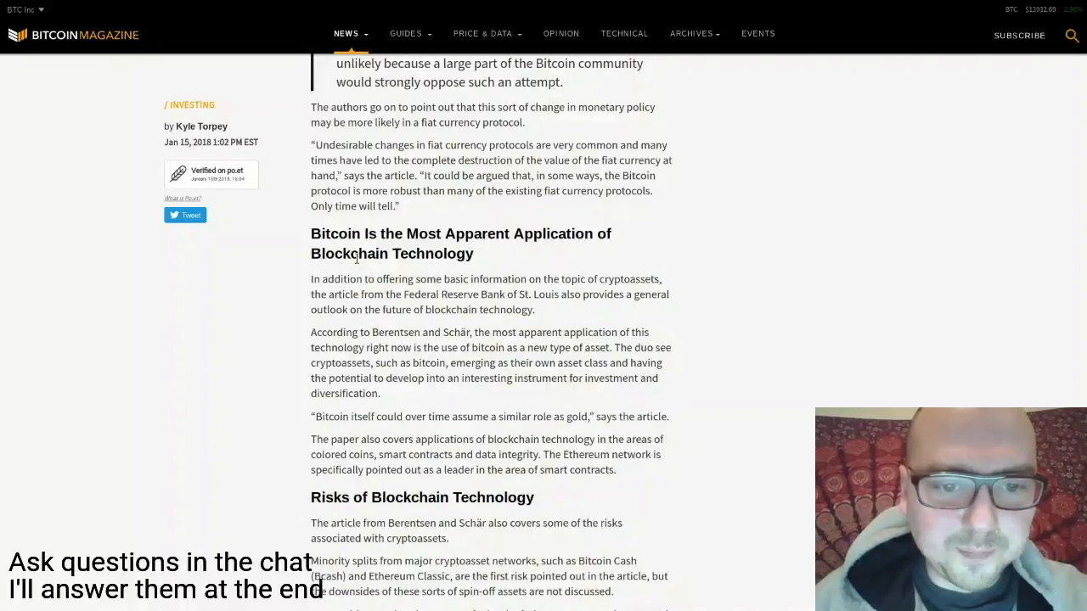
{"action": "scroll", "scroll_direction": "down", "scroll_amount": 3}
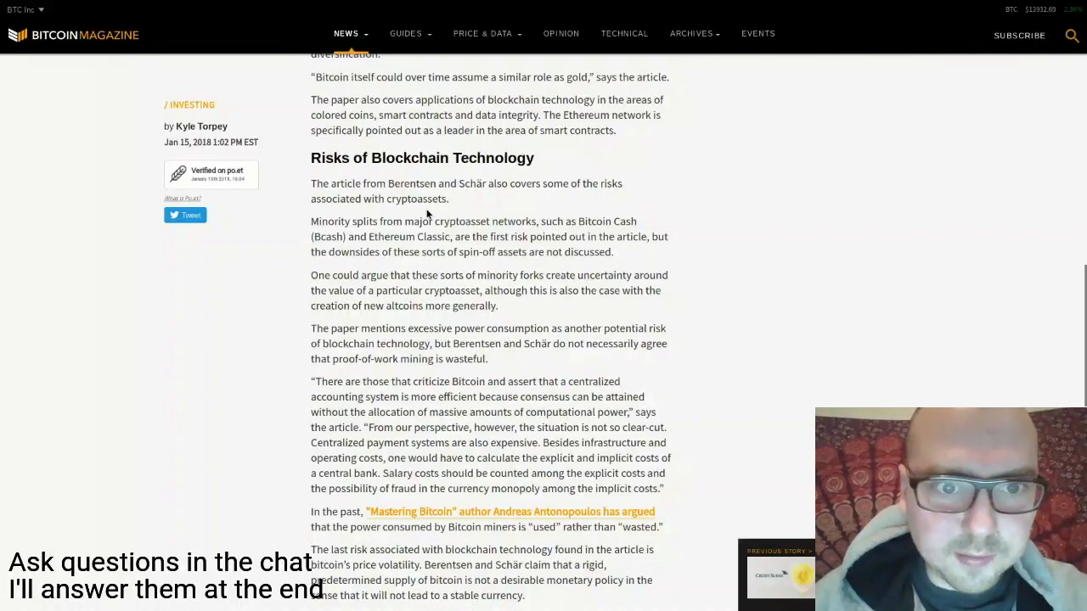
{"action": "scroll", "scroll_direction": "up", "scroll_amount": 3}
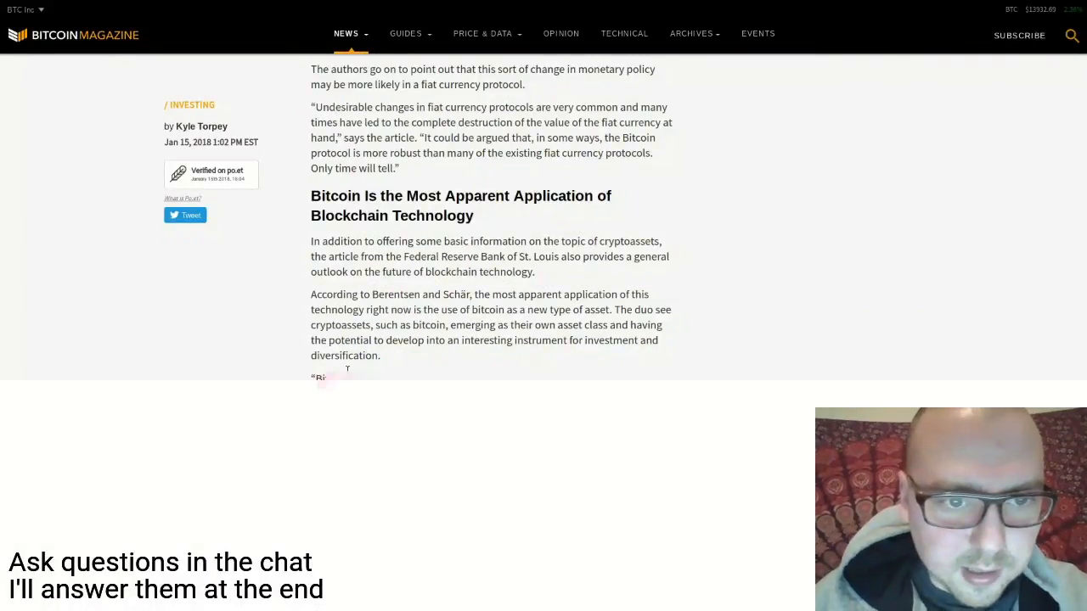
{"action": "scroll", "scroll_direction": "down", "scroll_amount": 3}
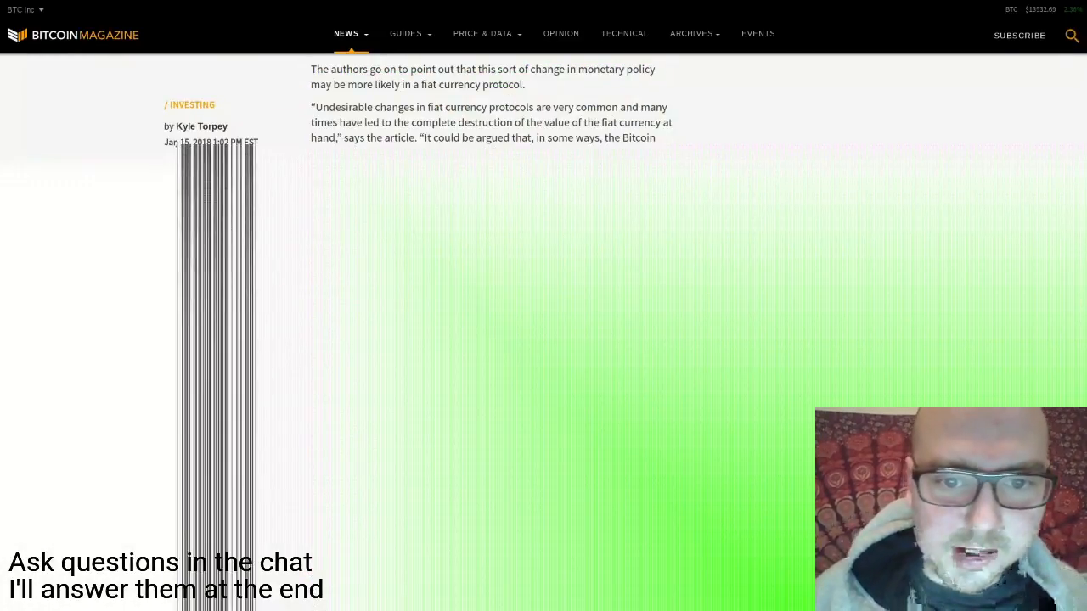
{"action": "scroll", "scroll_direction": "down", "scroll_amount": 3}
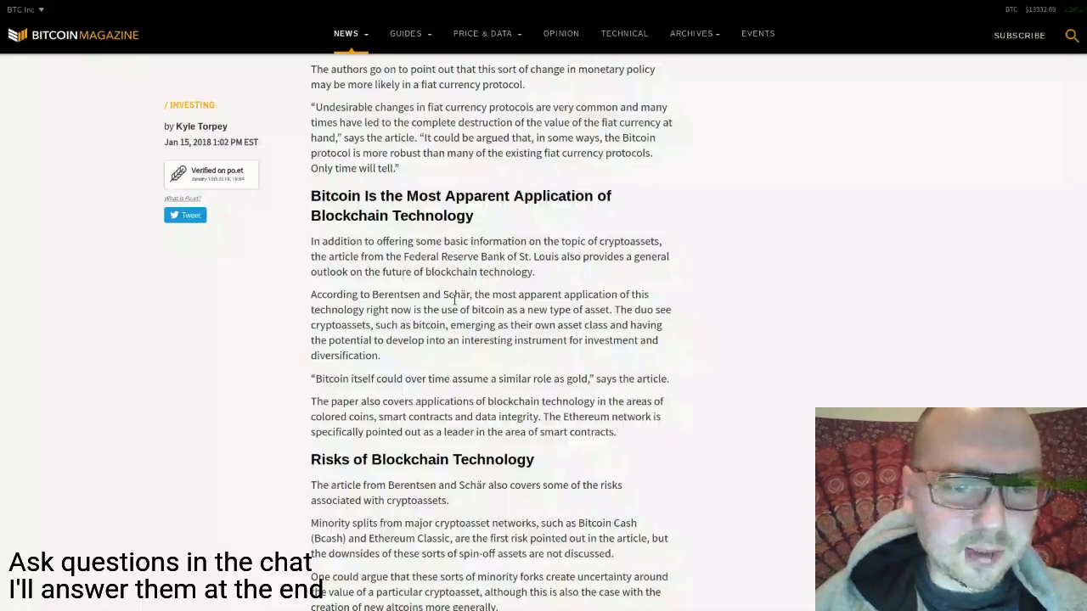
{"action": "scroll", "scroll_direction": "down", "scroll_amount": 3}
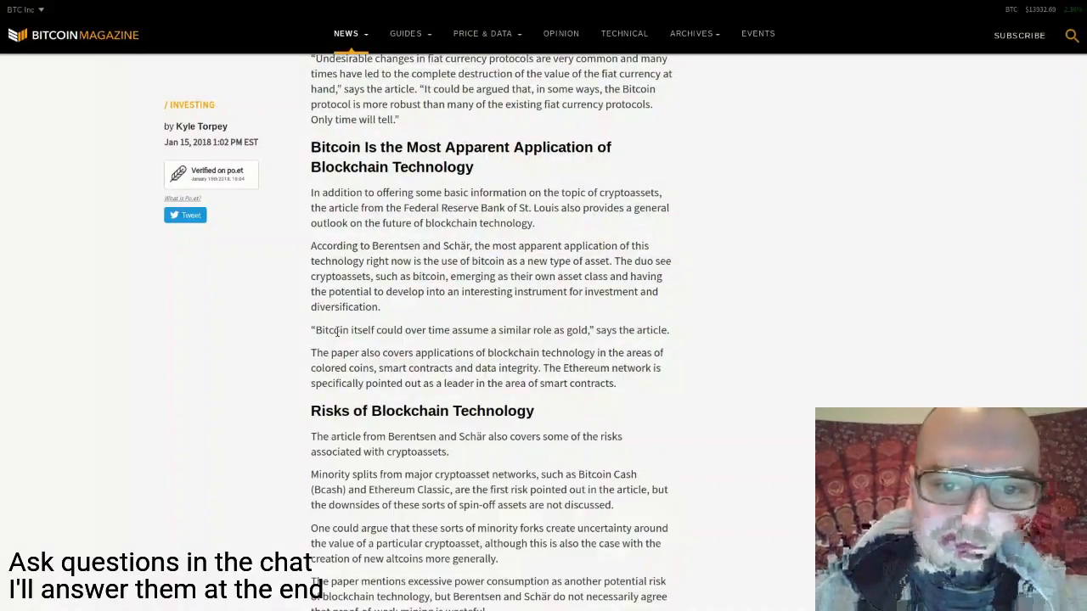
{"action": "mouse_move", "coordinate": [676, 302]}
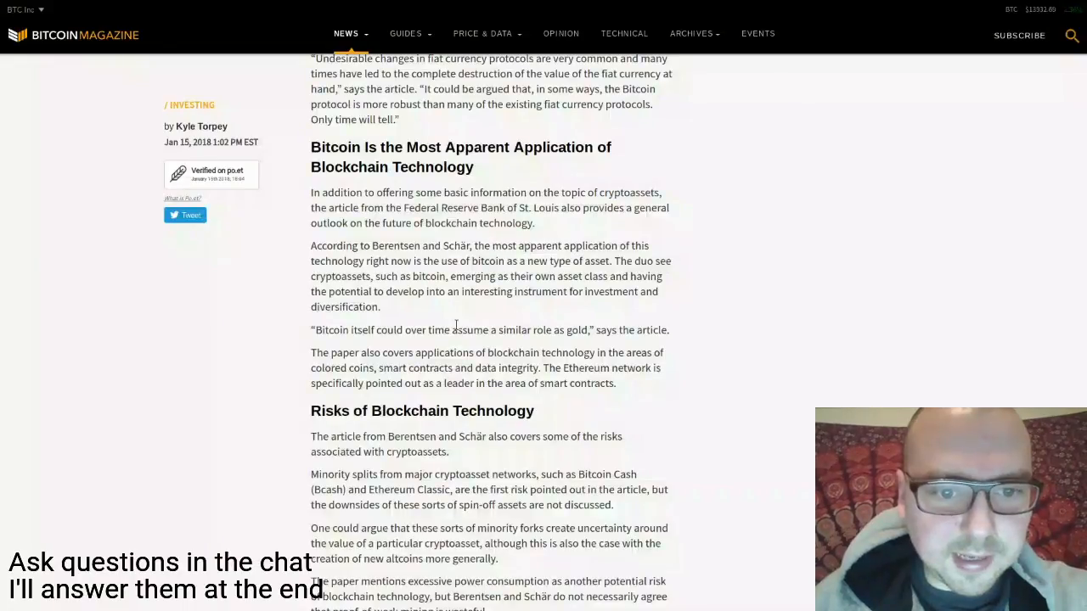
{"action": "mouse_move", "coordinate": [275, 371]}
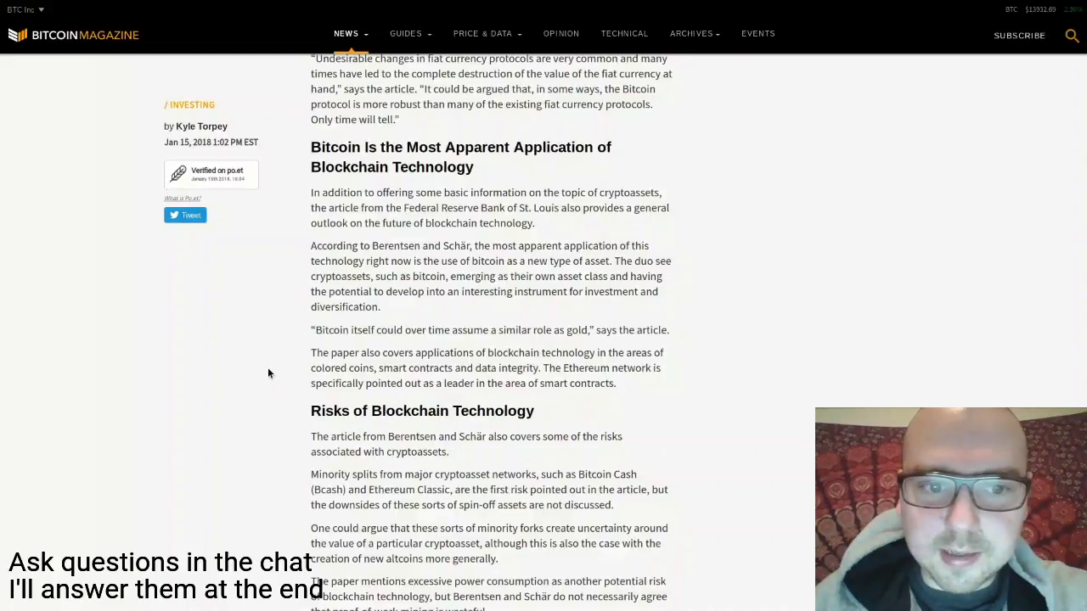
{"action": "scroll", "scroll_direction": "down", "scroll_amount": 3}
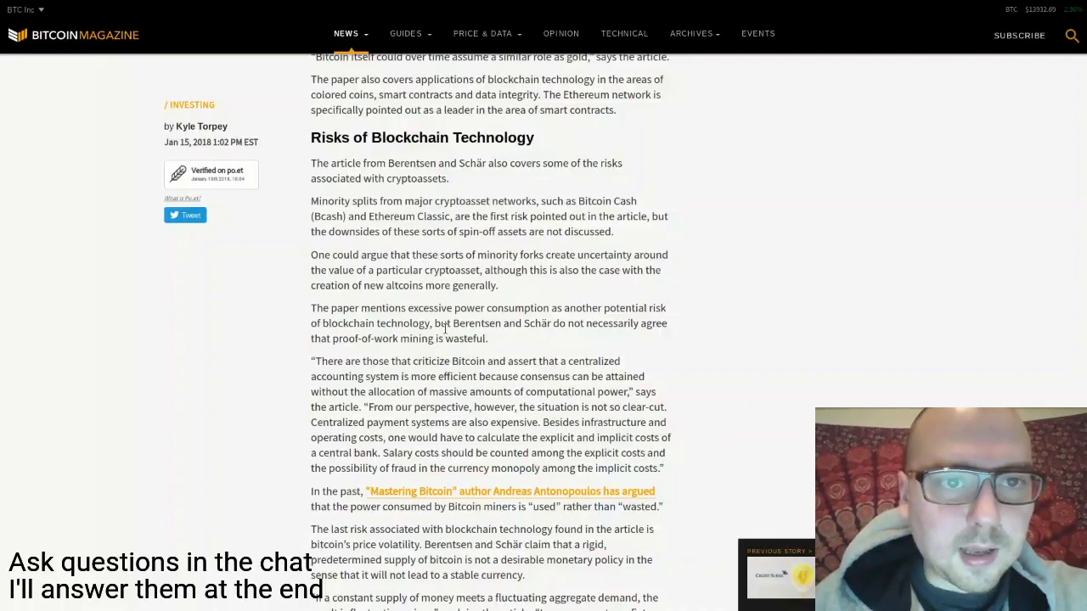
Read through the remaining risks to the paragraphs on Bitcoin's rigid supply and price volatility
{"action": "scroll", "scroll_direction": "down", "scroll_amount": 3}
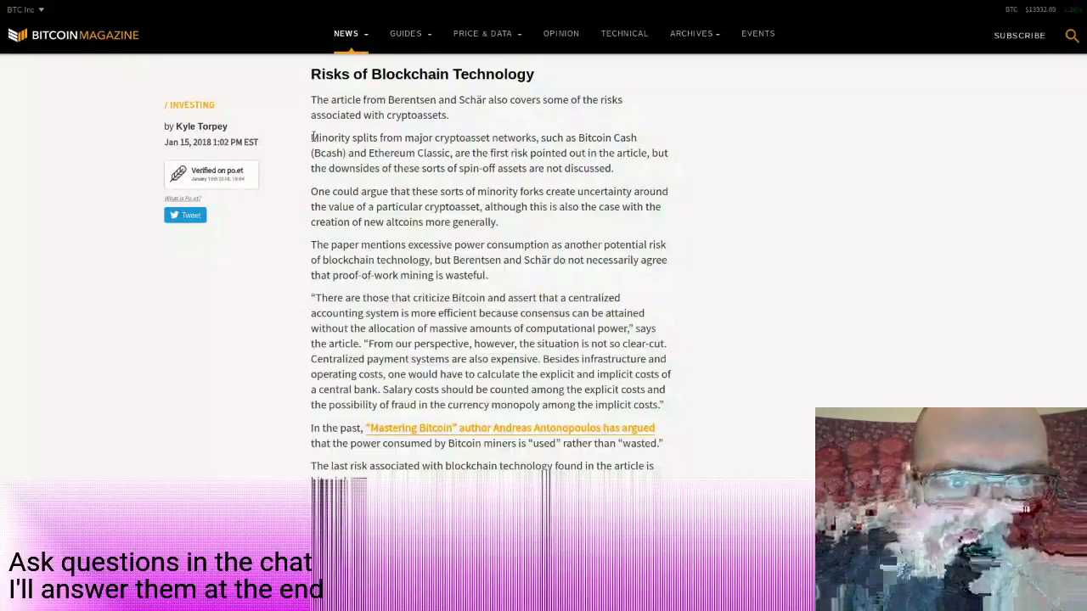
{"action": "scroll", "scroll_direction": "down", "scroll_amount": 3}
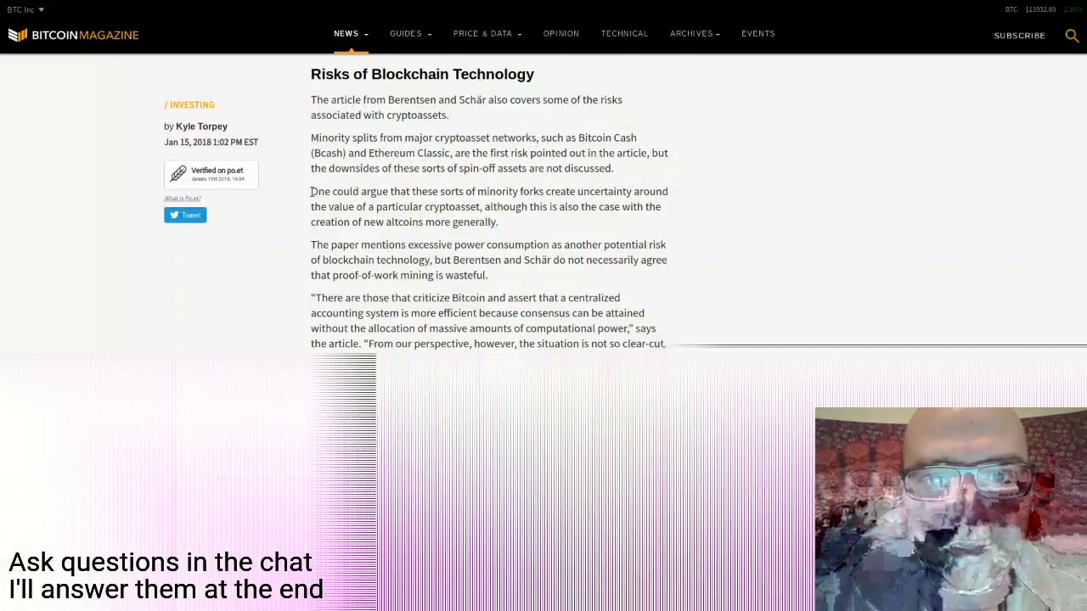
{"action": "scroll", "scroll_direction": "down", "scroll_amount": 3}
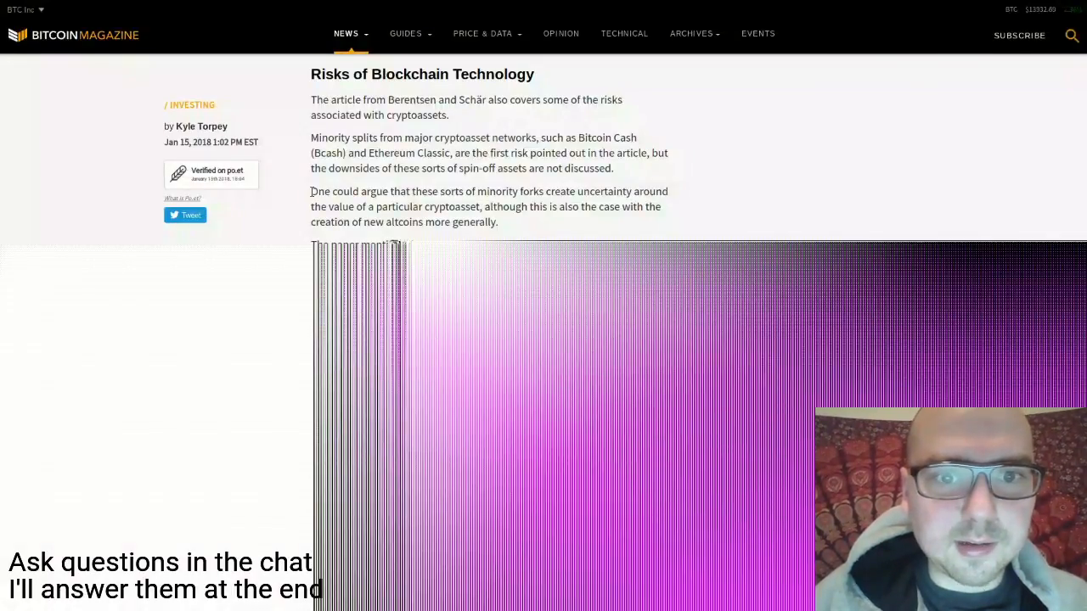
{"action": "scroll", "scroll_direction": "down", "scroll_amount": 3}
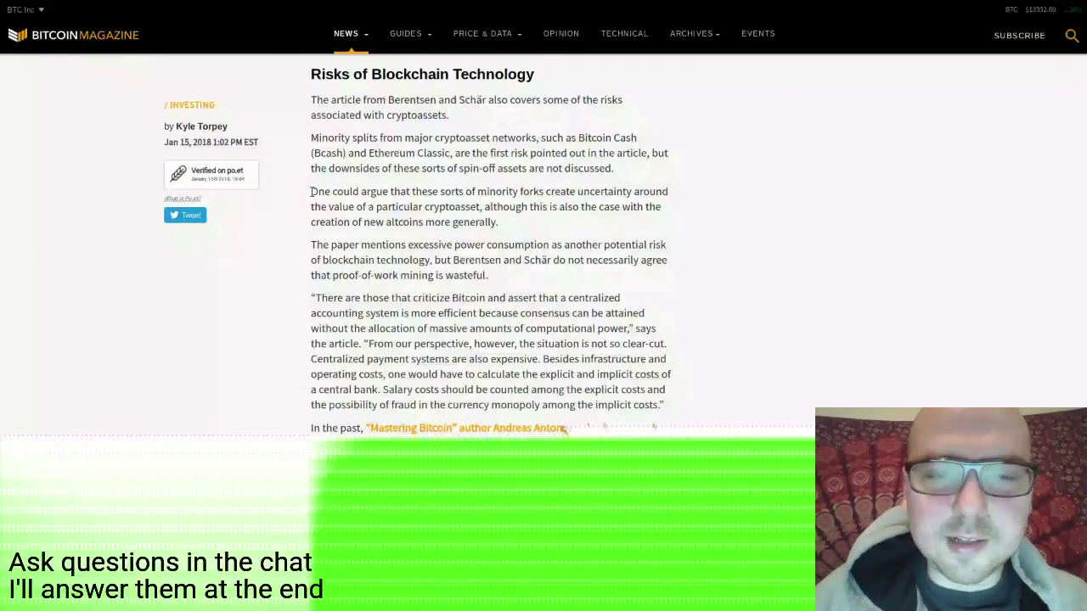
{"action": "scroll", "scroll_direction": "down", "scroll_amount": 3}
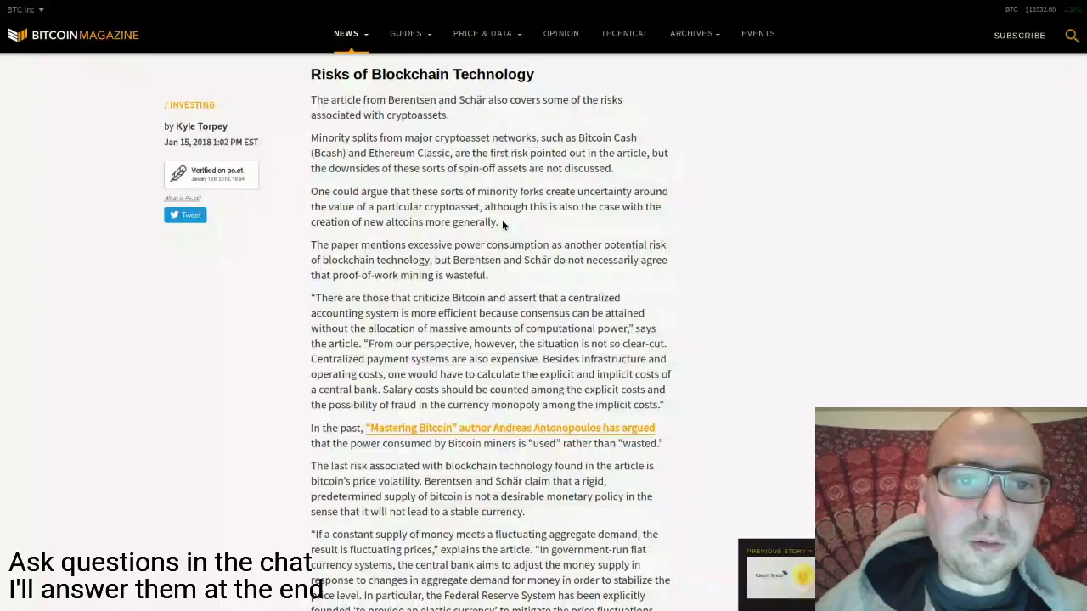
{"action": "mouse_move", "coordinate": [386, 255]}
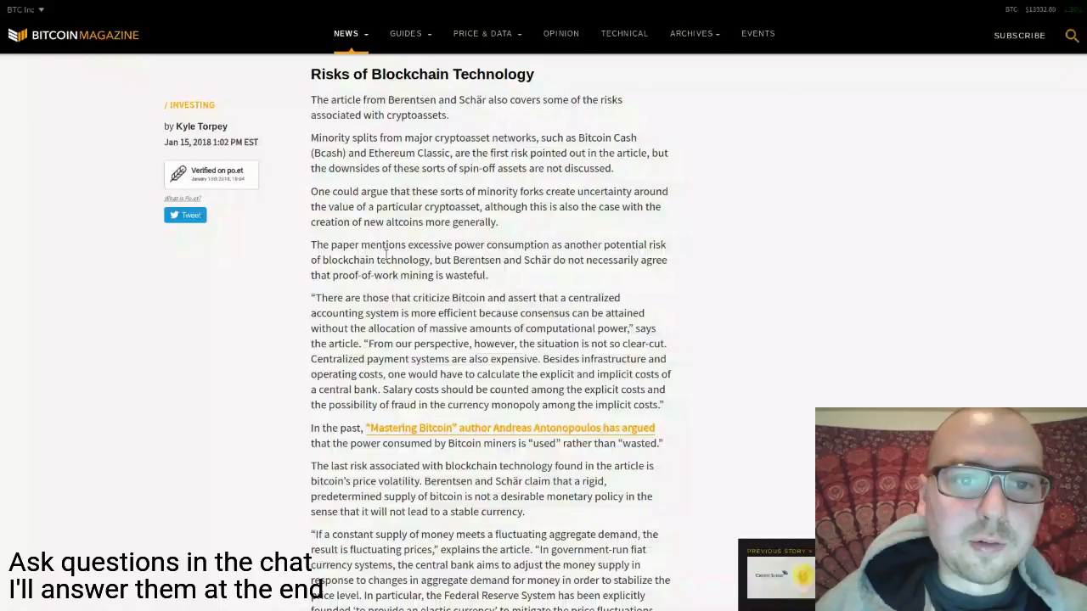
{"action": "scroll", "scroll_direction": "down", "scroll_amount": 3}
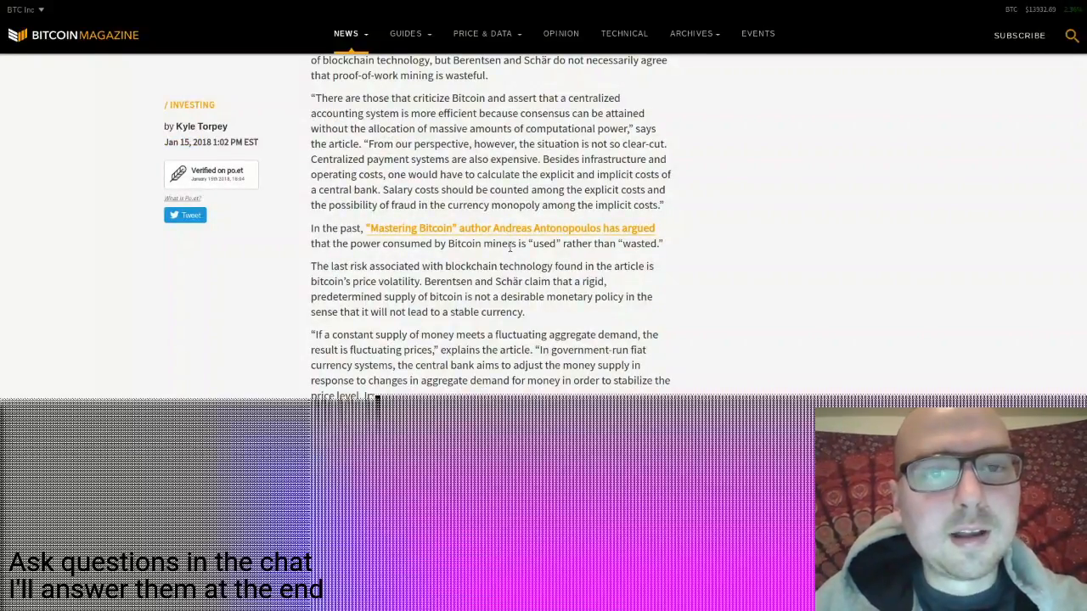
Reach the article's end with its tags and related stories, landing back on the Revue recap's story list
{"action": "scroll", "scroll_direction": "down", "scroll_amount": 3}
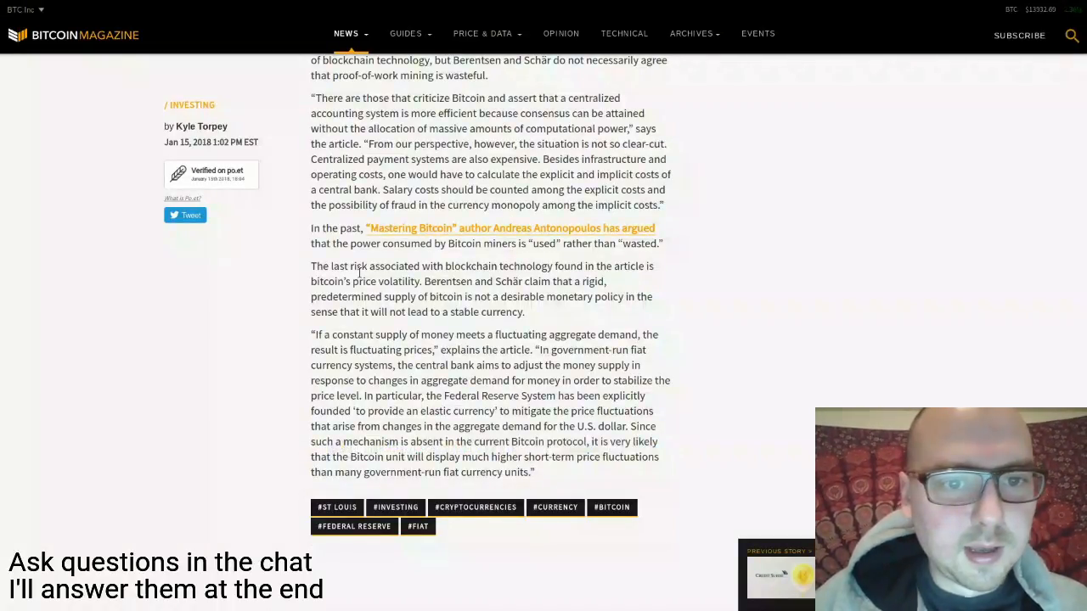
{"action": "scroll", "scroll_direction": "down", "scroll_amount": 3}
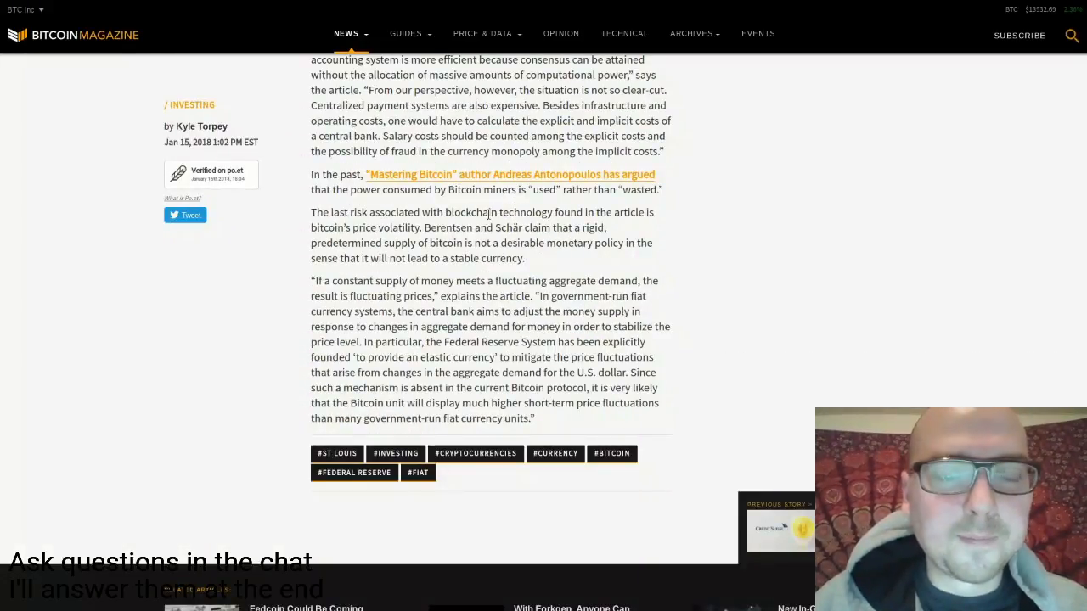
{"action": "scroll", "scroll_direction": "down", "scroll_amount": 3}
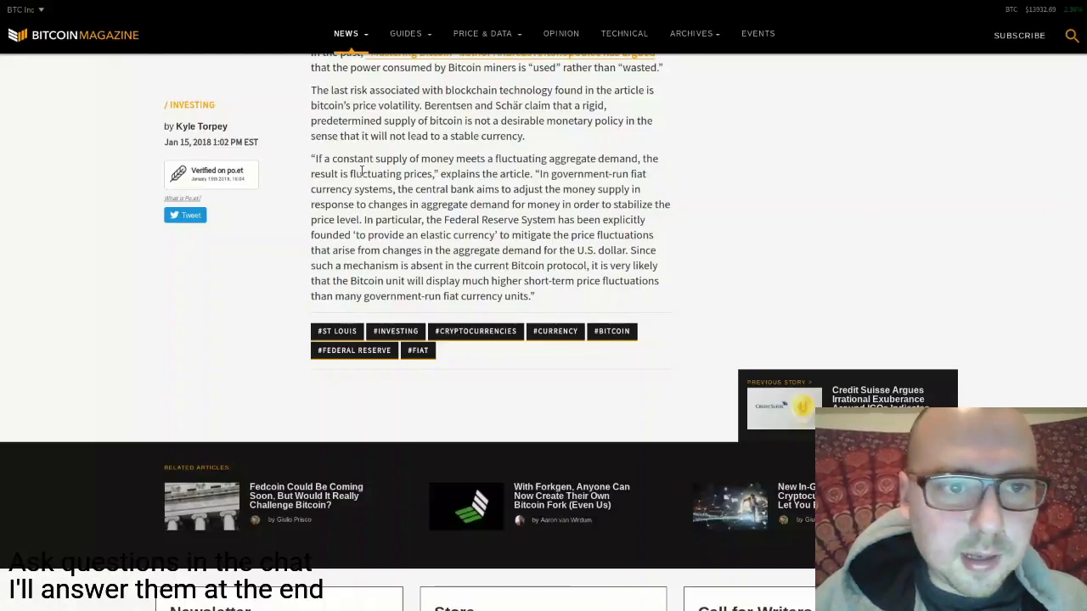
{"action": "mouse_move", "coordinate": [416, 154]}
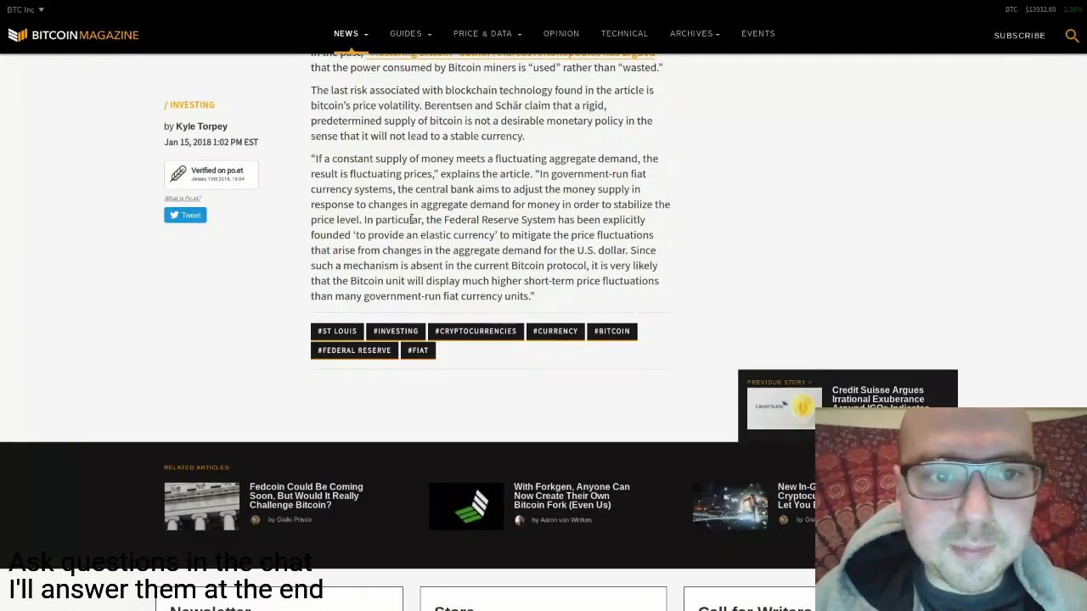
{"action": "mouse_move", "coordinate": [339, 207]}
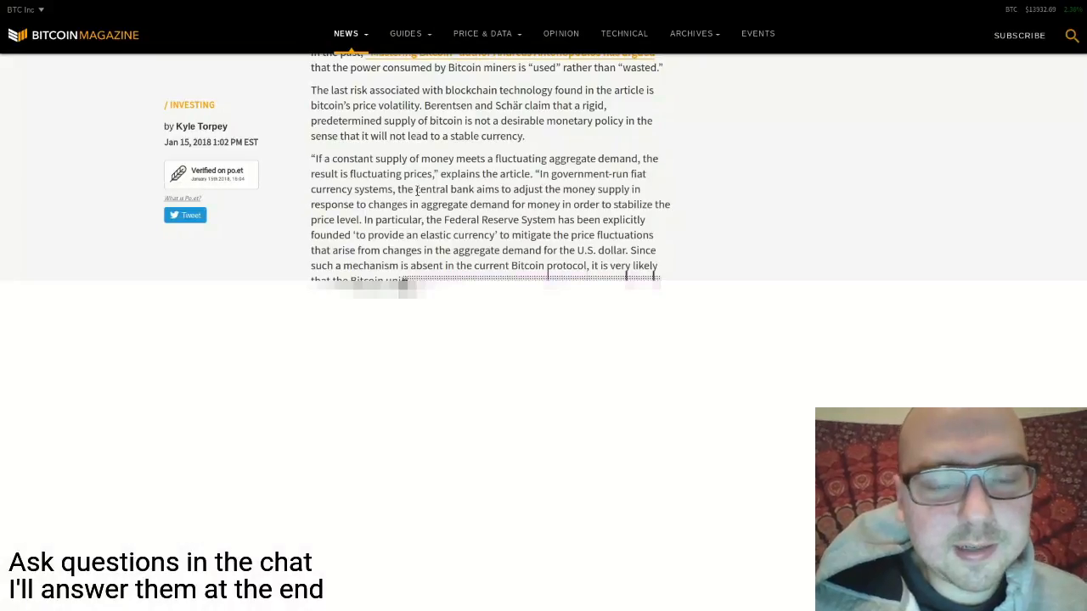
{"action": "scroll", "scroll_direction": "down", "scroll_amount": 3}
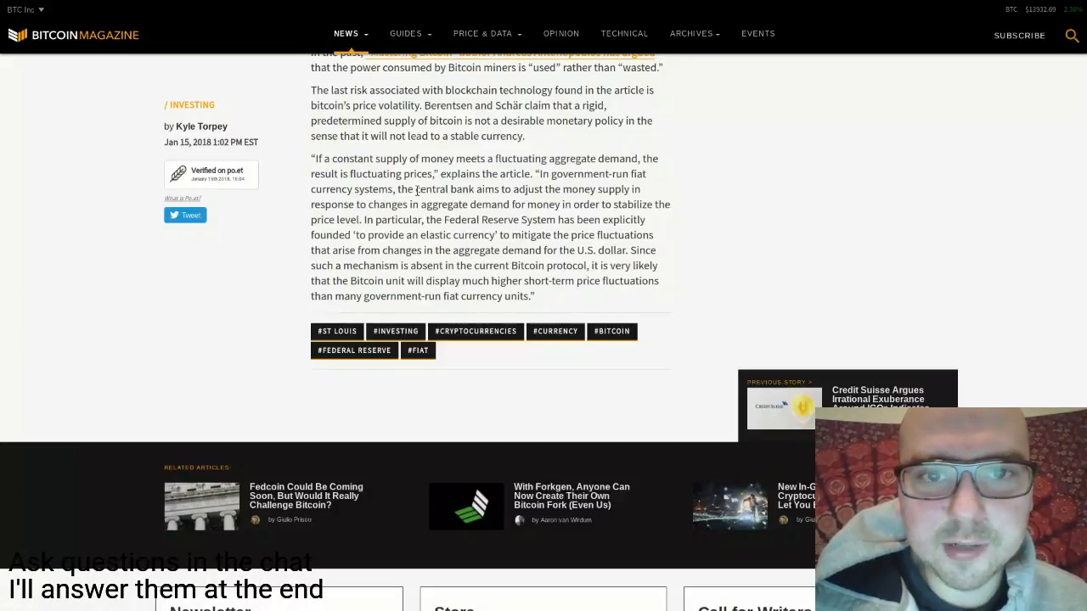
{"action": "mouse_move", "coordinate": [580, 248]}
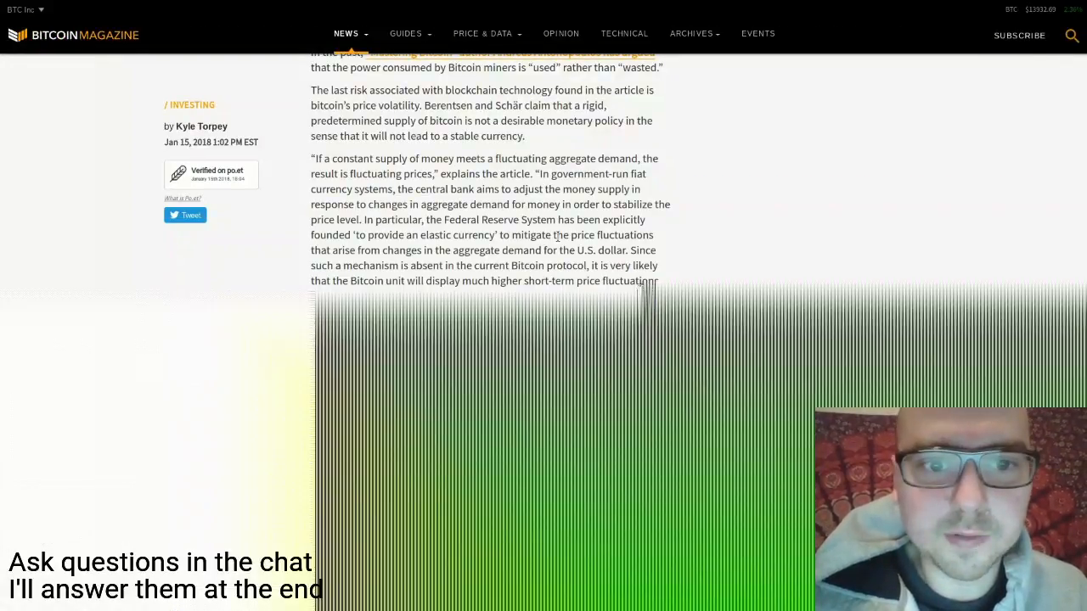
{"action": "scroll", "scroll_direction": "down", "scroll_amount": 3}
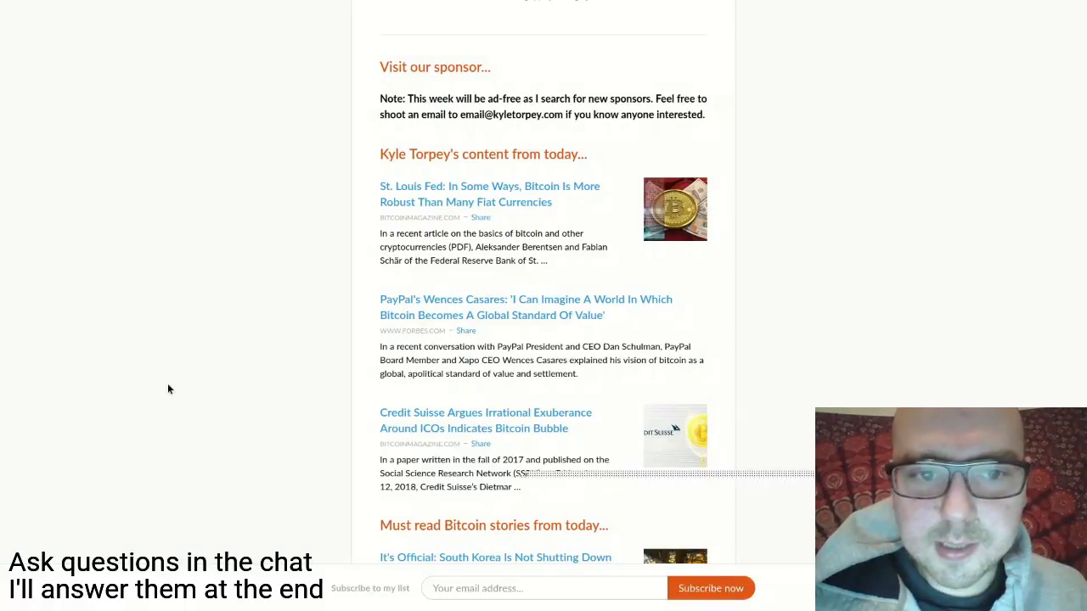
Switch to the Forbes tab with the PayPal Wences Casares 'Global Standard Of Value' article
{"action": "left_click", "coordinate": [166, 6]}
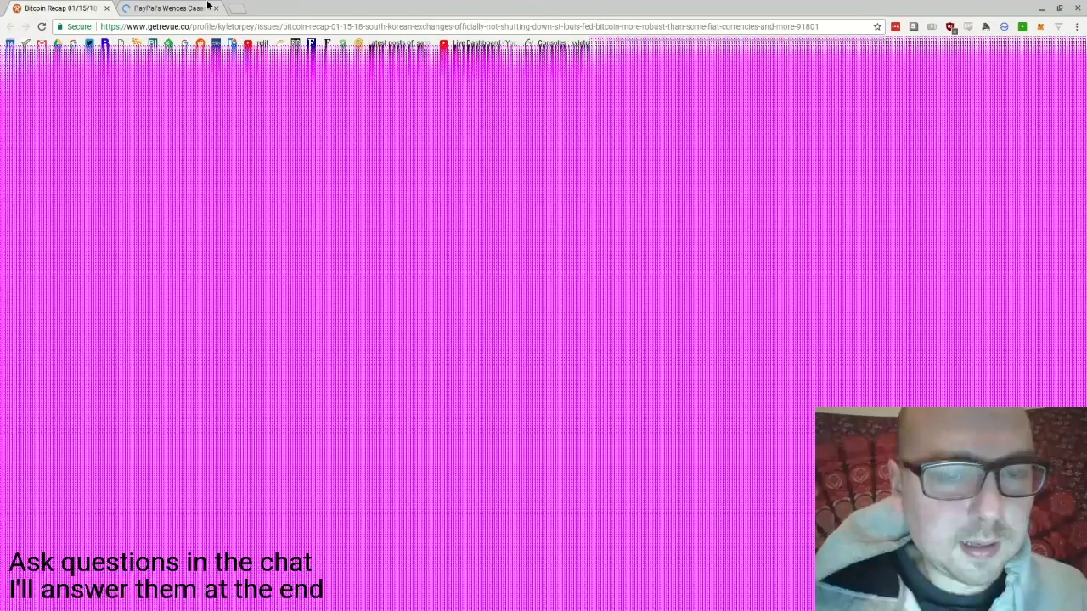
{"action": "left_click", "coordinate": [166, 7]}
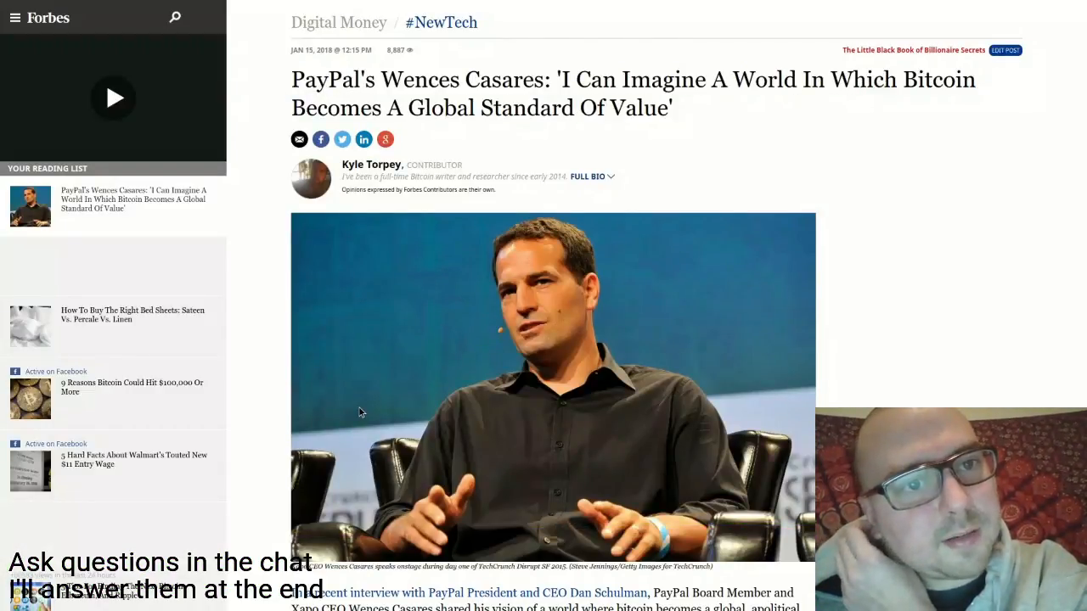
{"action": "left_click", "coordinate": [112, 96]}
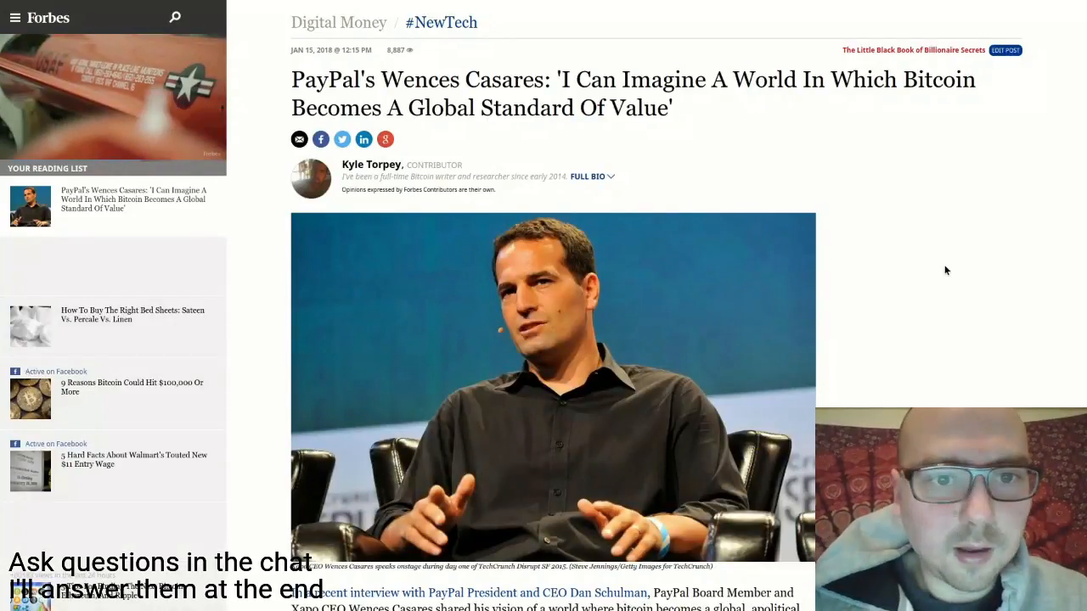
Read the Casares interview from its header through the intro to the 'Bitcoin vs Blockchain Technology' heading
{"action": "scroll", "scroll_direction": "down", "scroll_amount": 3}
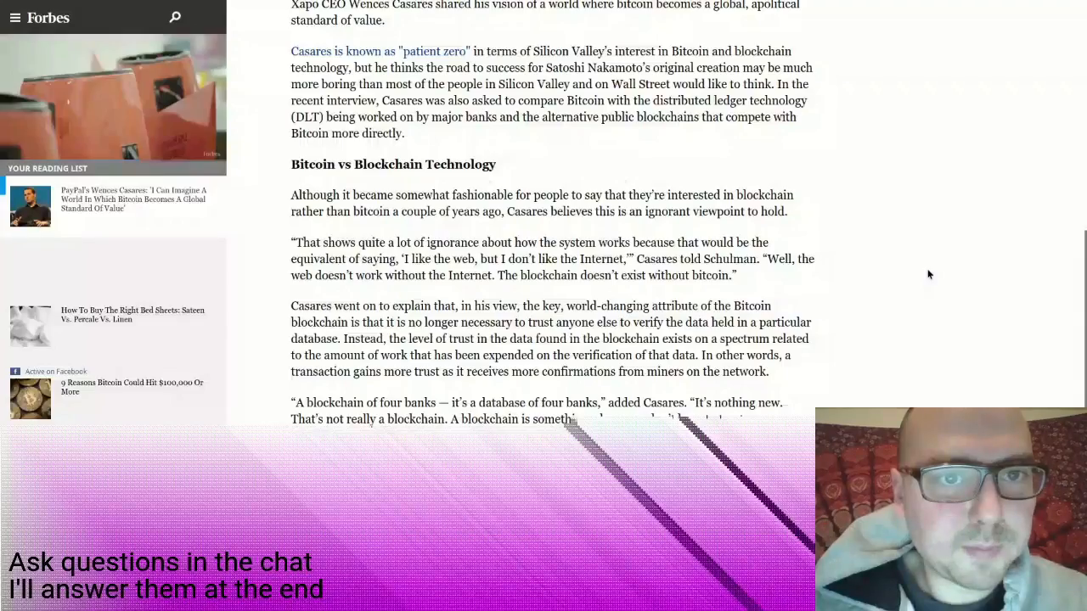
{"action": "scroll", "scroll_direction": "up", "scroll_amount": 3}
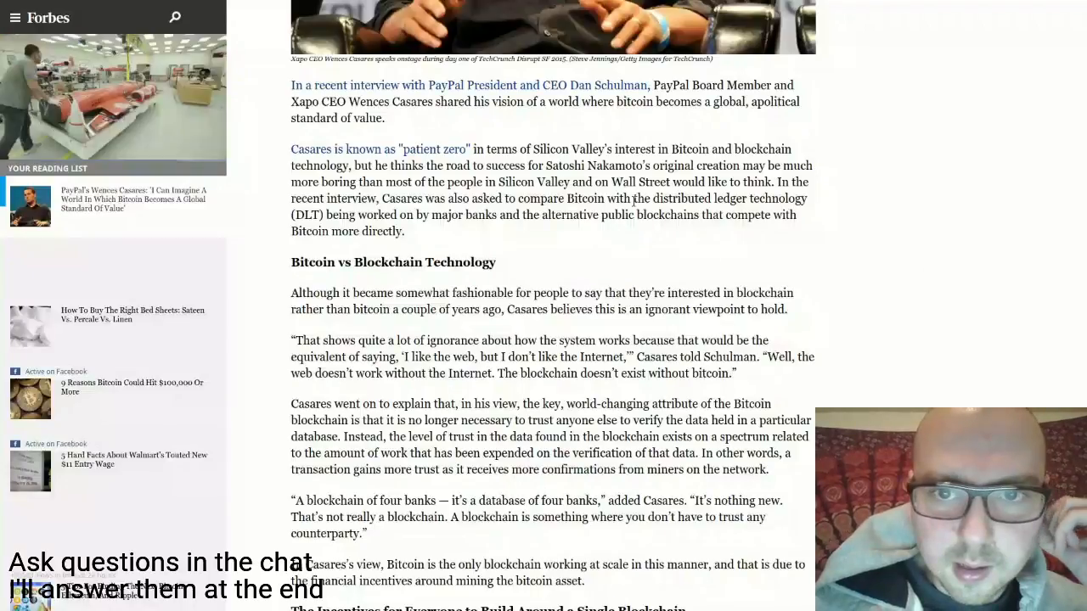
{"action": "scroll", "scroll_direction": "up", "scroll_amount": 3}
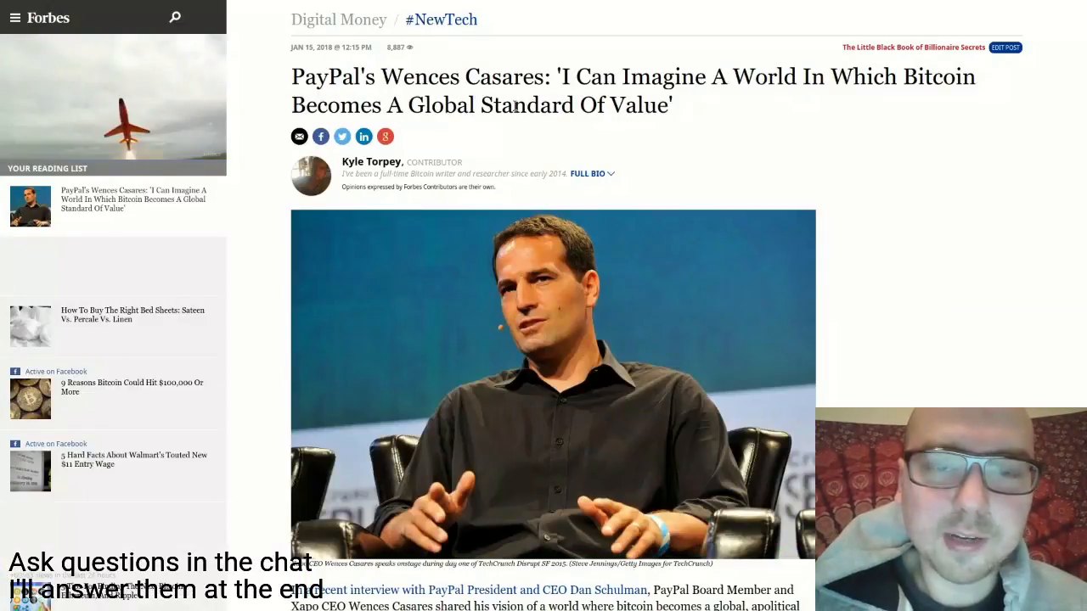
{"action": "scroll", "scroll_direction": "down", "scroll_amount": 3}
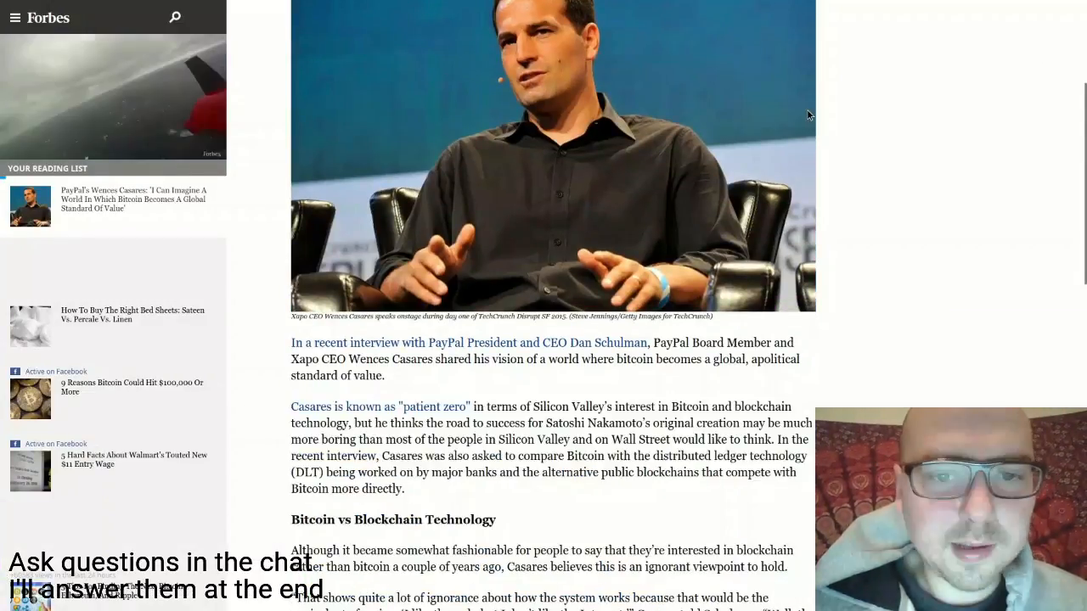
{"action": "scroll", "scroll_direction": "down", "scroll_amount": 3}
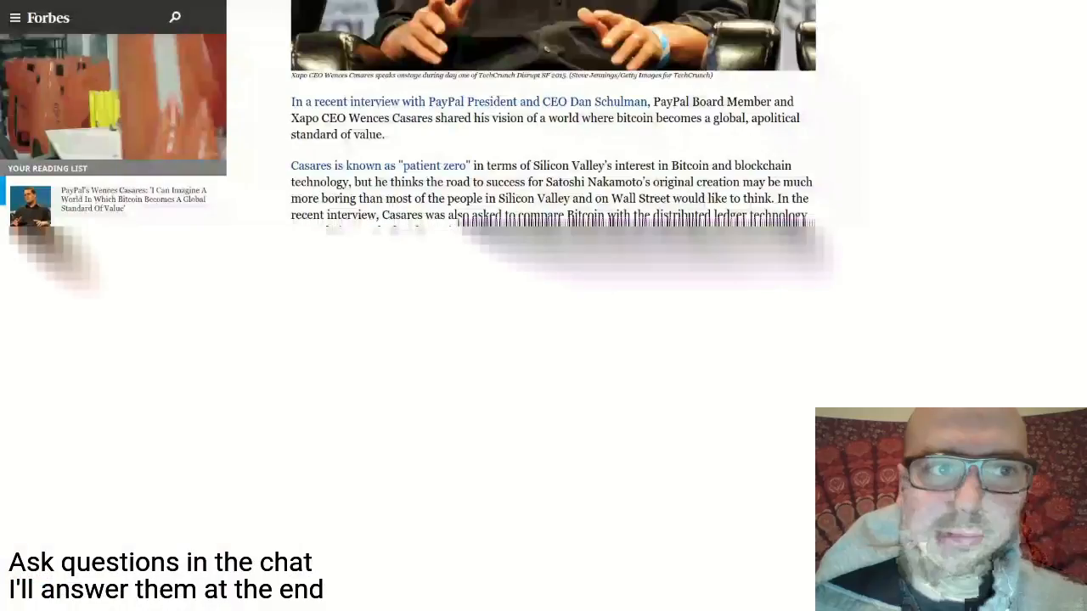
{"action": "scroll", "scroll_direction": "down", "scroll_amount": 3}
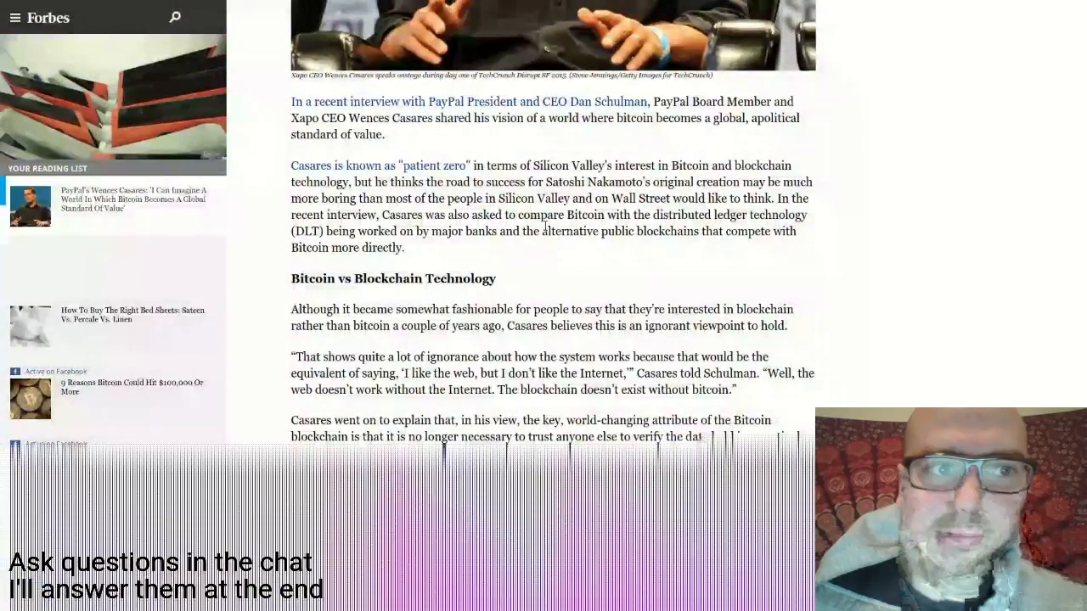
{"action": "scroll", "scroll_direction": "down", "scroll_amount": 3}
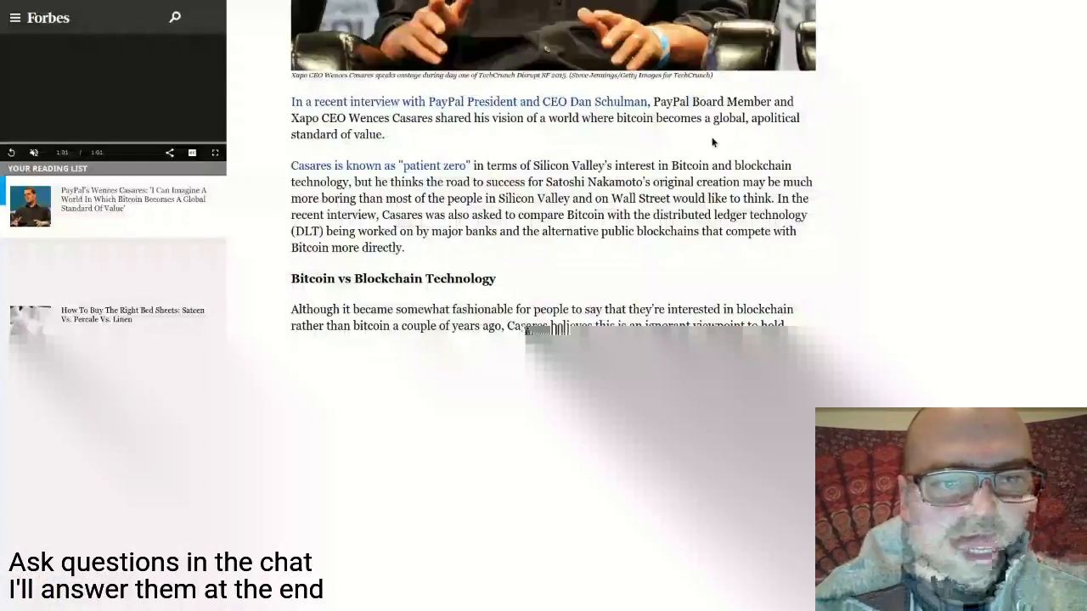
{"action": "scroll", "scroll_direction": "down", "scroll_amount": 3}
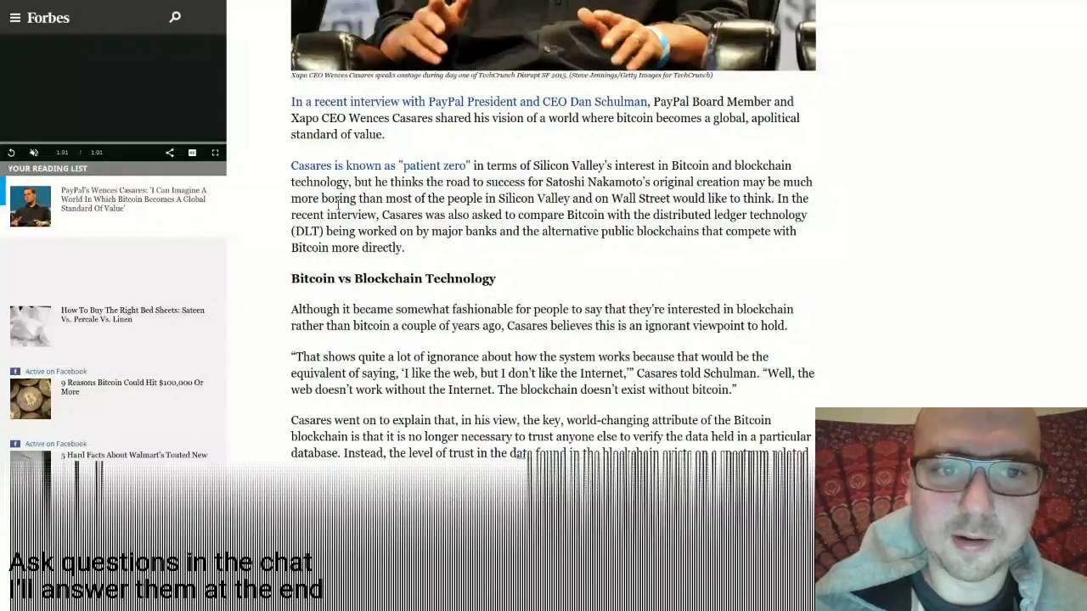
Reread the passages around the 'Bitcoin vs Blockchain Technology' section, moving back and forth
{"action": "scroll", "scroll_direction": "down", "scroll_amount": 3}
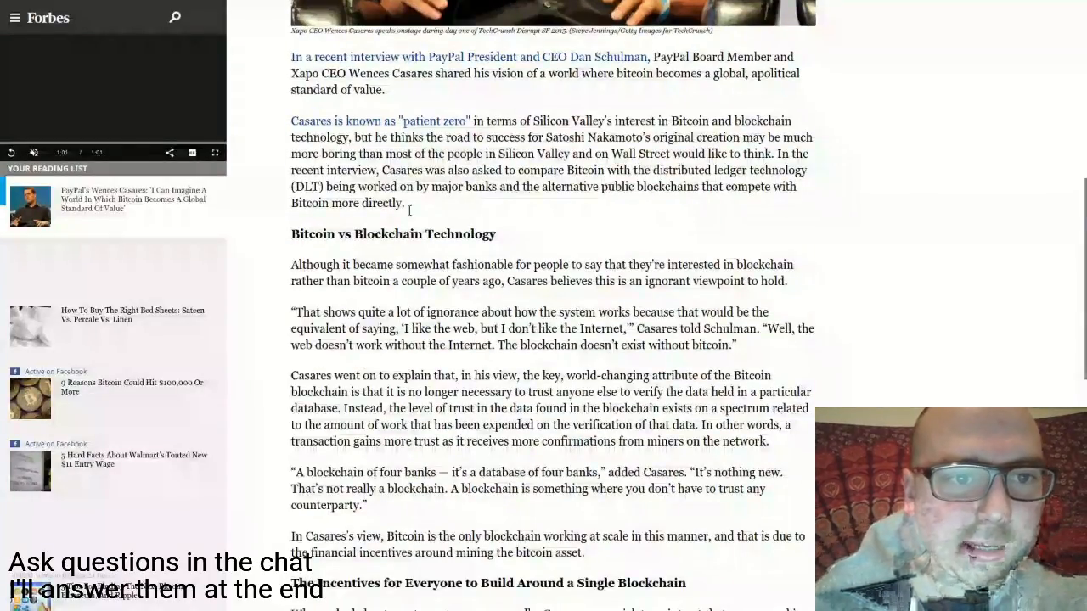
{"action": "scroll", "scroll_direction": "down", "scroll_amount": 3}
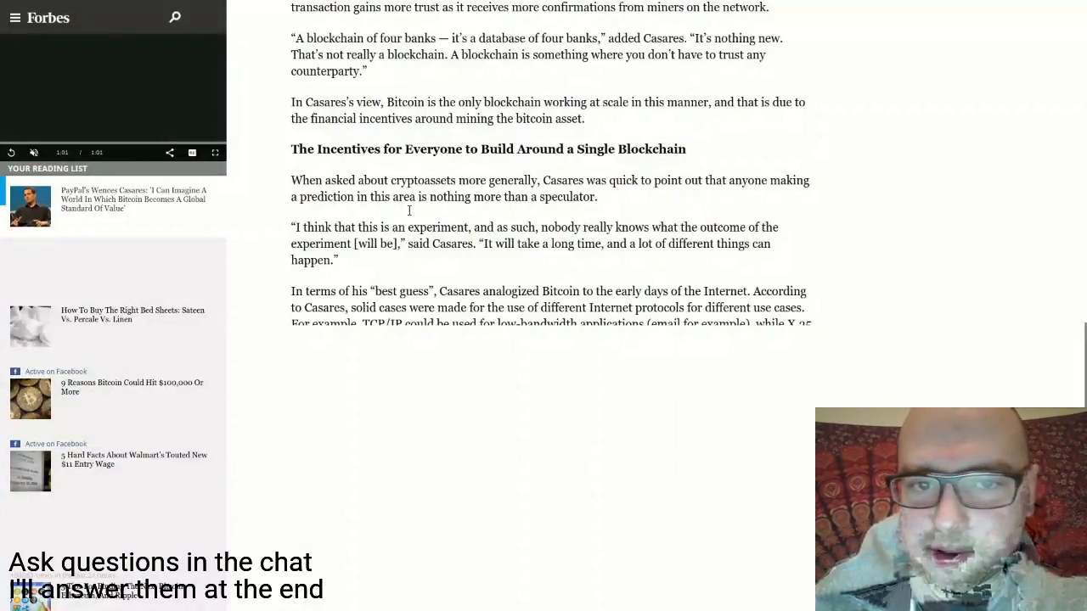
{"action": "scroll", "scroll_direction": "up", "scroll_amount": 3}
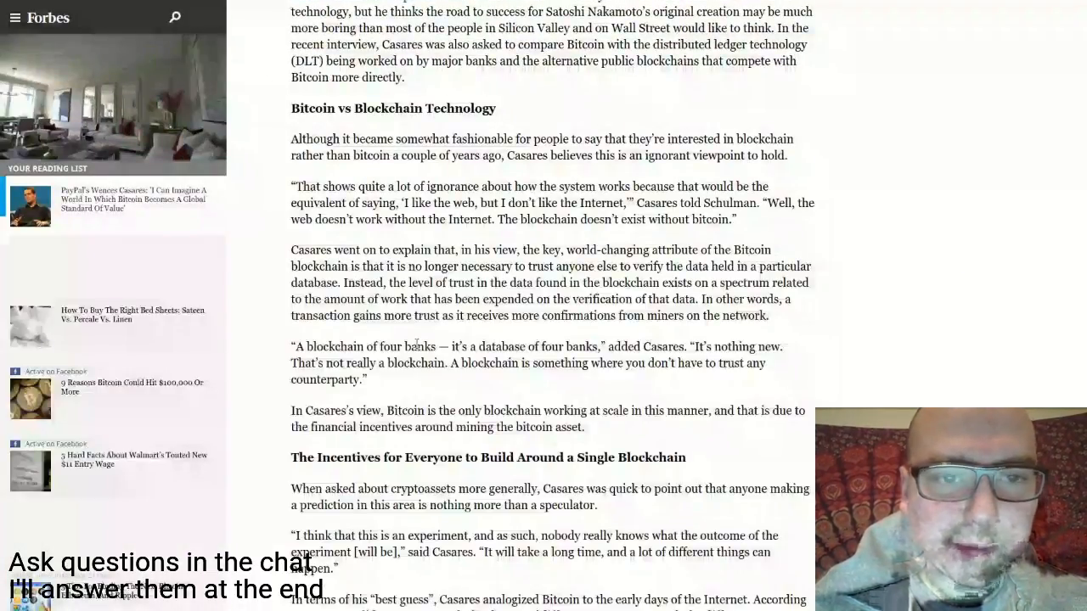
{"action": "scroll", "scroll_direction": "down", "scroll_amount": 3}
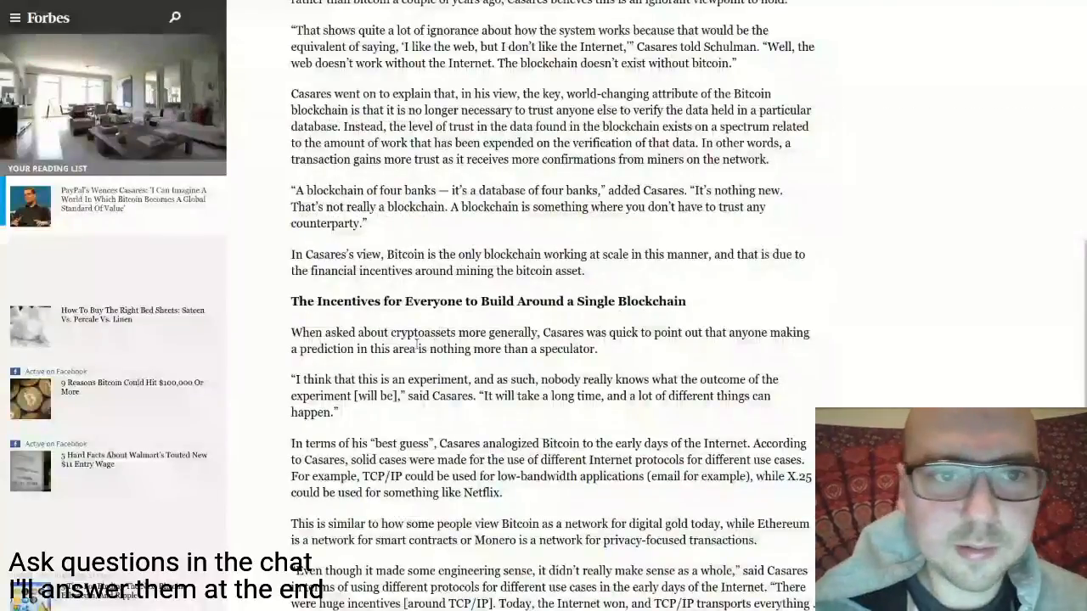
{"action": "scroll", "scroll_direction": "up", "scroll_amount": 3}
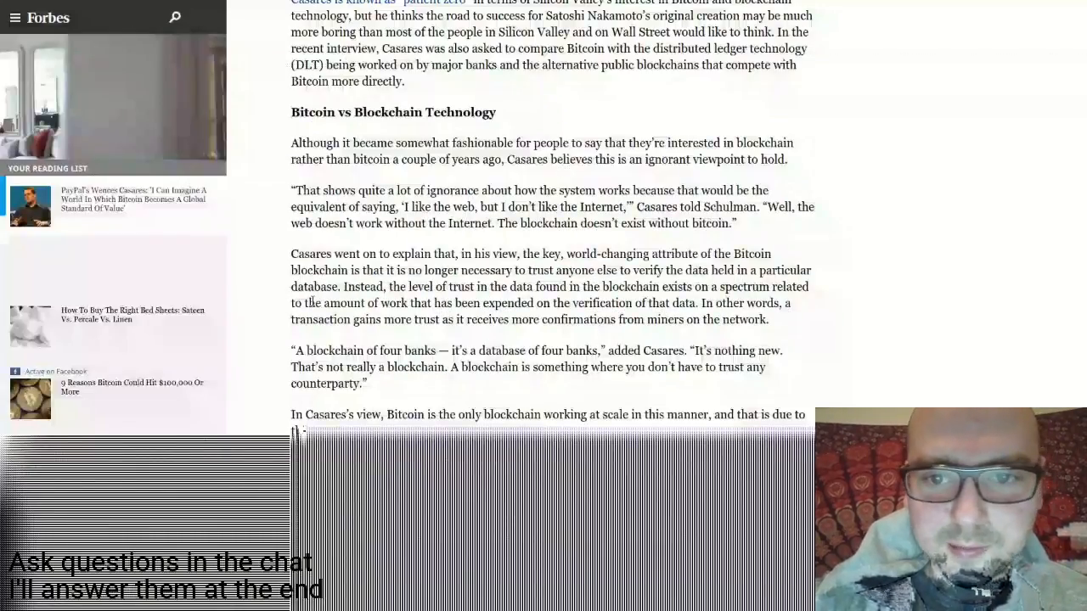
Read through 'The Incentives for Everyone to Build Around a Single Blockchain' to the Page 1/2 Continue link
{"action": "scroll", "scroll_direction": "down", "scroll_amount": 3}
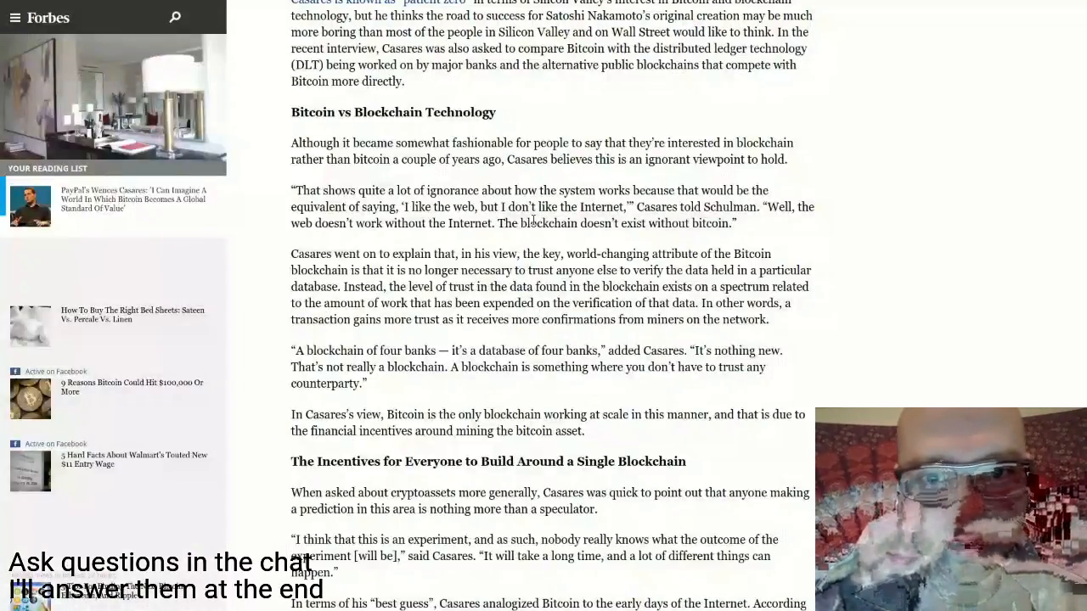
{"action": "scroll", "scroll_direction": "down", "scroll_amount": 3}
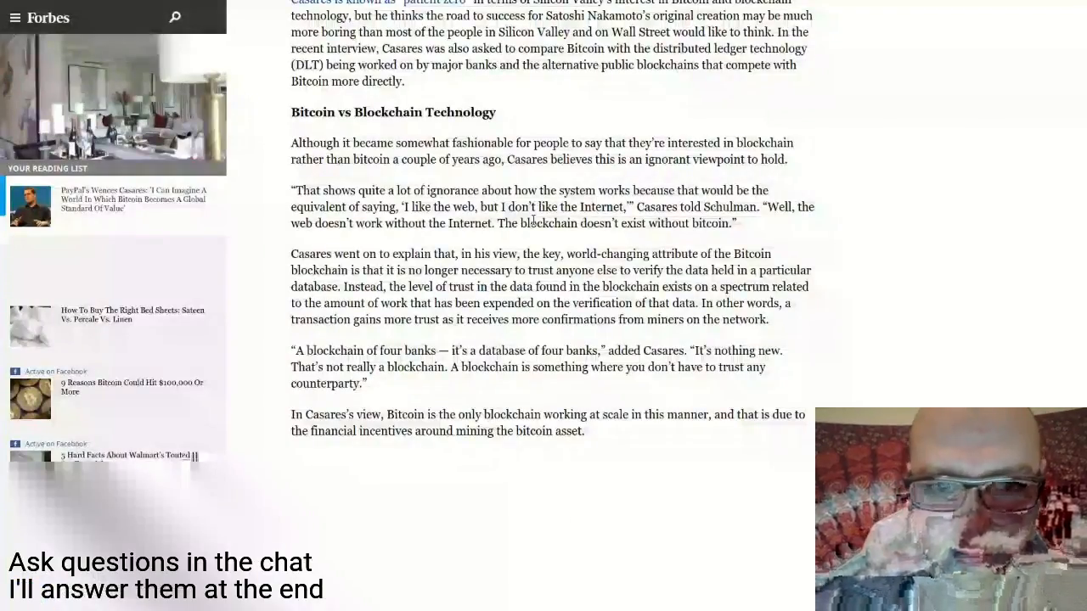
{"action": "scroll", "scroll_direction": "down", "scroll_amount": 3}
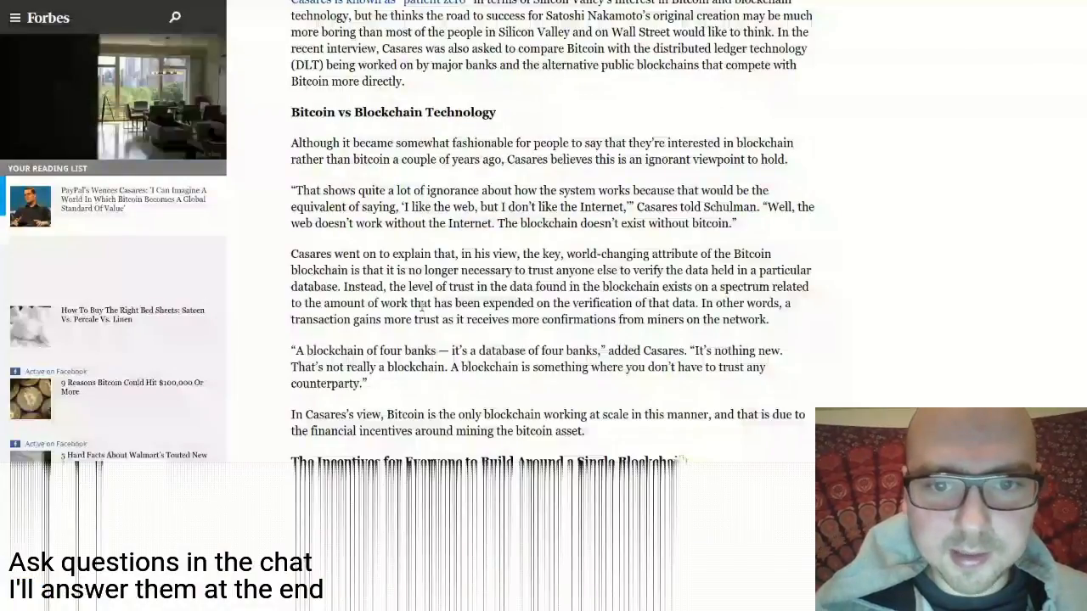
{"action": "scroll", "scroll_direction": "down", "scroll_amount": 3}
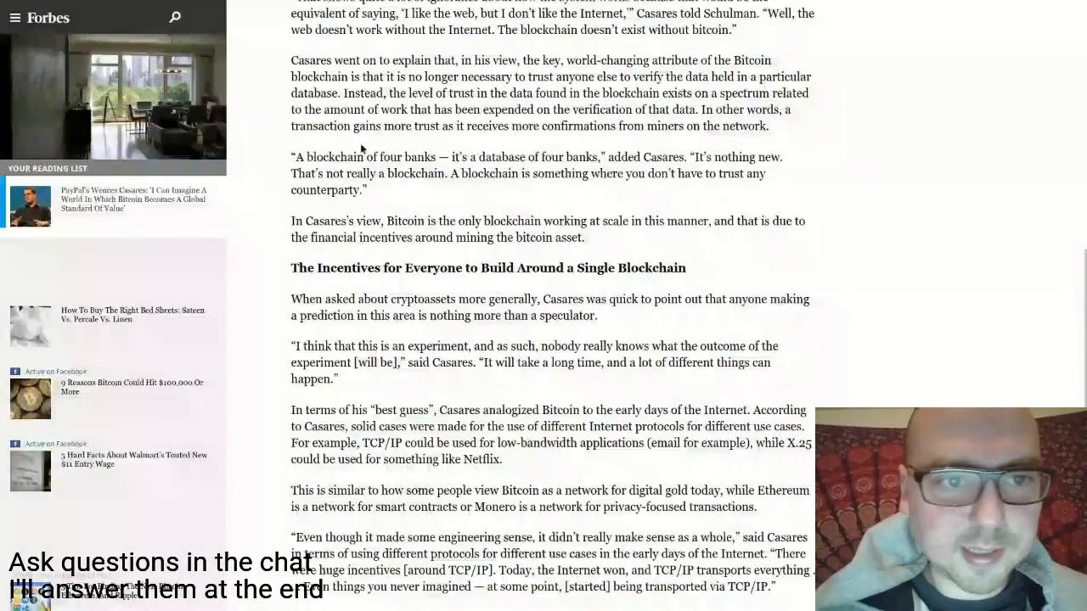
{"action": "mouse_move", "coordinate": [253, 227]}
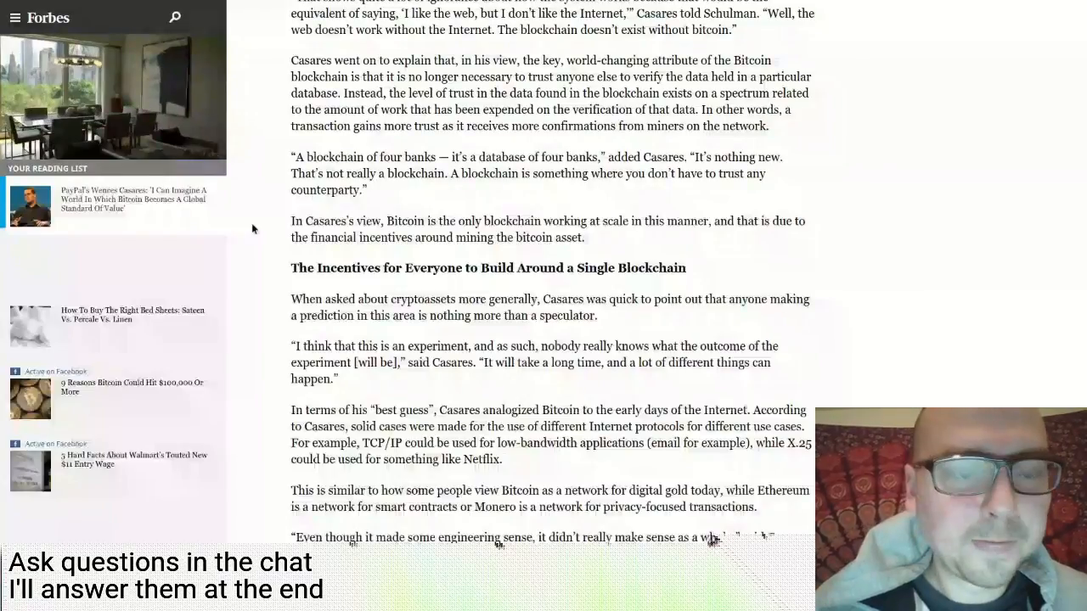
{"action": "scroll", "scroll_direction": "down", "scroll_amount": 3}
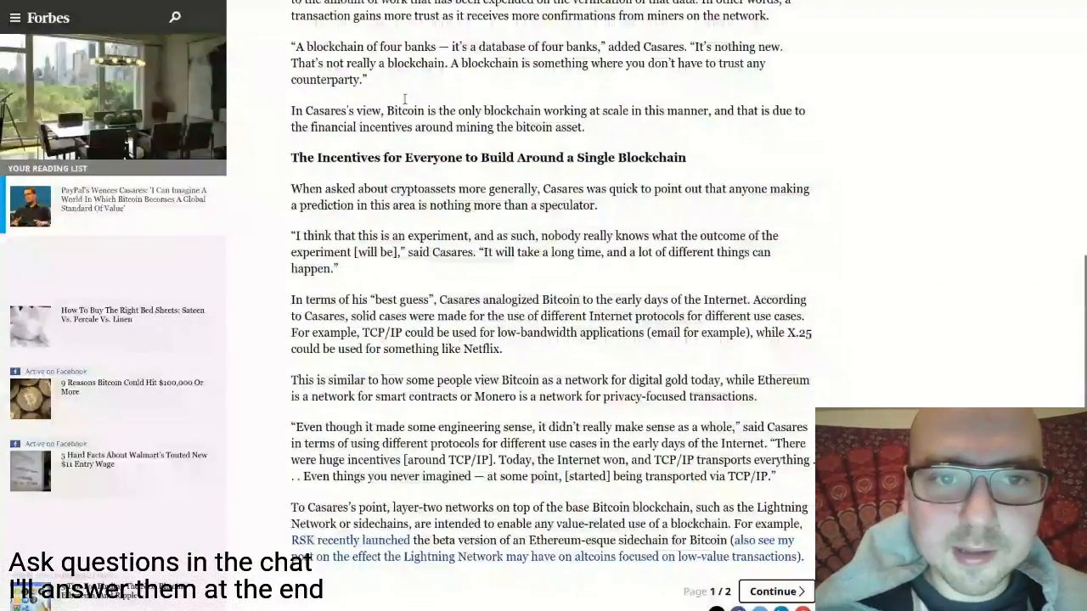
{"action": "mouse_move", "coordinate": [419, 102]}
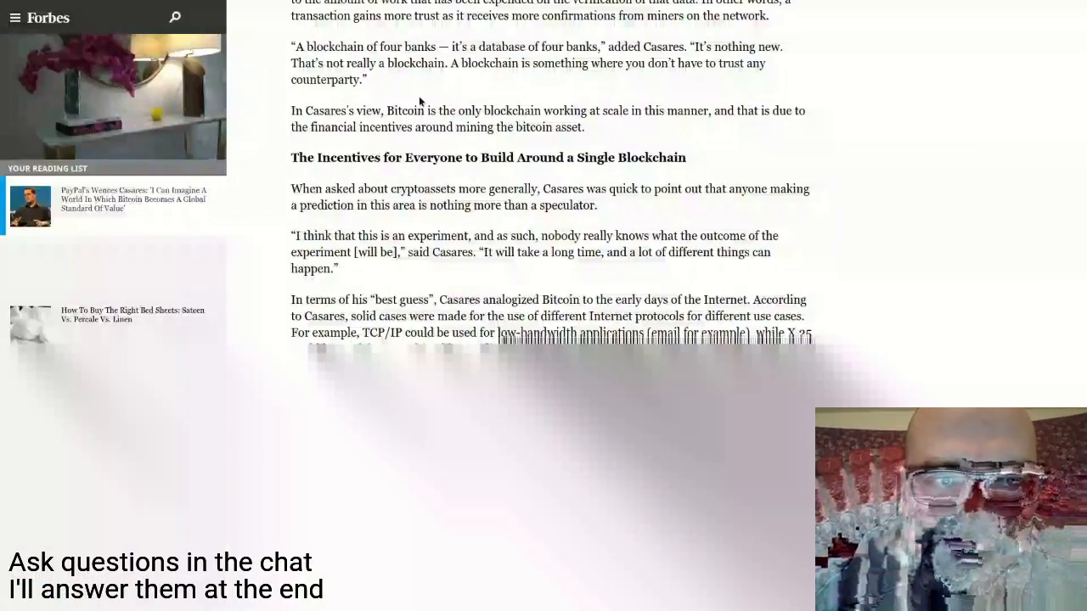
{"action": "scroll", "scroll_direction": "down", "scroll_amount": 3}
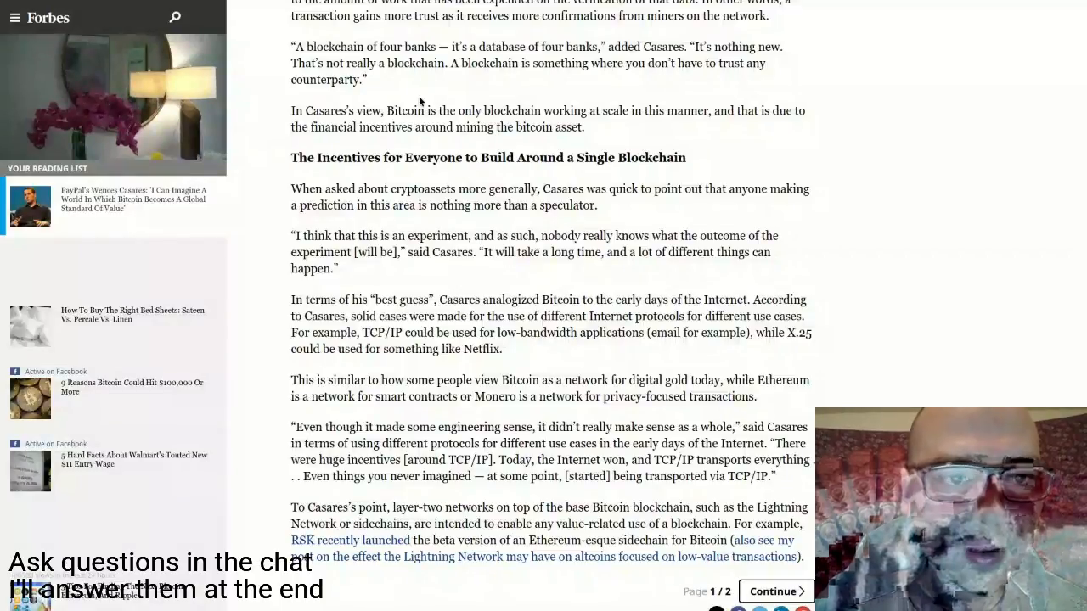
{"action": "scroll", "scroll_direction": "down", "scroll_amount": 3}
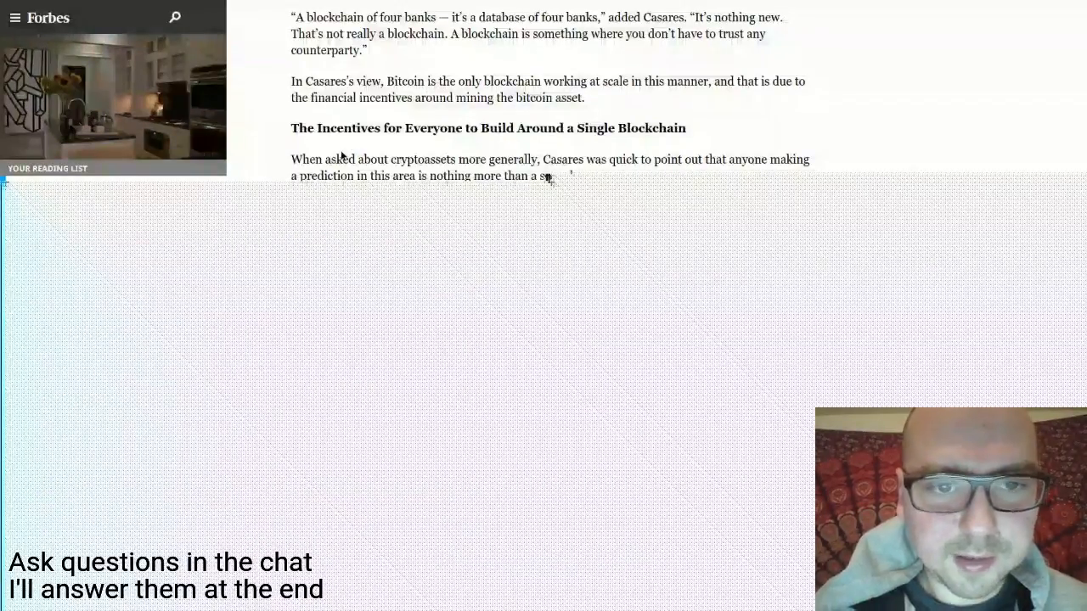
{"action": "scroll", "scroll_direction": "down", "scroll_amount": 3}
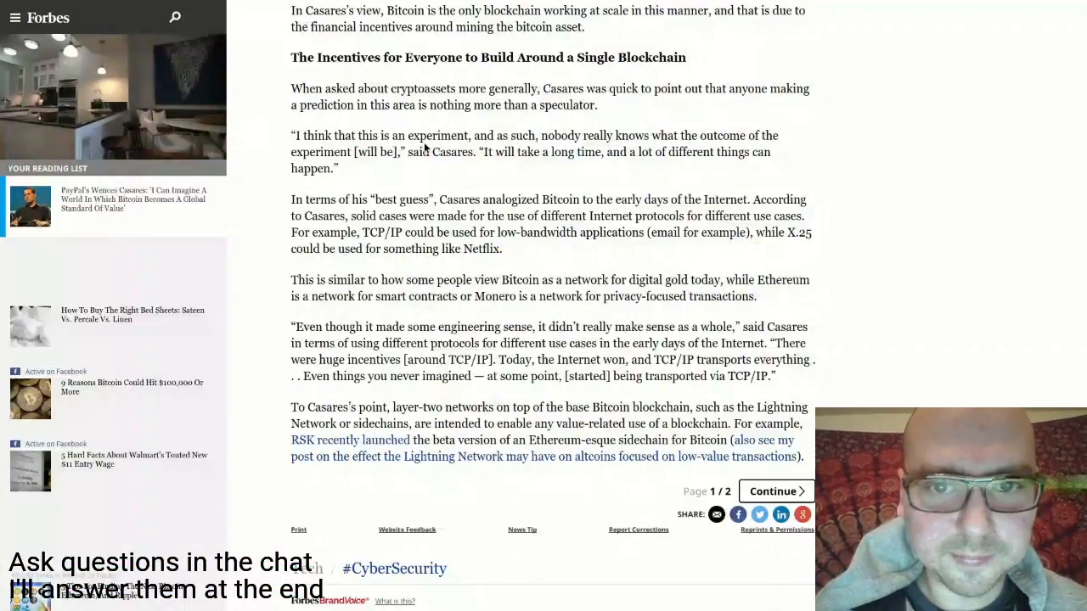
{"action": "mouse_move", "coordinate": [577, 163]}
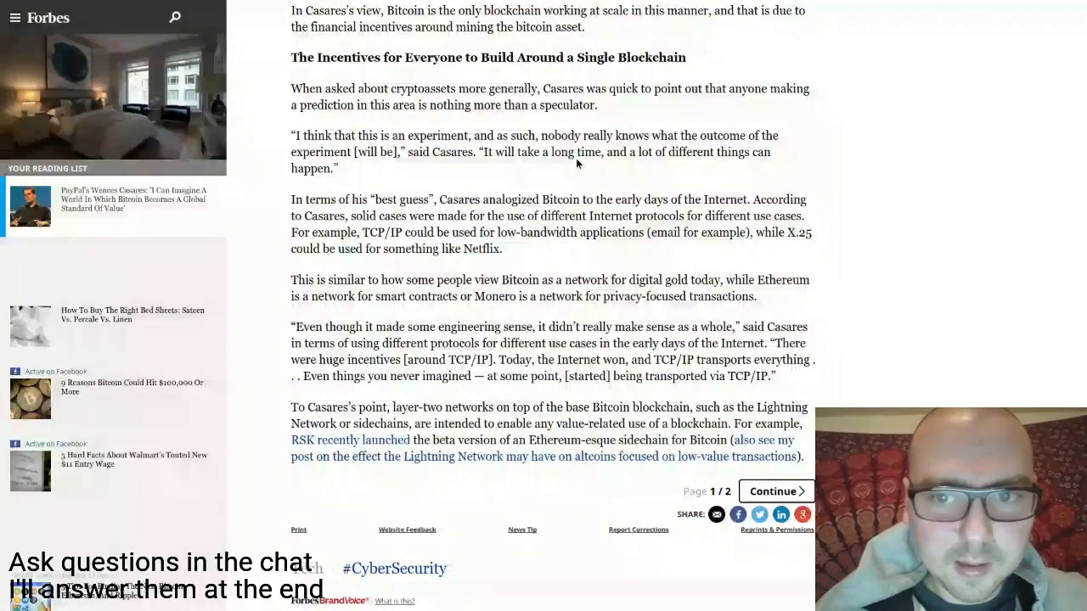
{"action": "scroll", "scroll_direction": "down", "scroll_amount": 3}
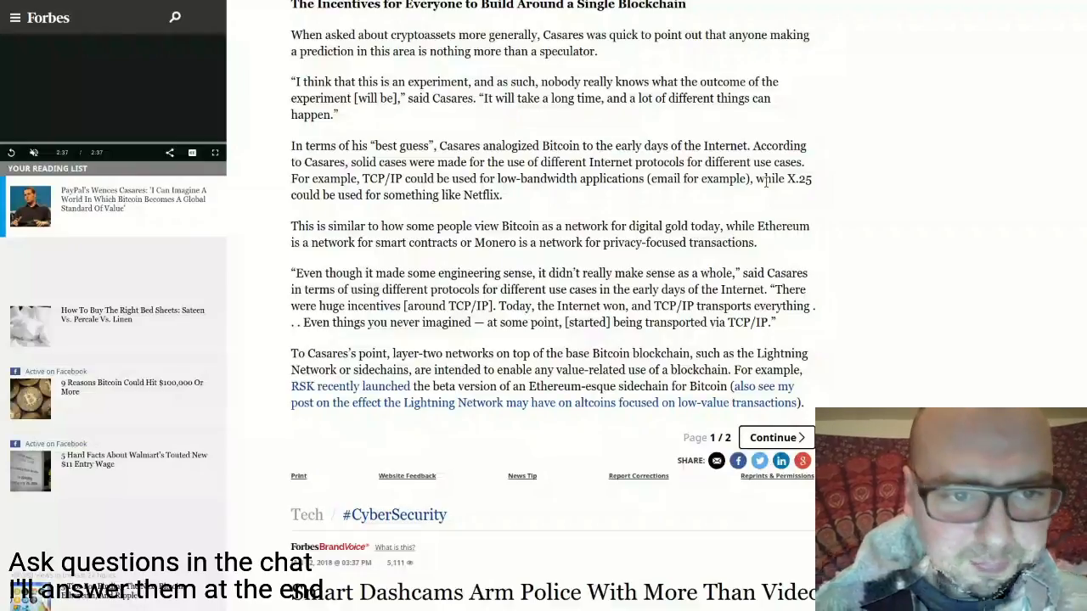
Continue to page 2 of the Casares article, showing its 'Continued from page 1' paragraphs
{"action": "scroll", "scroll_direction": "down", "scroll_amount": 3}
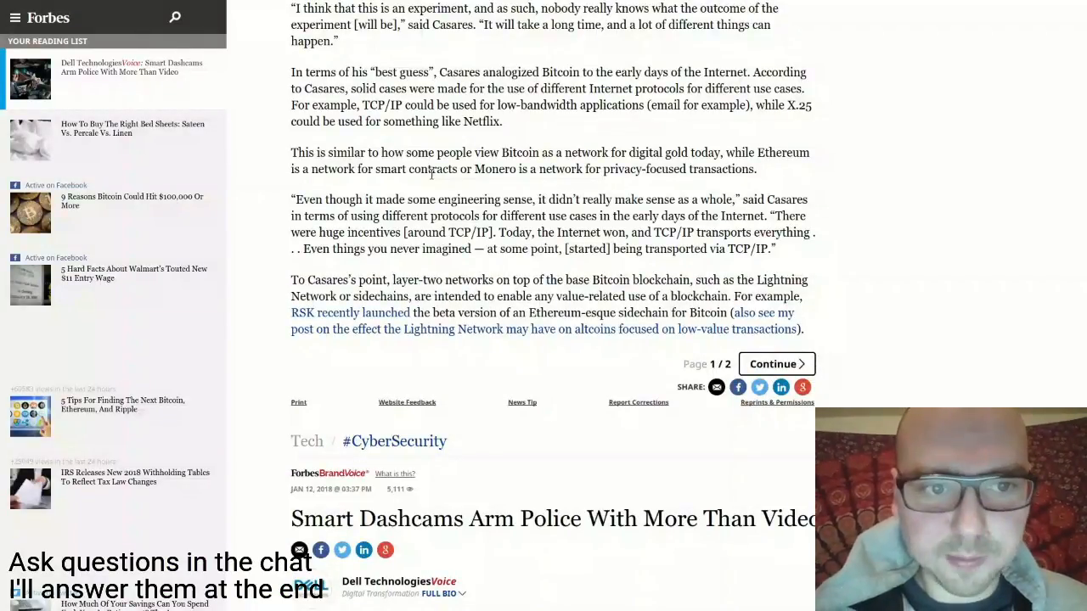
{"action": "mouse_move", "coordinate": [270, 207]}
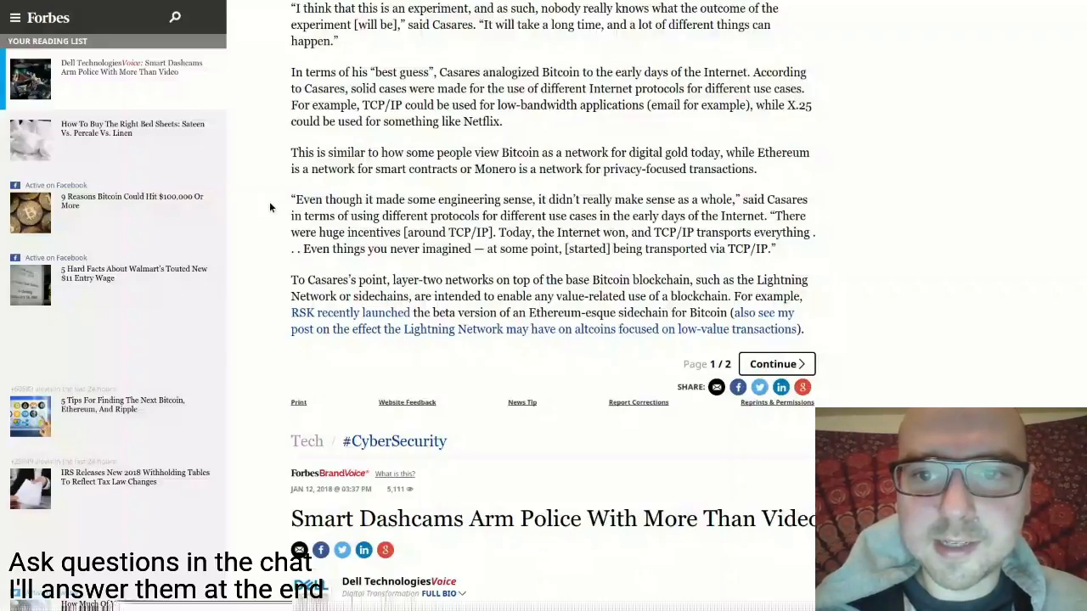
{"action": "mouse_move", "coordinate": [445, 200]}
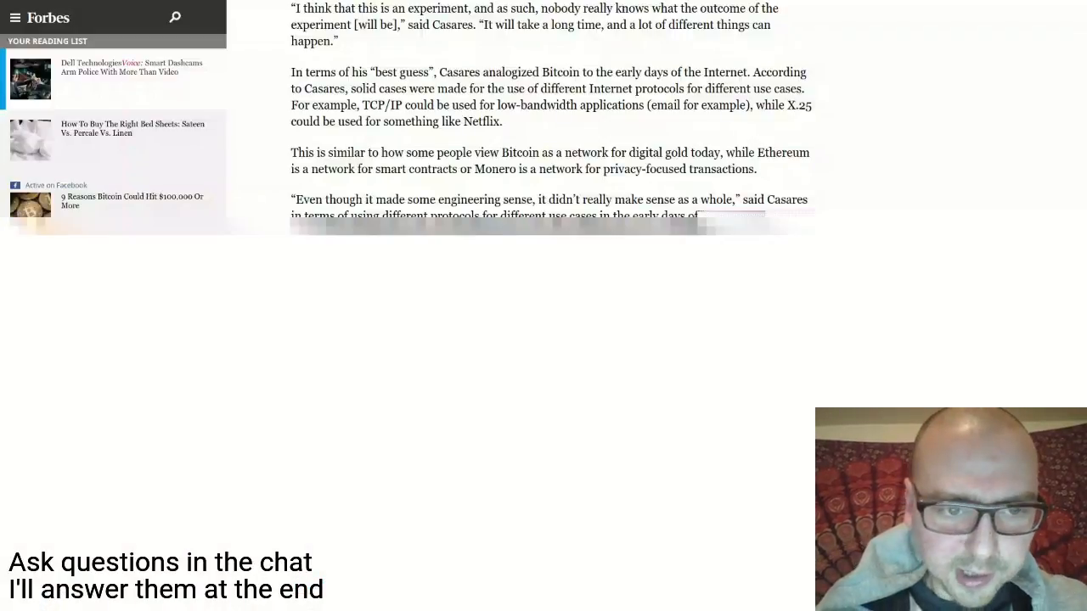
{"action": "scroll", "scroll_direction": "down", "scroll_amount": 3}
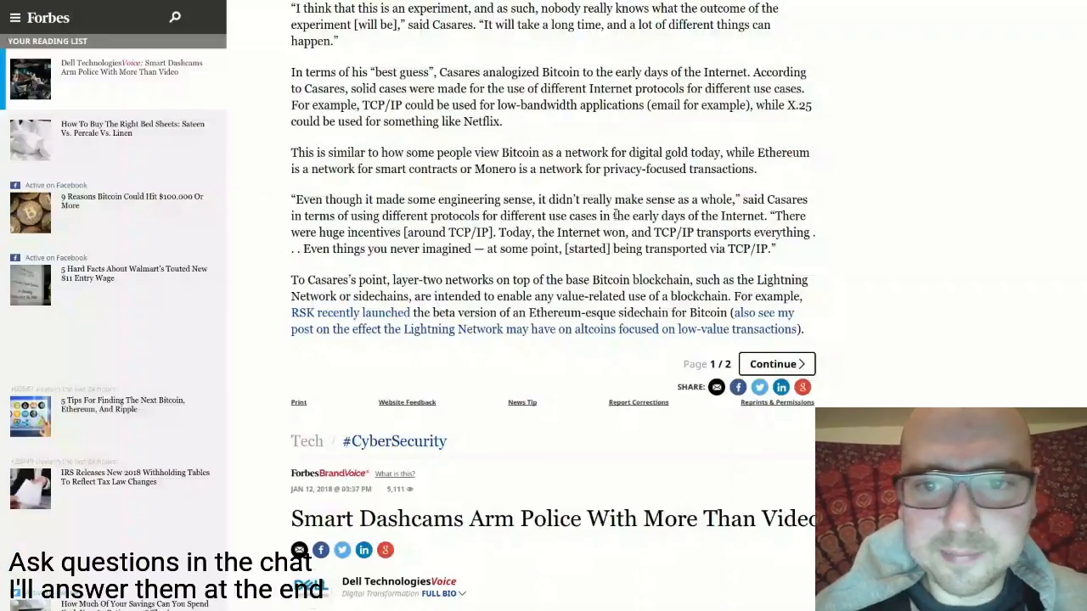
{"action": "left_click", "coordinate": [773, 364]}
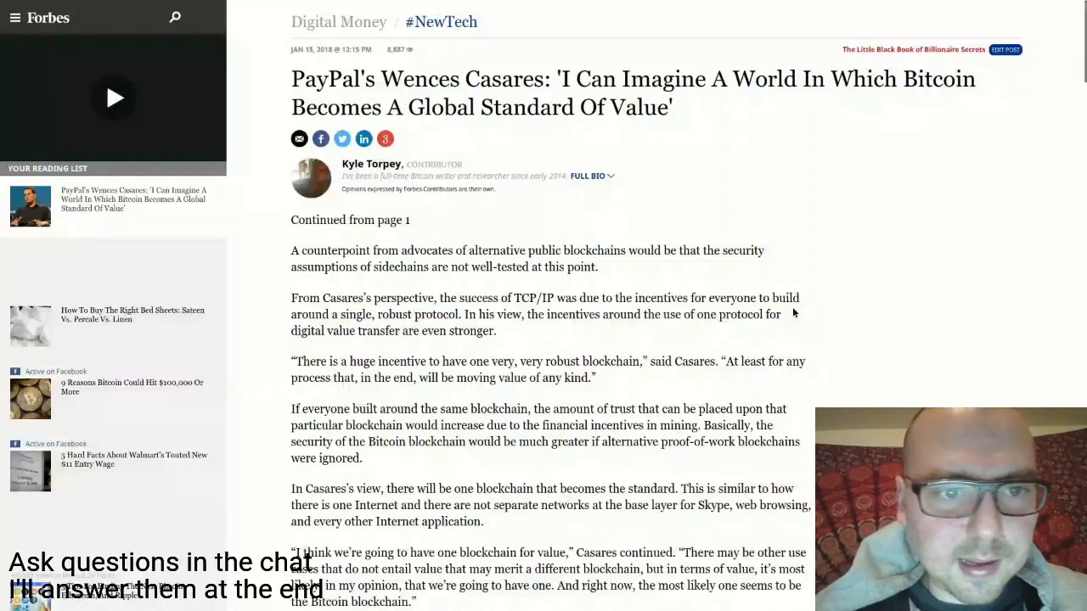
Read page 2's opening through the 'one blockchain for value' quote and Casares's Bitcoin success odds
{"action": "scroll", "scroll_direction": "down", "scroll_amount": 3}
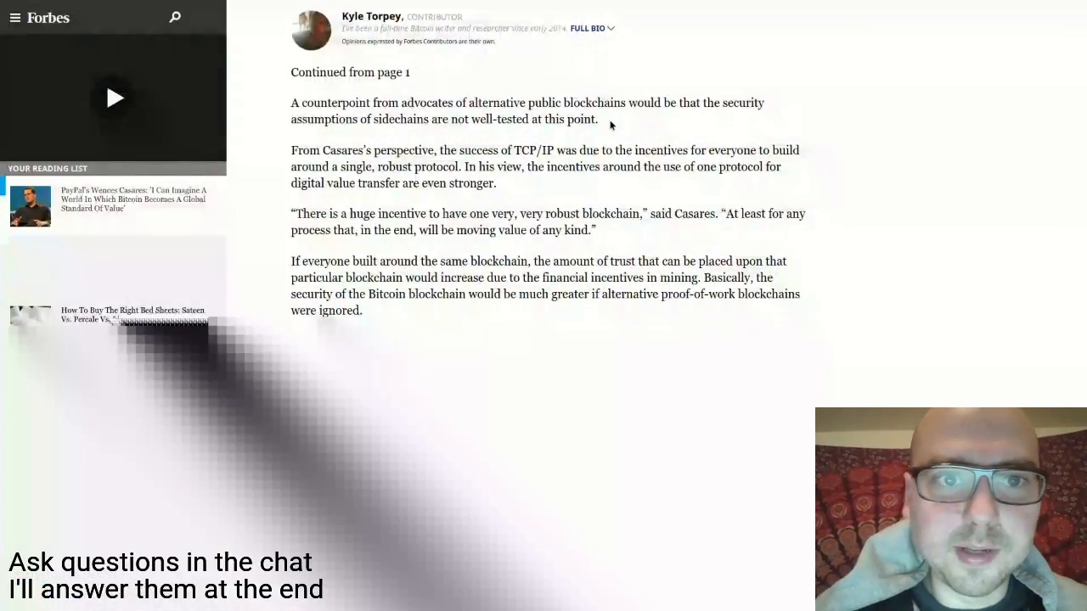
{"action": "scroll", "scroll_direction": "down", "scroll_amount": 3}
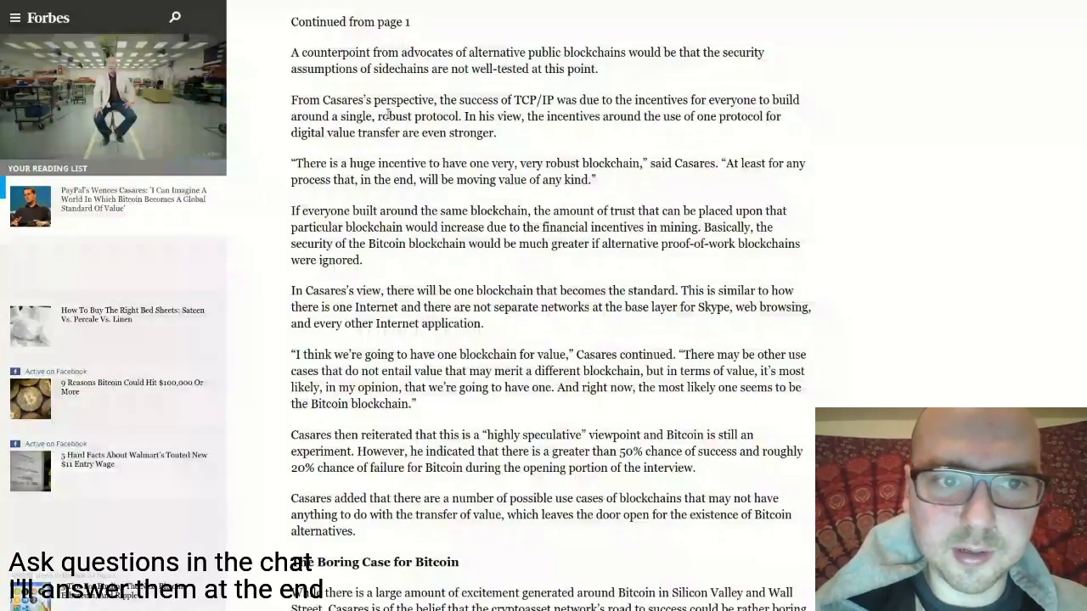
{"action": "scroll", "scroll_direction": "down", "scroll_amount": 3}
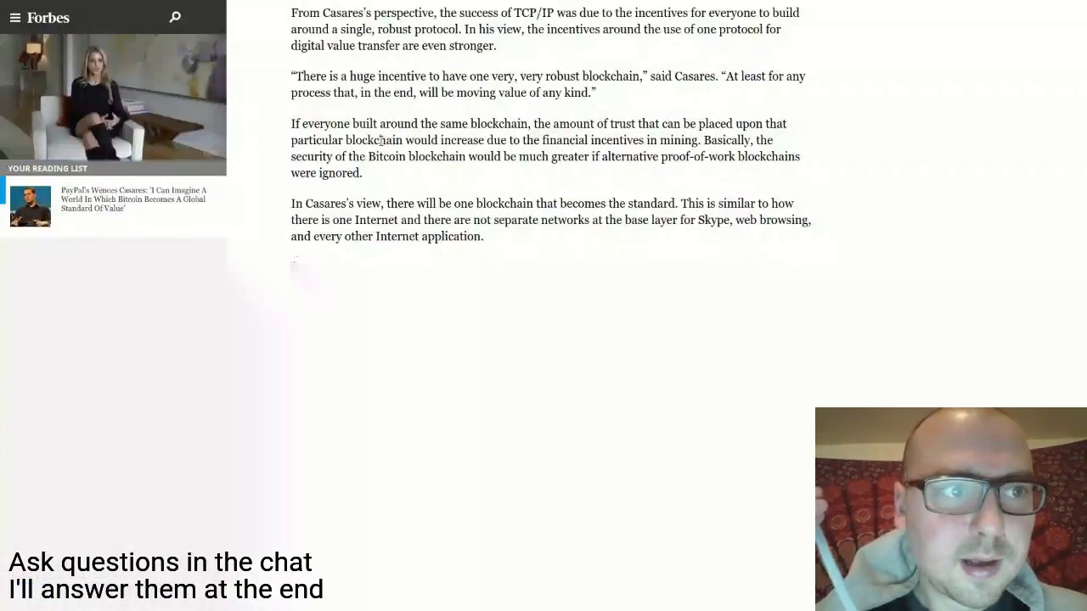
{"action": "scroll", "scroll_direction": "down", "scroll_amount": 3}
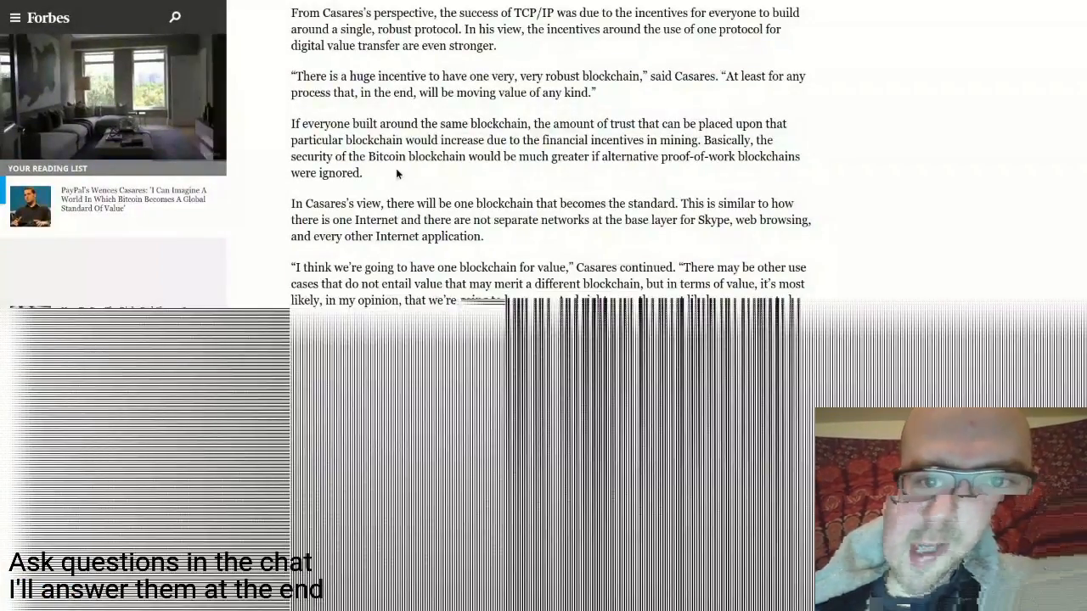
Read down through the middle of the Casares article's second page toward 'The Boring Case for Bitcoin'
{"action": "scroll", "scroll_direction": "down", "scroll_amount": 3}
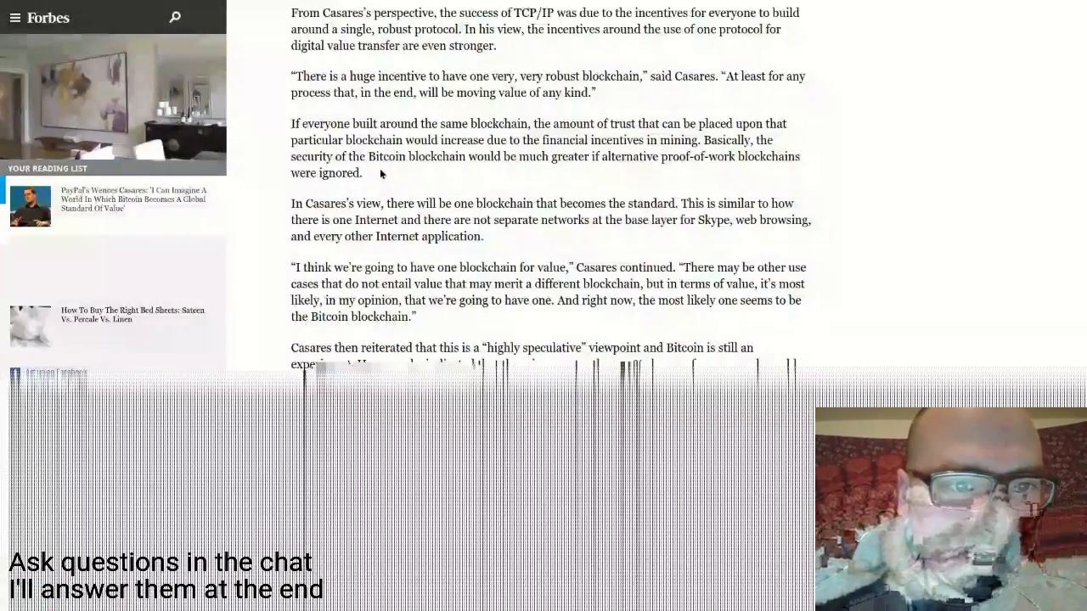
{"action": "scroll", "scroll_direction": "down", "scroll_amount": 3}
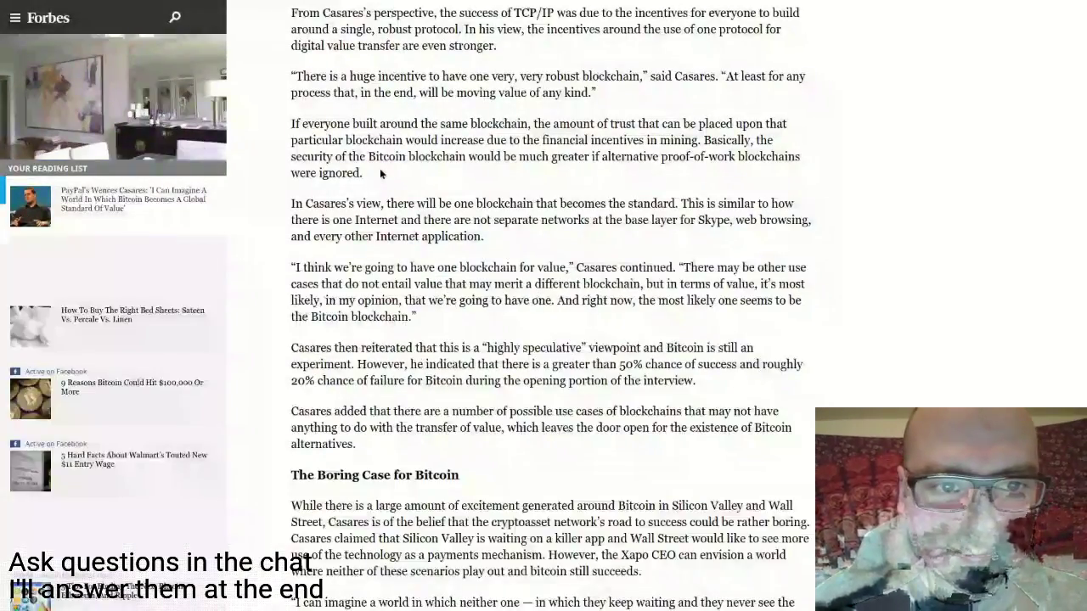
{"action": "scroll", "scroll_direction": "down", "scroll_amount": 3}
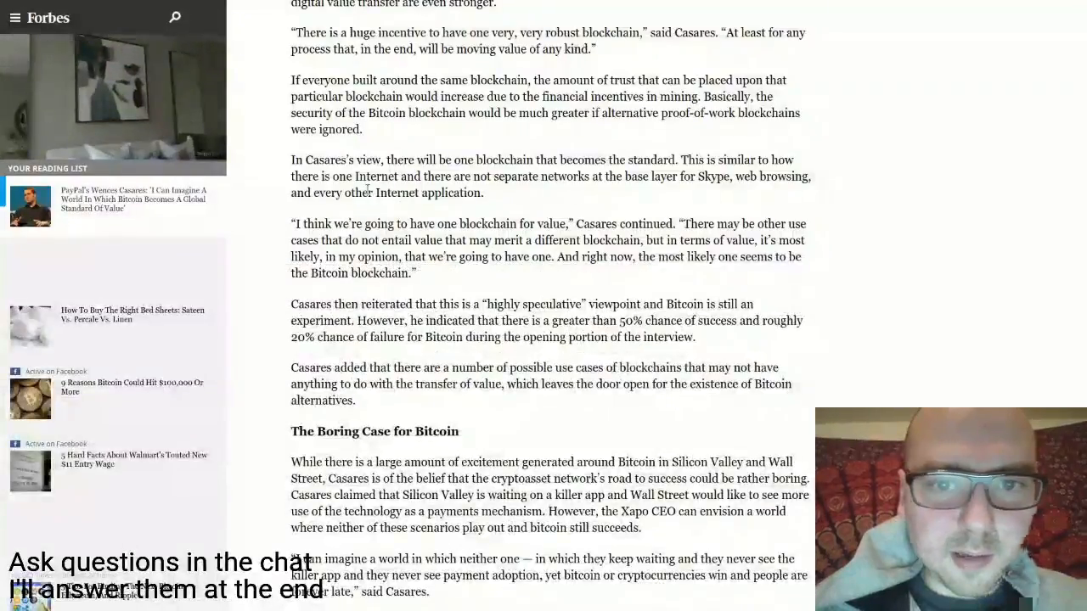
{"action": "scroll", "scroll_direction": "down", "scroll_amount": 3}
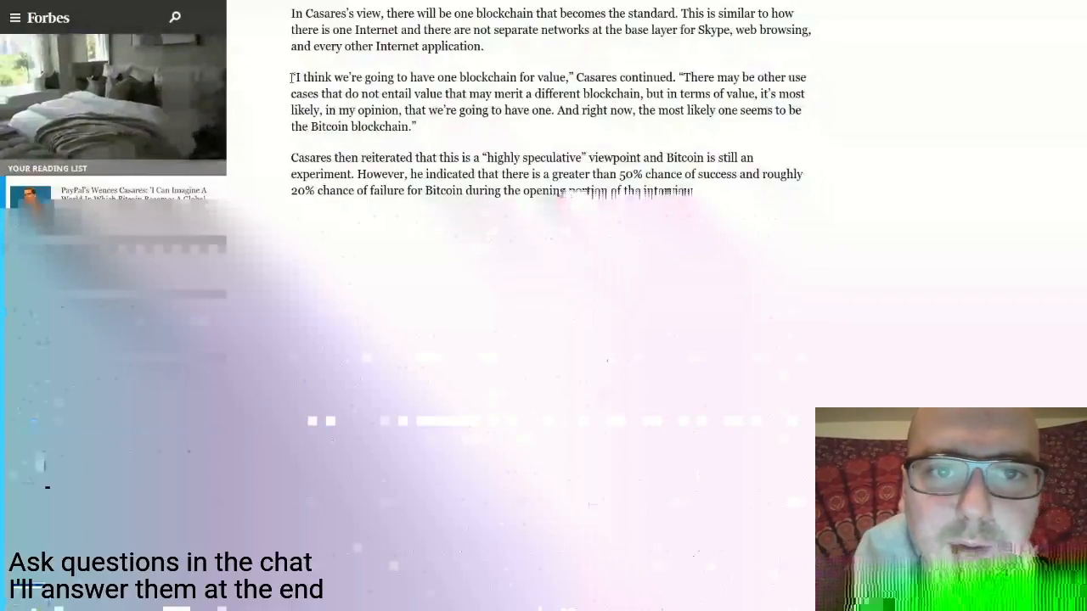
{"action": "scroll", "scroll_direction": "down", "scroll_amount": 3}
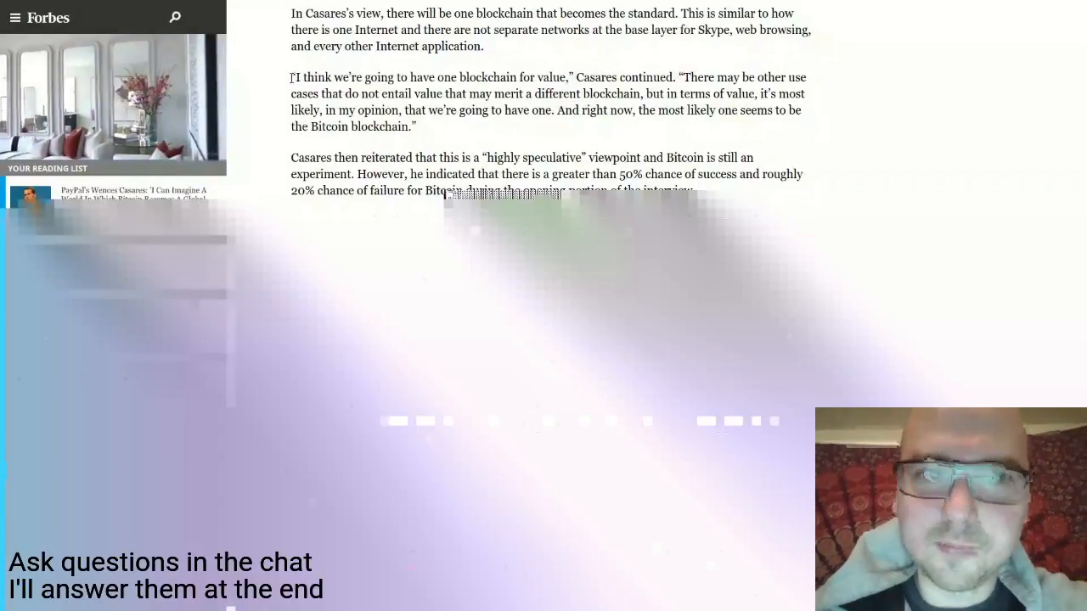
{"action": "scroll", "scroll_direction": "down", "scroll_amount": 3}
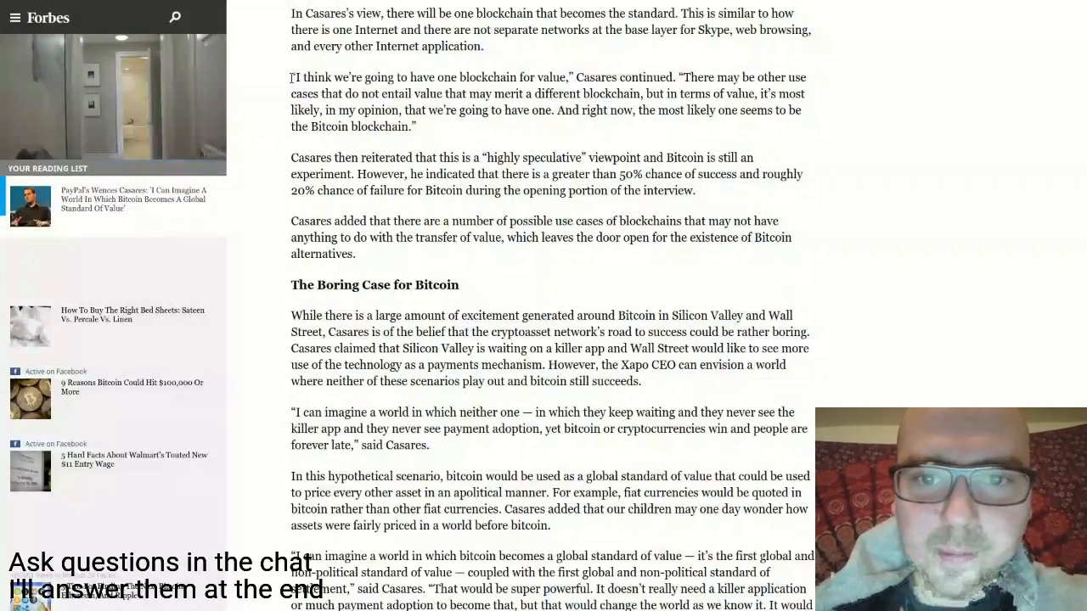
{"action": "scroll", "scroll_direction": "down", "scroll_amount": 3}
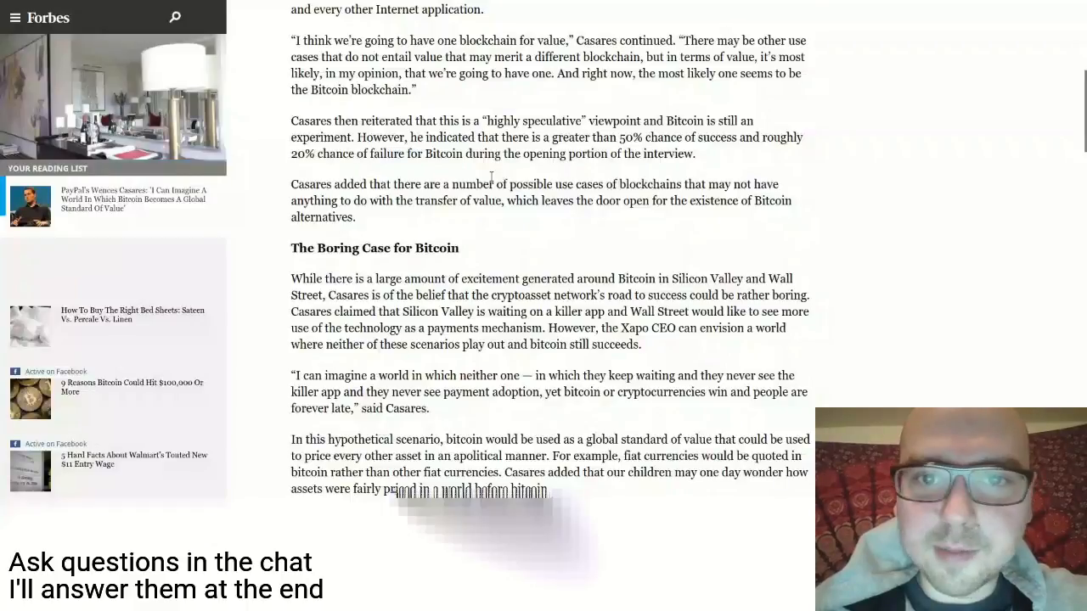
{"action": "scroll", "scroll_direction": "down", "scroll_amount": 3}
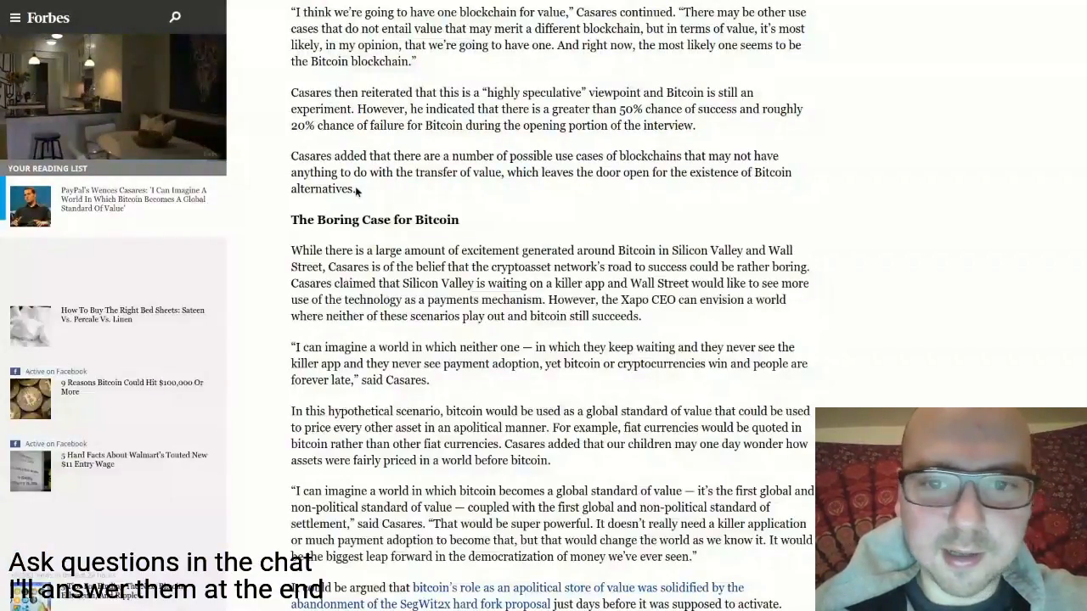
Finish 'The Boring Case for Bitcoin' and reach the article's end and author note
{"action": "scroll", "scroll_direction": "down", "scroll_amount": 3}
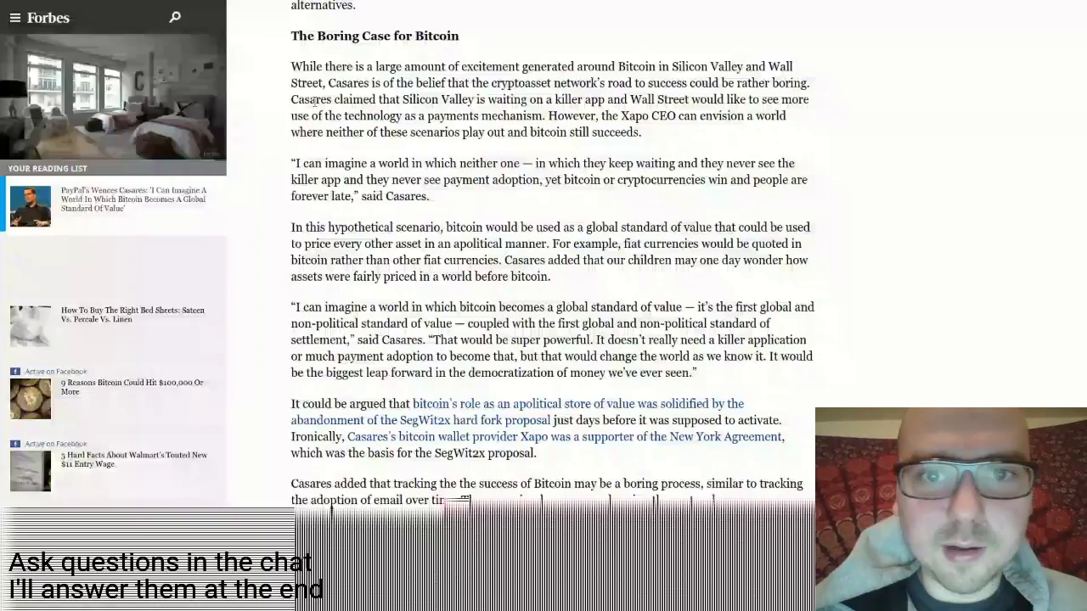
{"action": "scroll", "scroll_direction": "down", "scroll_amount": 3}
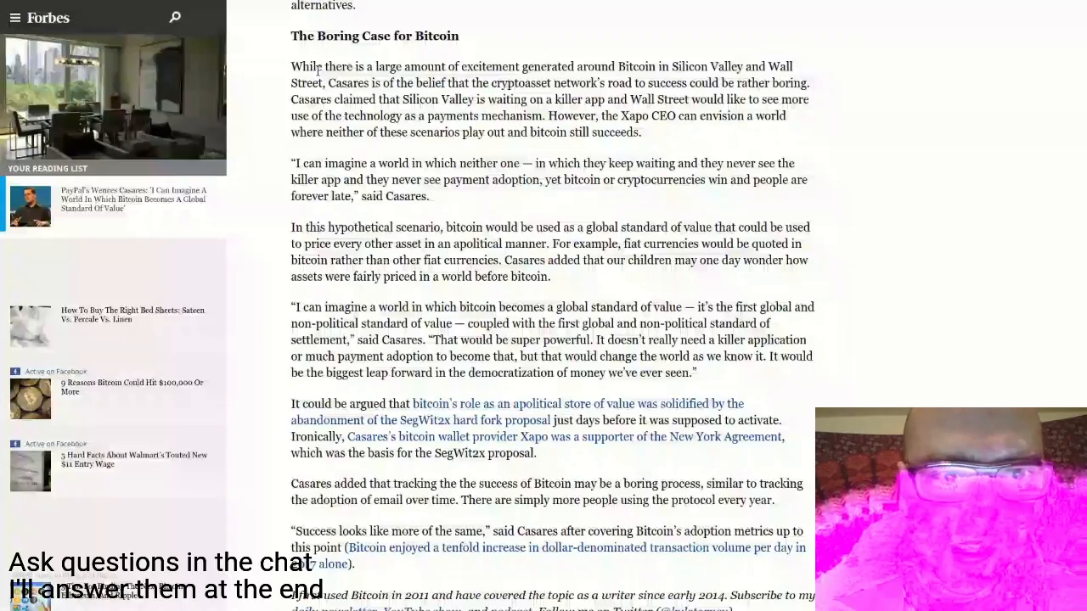
{"action": "mouse_move", "coordinate": [449, 201]}
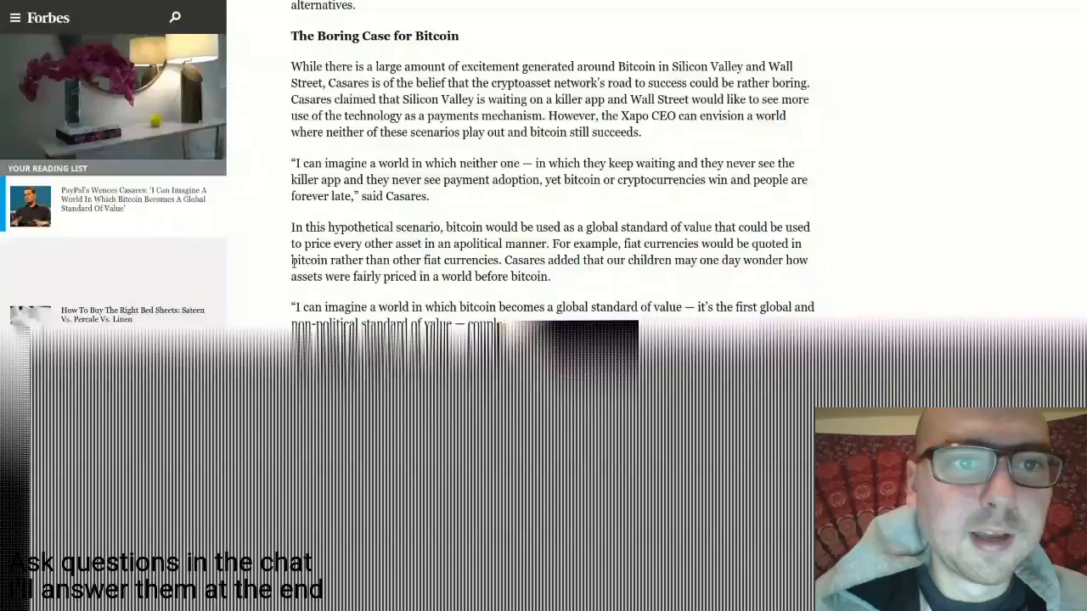
{"action": "scroll", "scroll_direction": "down", "scroll_amount": 3}
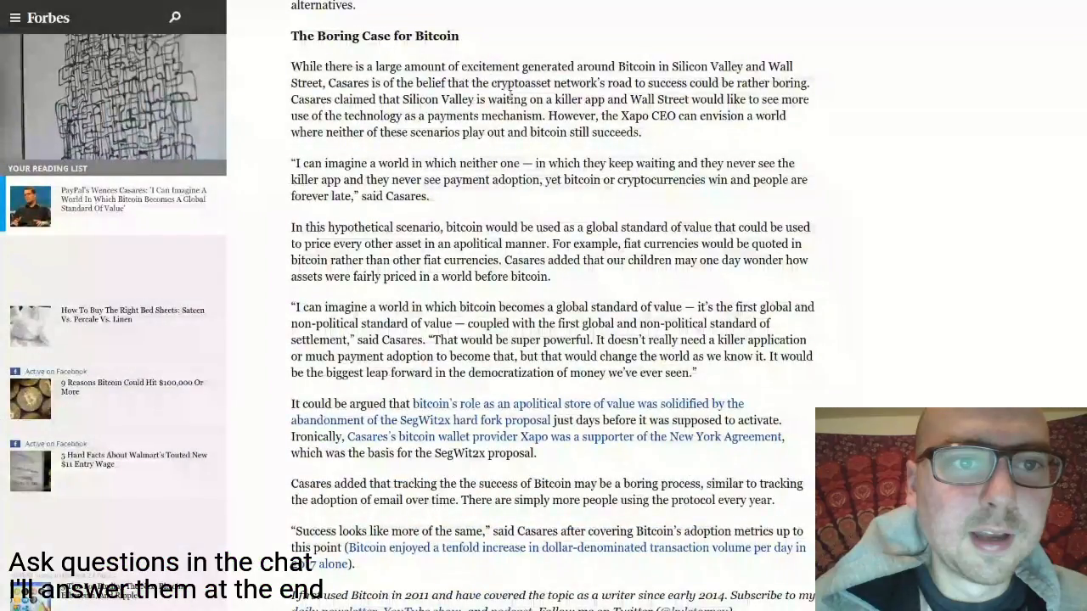
{"action": "scroll", "scroll_direction": "down", "scroll_amount": 3}
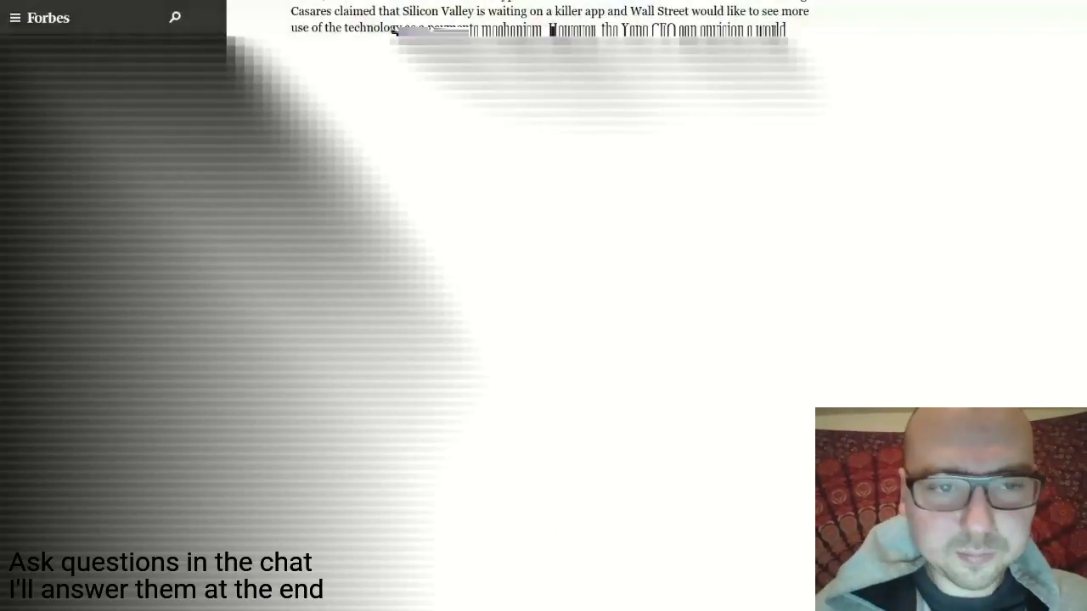
{"action": "scroll", "scroll_direction": "down", "scroll_amount": 3}
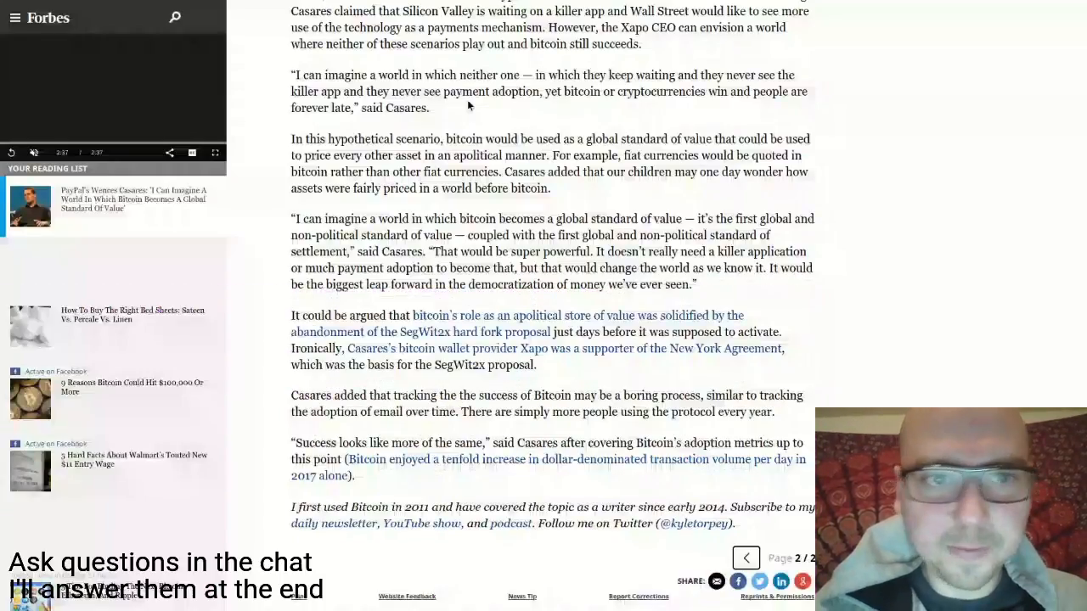
{"action": "scroll", "scroll_direction": "up", "scroll_amount": 3}
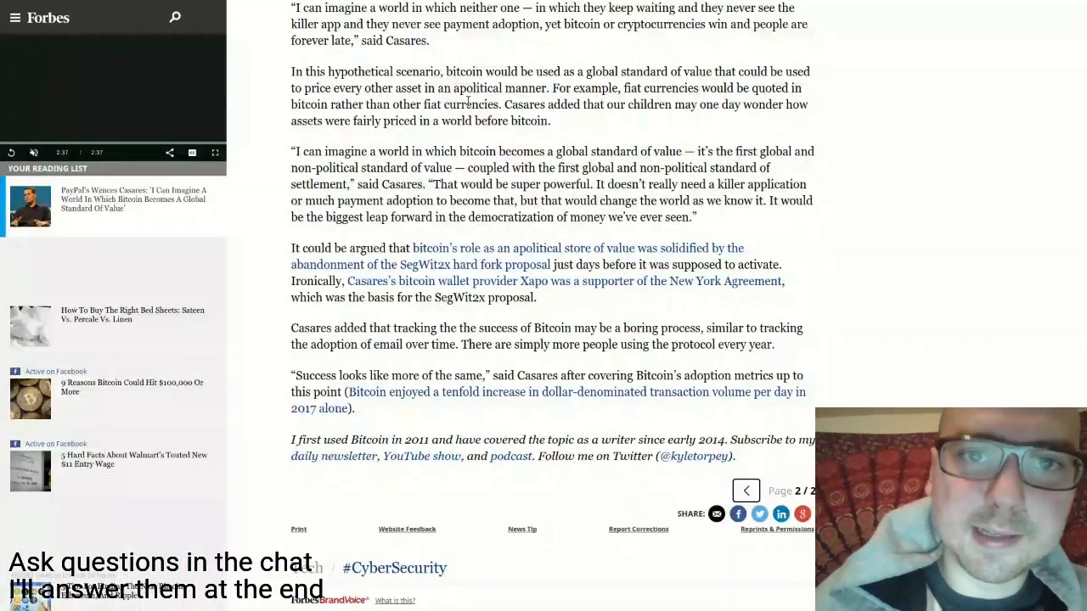
Move past the article's end to the 'Smart Dashcams Arm Police With More Than Video' story
{"action": "left_click", "coordinate": [10, 153]}
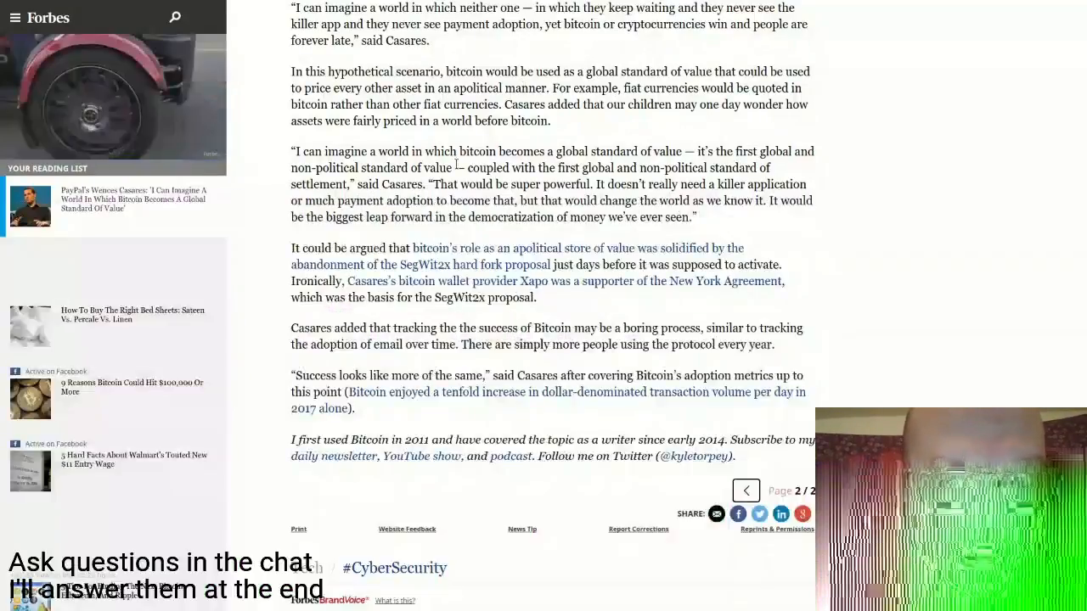
{"action": "scroll", "scroll_direction": "down", "scroll_amount": 3}
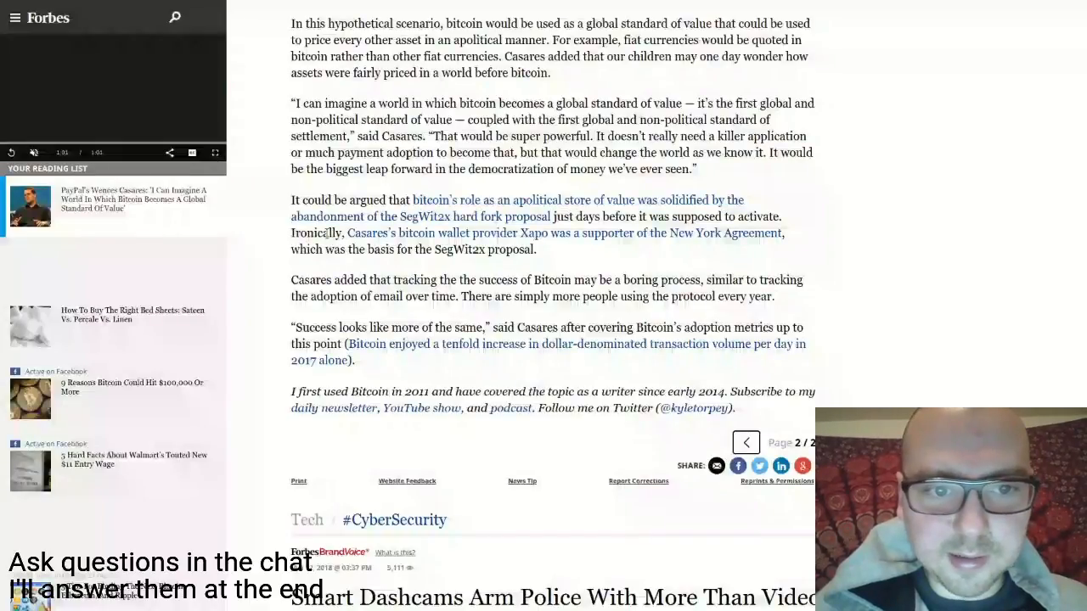
{"action": "mouse_move", "coordinate": [598, 241]}
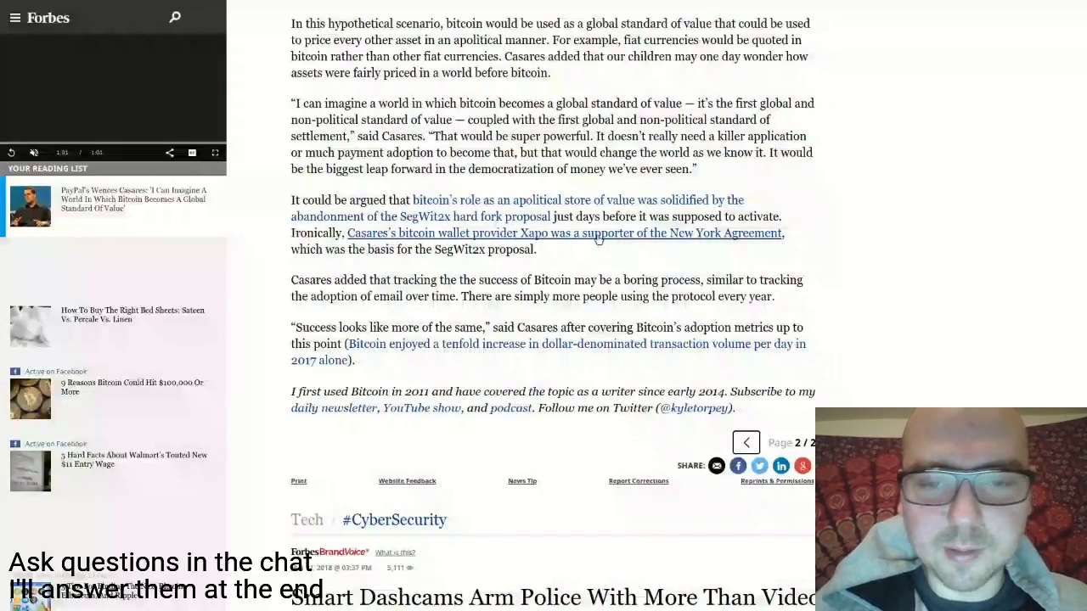
{"action": "mouse_move", "coordinate": [569, 248]}
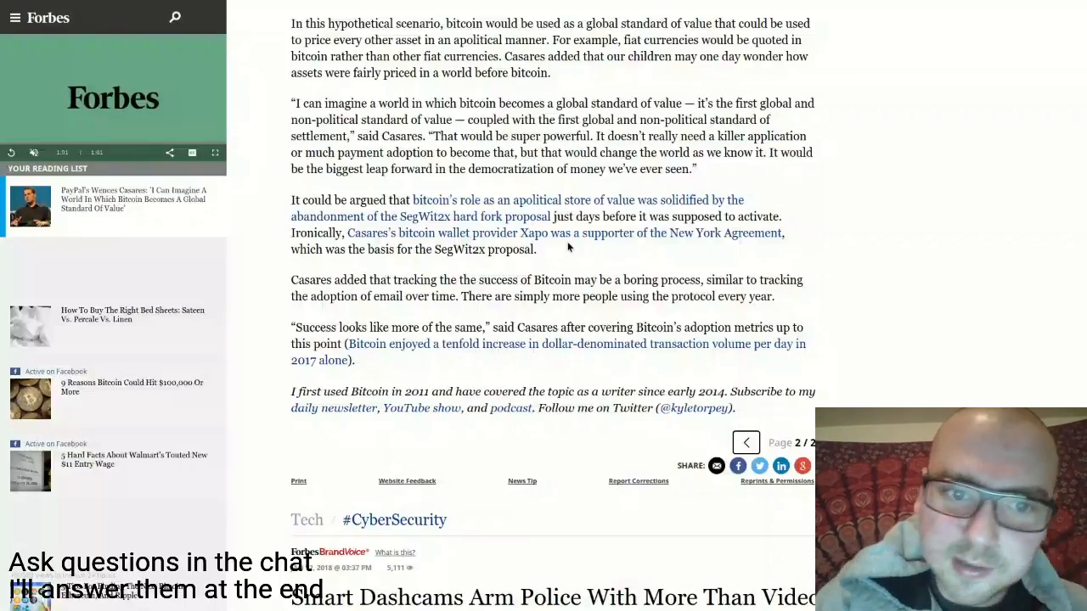
{"action": "mouse_move", "coordinate": [557, 251]}
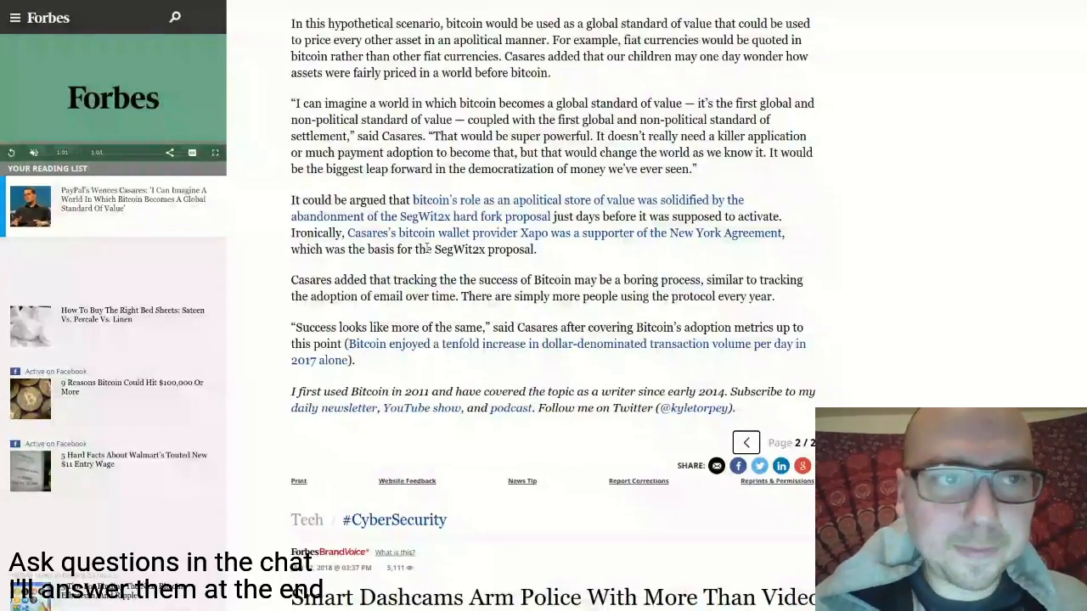
{"action": "mouse_move", "coordinate": [481, 5]}
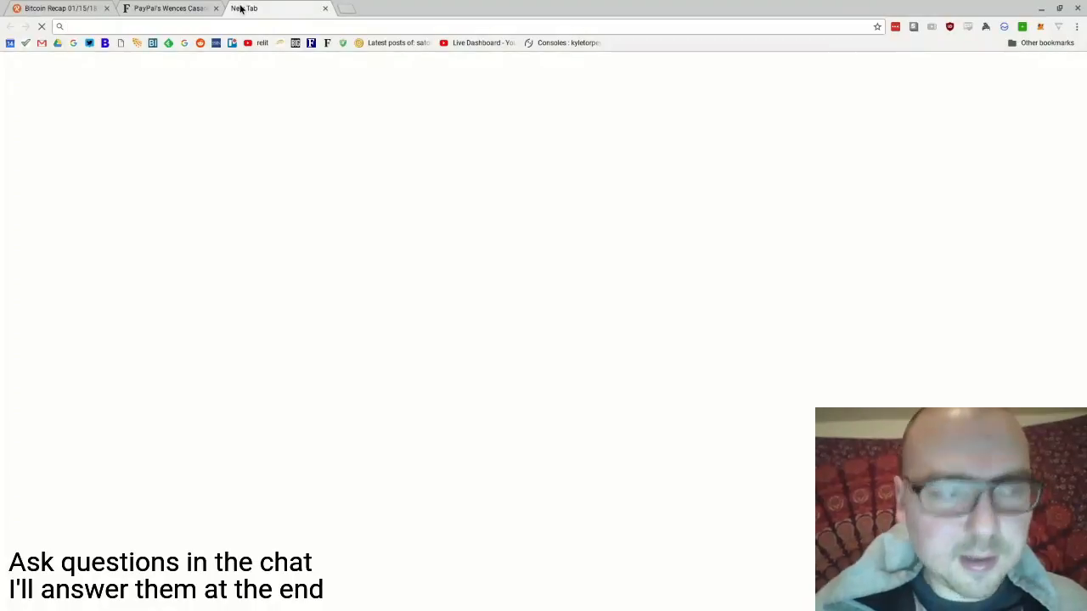
Write the note 'add wences tweet to forbes article' in the new tab's address bar
{"action": "type", "text": "twee"}
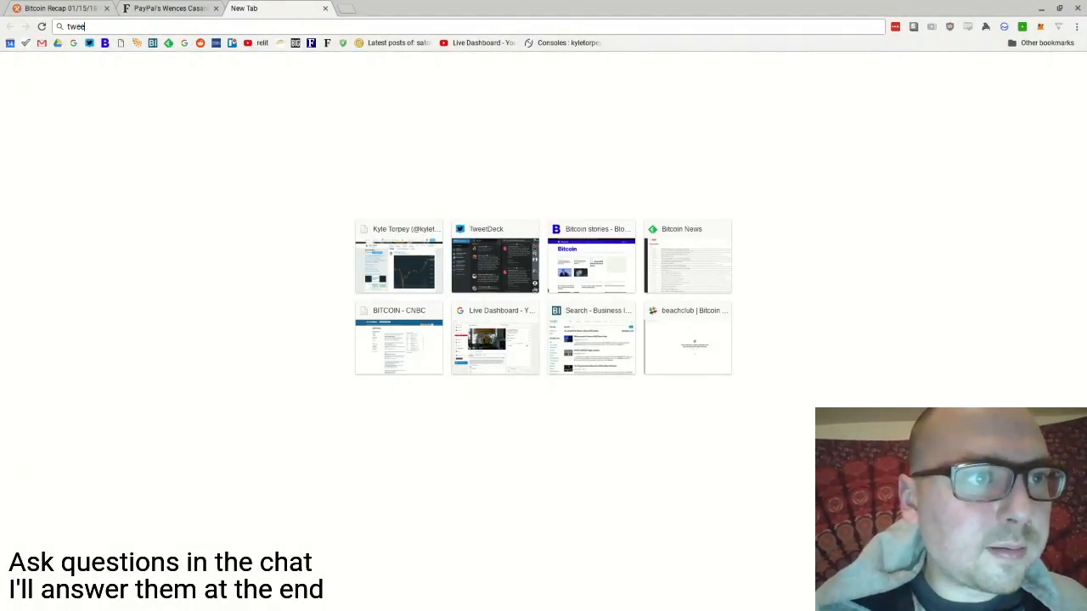
{"action": "type", "text": "add wences"}
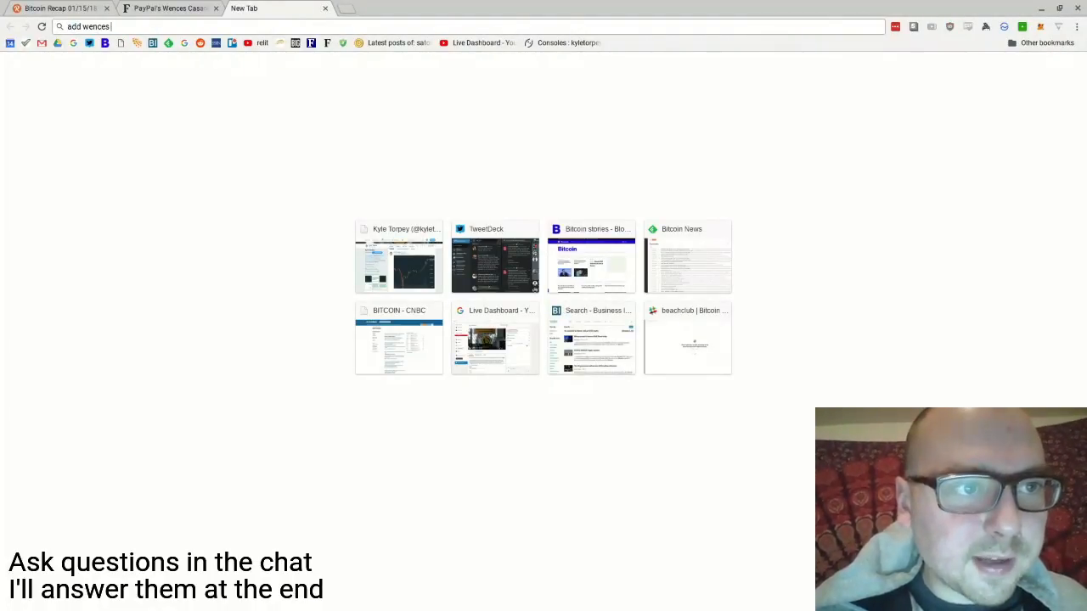
{"action": "type", "text": "tweet to"}
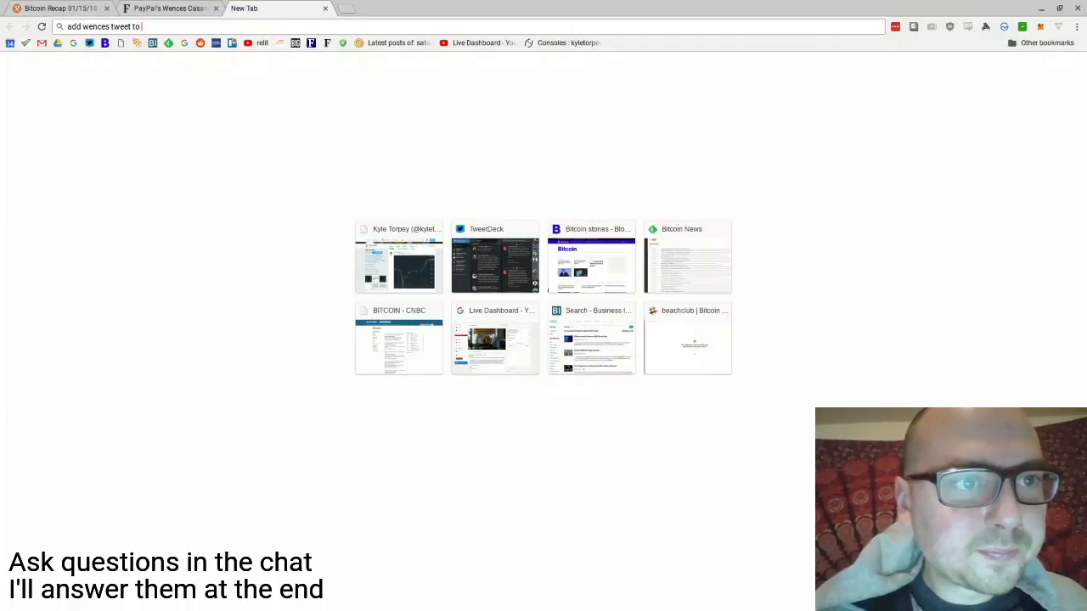
{"action": "type", "text": "forbes article"}
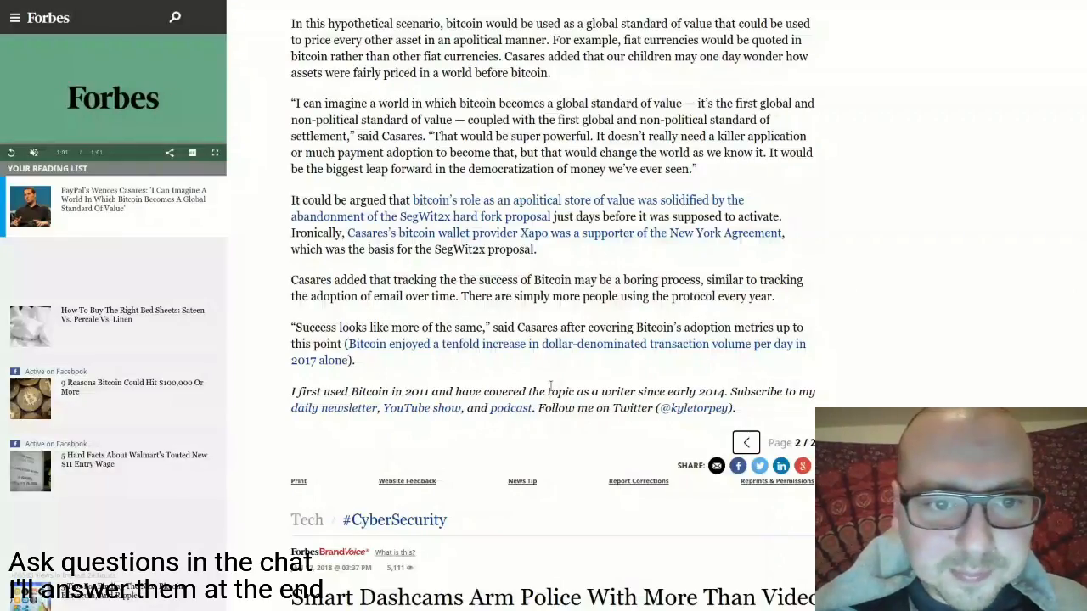
Nudge the Forbes page down to the article's final paragraphs and author note
{"action": "scroll", "scroll_direction": "down", "scroll_amount": 3}
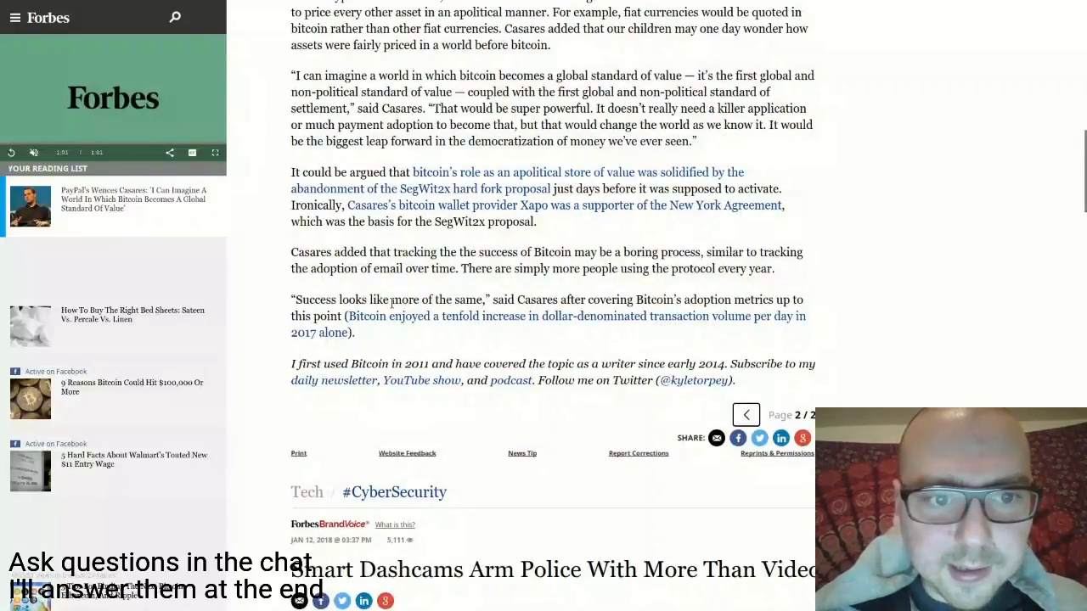
{"action": "mouse_move", "coordinate": [530, 285]}
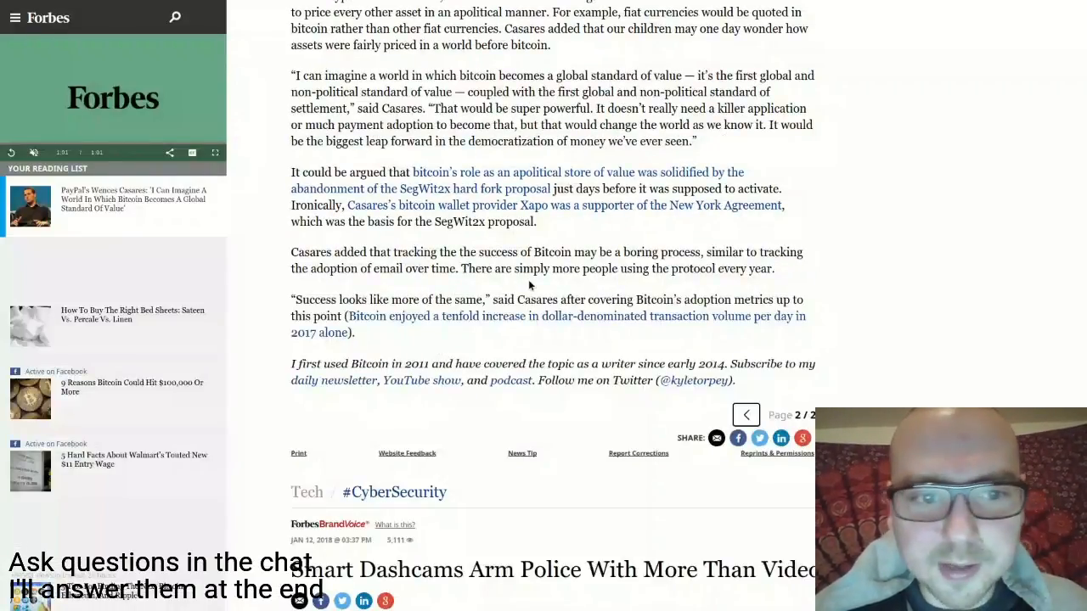
{"action": "mouse_move", "coordinate": [365, 265]}
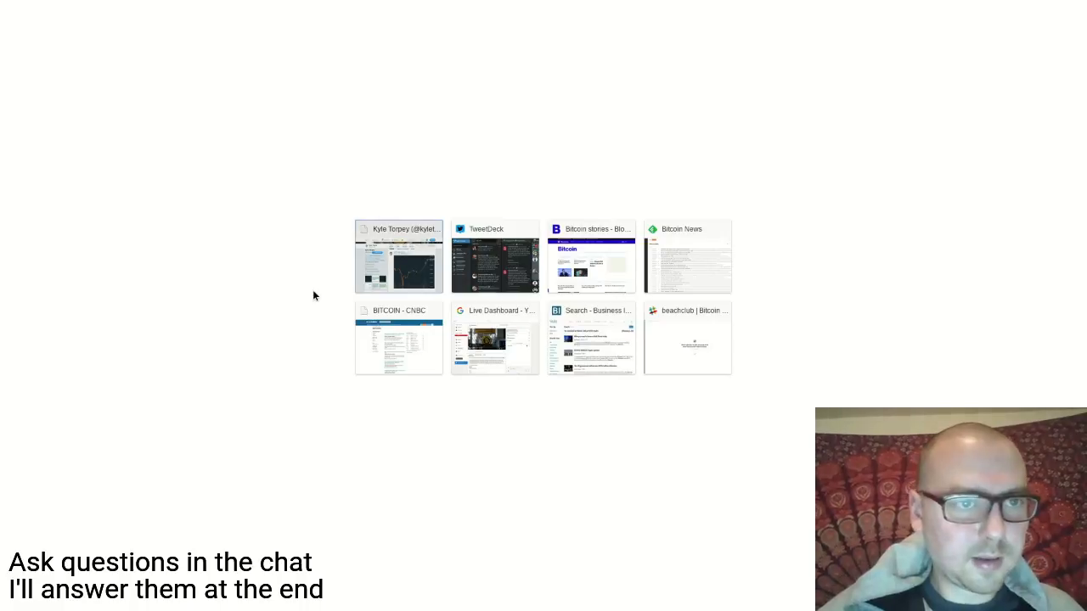
From the Daily Bitcoin Recap, open Kyle Torpey's 'Credit Suisse Argues Irrational Exuberance' ICO bubble article
{"action": "left_click", "coordinate": [397, 255]}
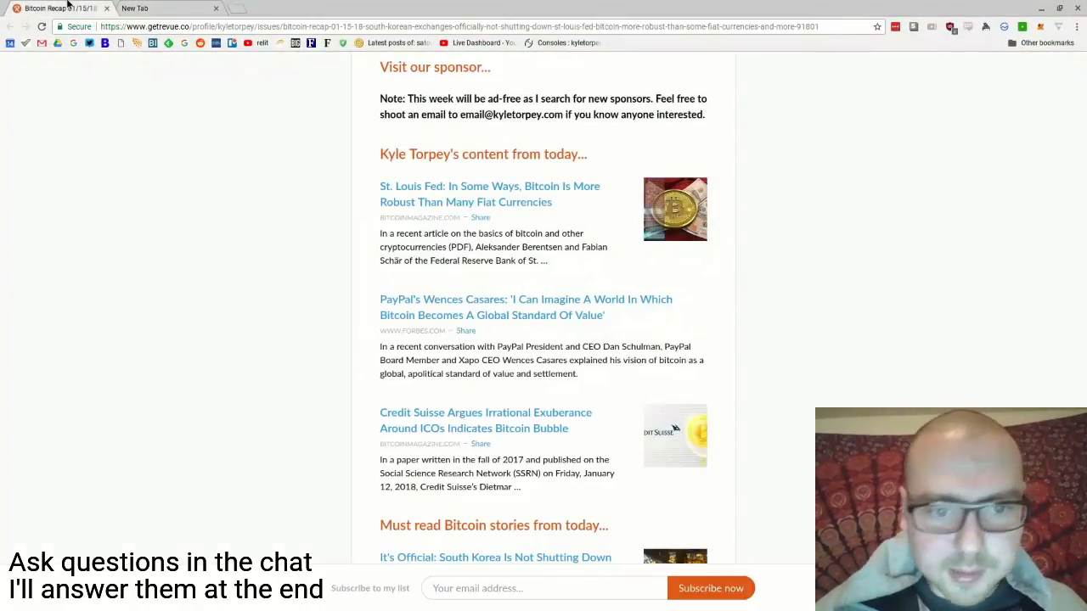
{"action": "scroll", "scroll_direction": "down", "scroll_amount": 3}
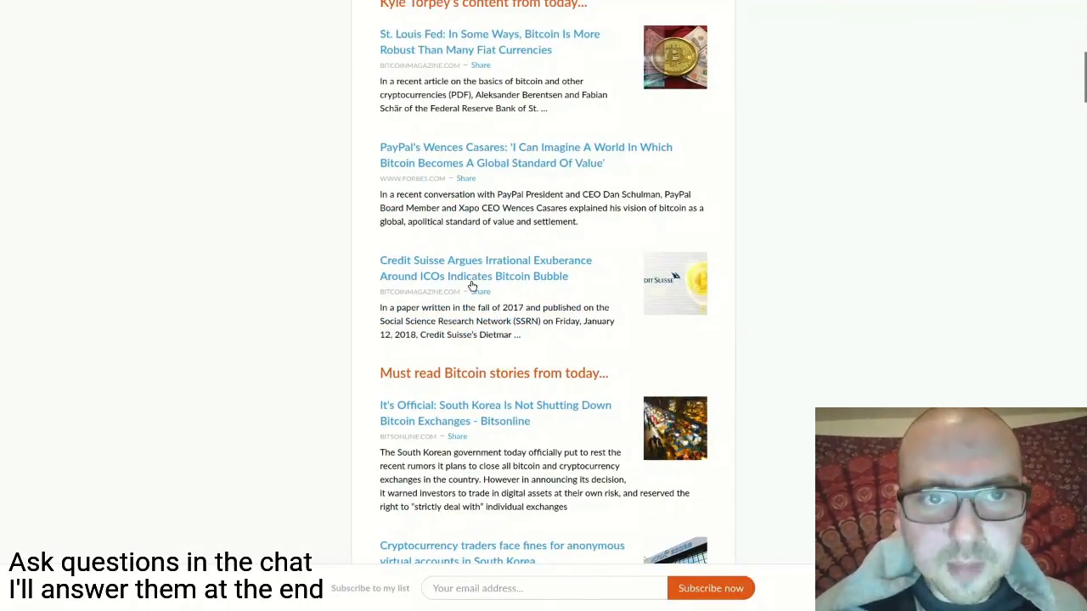
{"action": "mouse_move", "coordinate": [125, 58]}
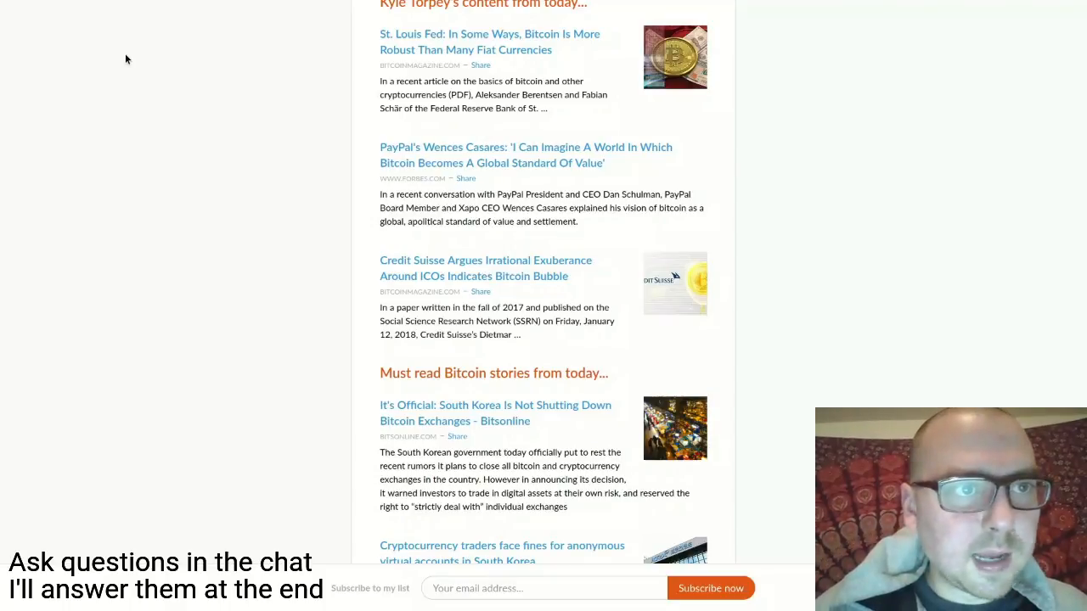
{"action": "left_click", "coordinate": [486, 269]}
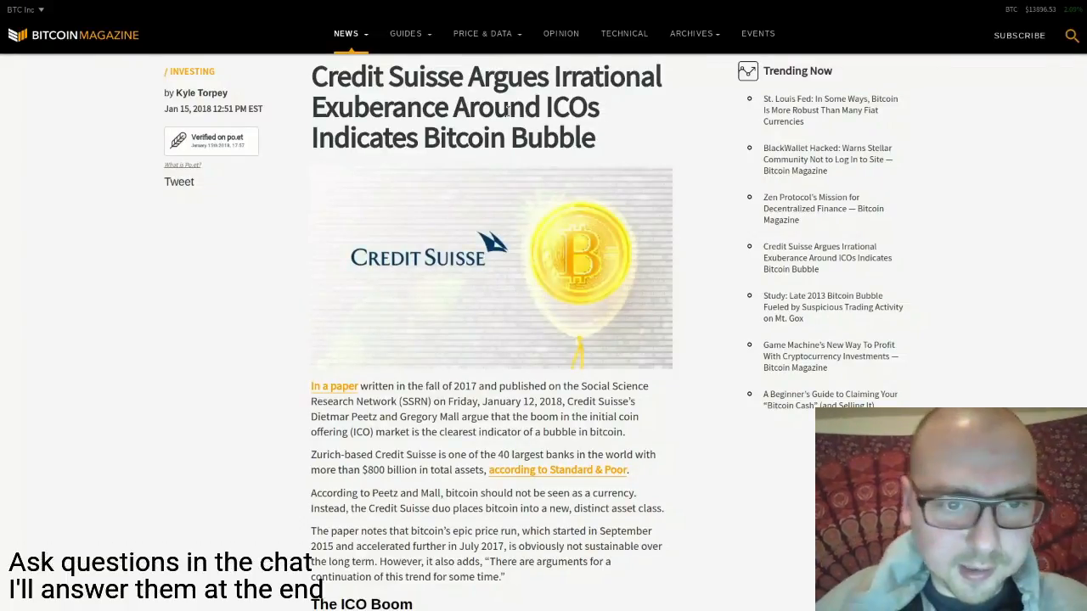
Read the Credit Suisse article's intro past the dotcom bubble comparison into 'The ICO Boom'
{"action": "scroll", "scroll_direction": "down", "scroll_amount": 3}
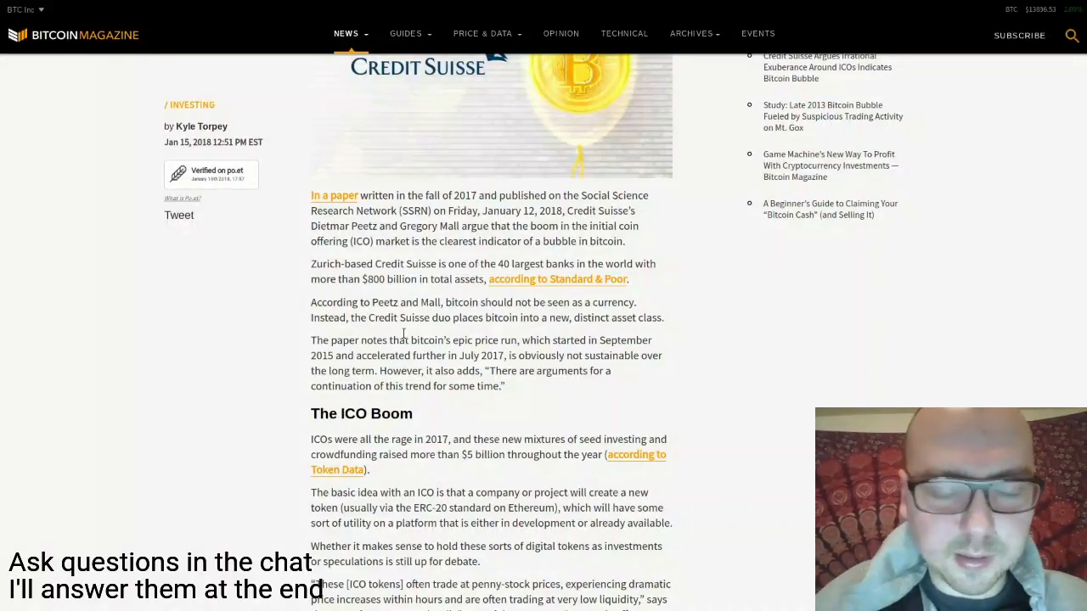
{"action": "scroll", "scroll_direction": "down", "scroll_amount": 3}
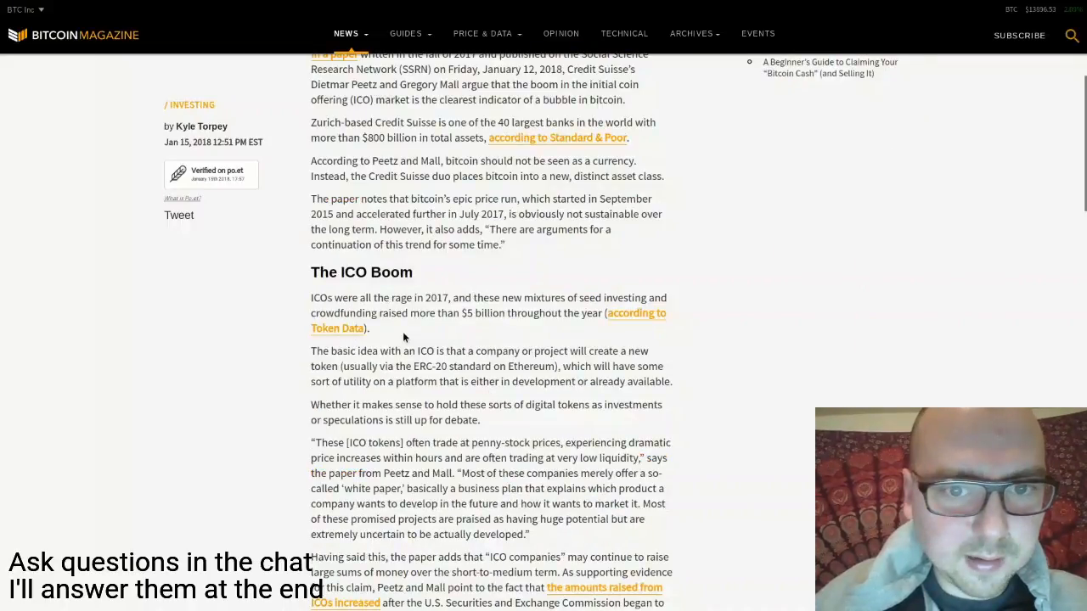
{"action": "scroll", "scroll_direction": "down", "scroll_amount": 3}
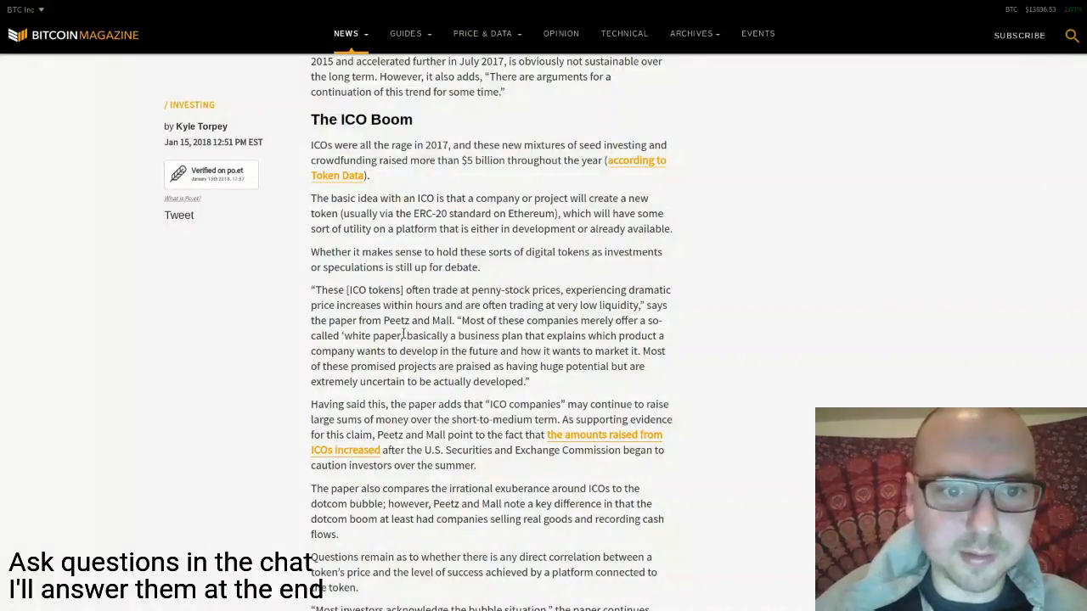
Read through 'The ICO Boom' discussion into the Authorities section
{"action": "scroll", "scroll_direction": "down", "scroll_amount": 3}
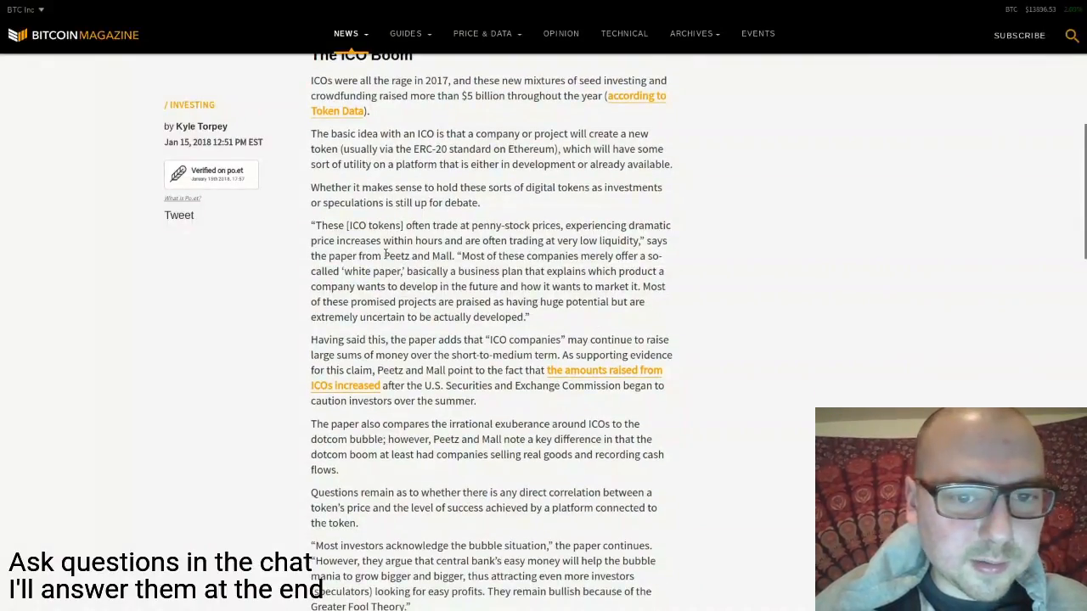
{"action": "scroll", "scroll_direction": "down", "scroll_amount": 3}
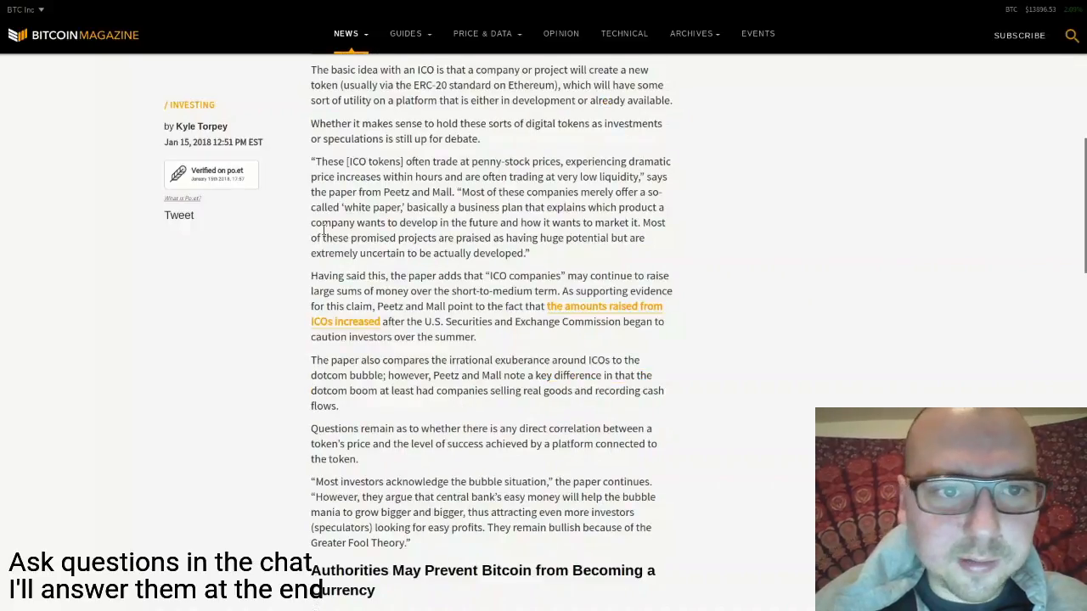
{"action": "scroll", "scroll_direction": "down", "scroll_amount": 3}
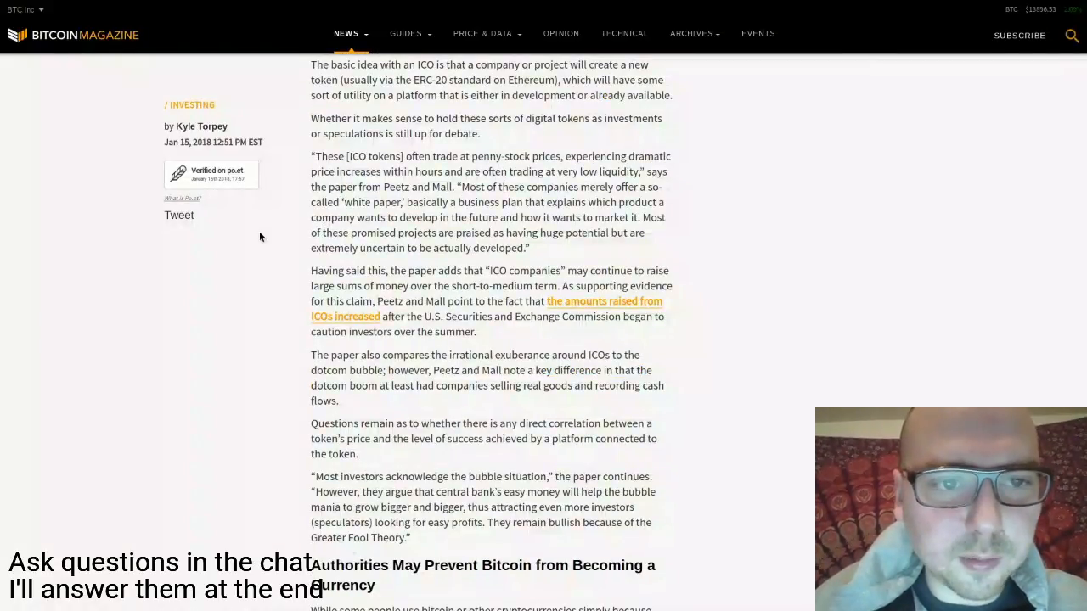
{"action": "mouse_move", "coordinate": [217, 357]}
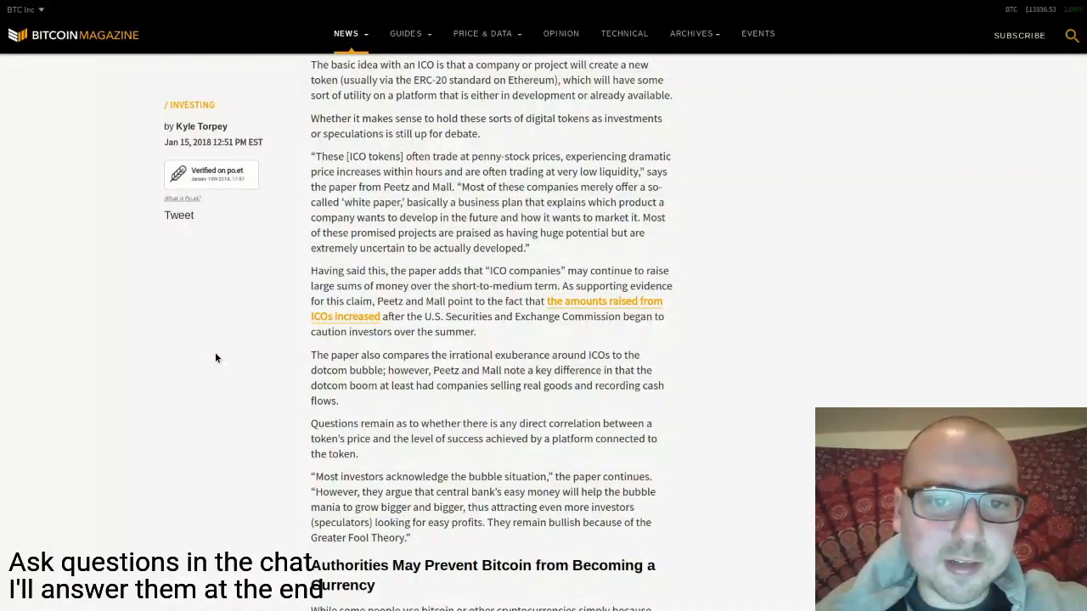
{"action": "mouse_move", "coordinate": [411, 328]}
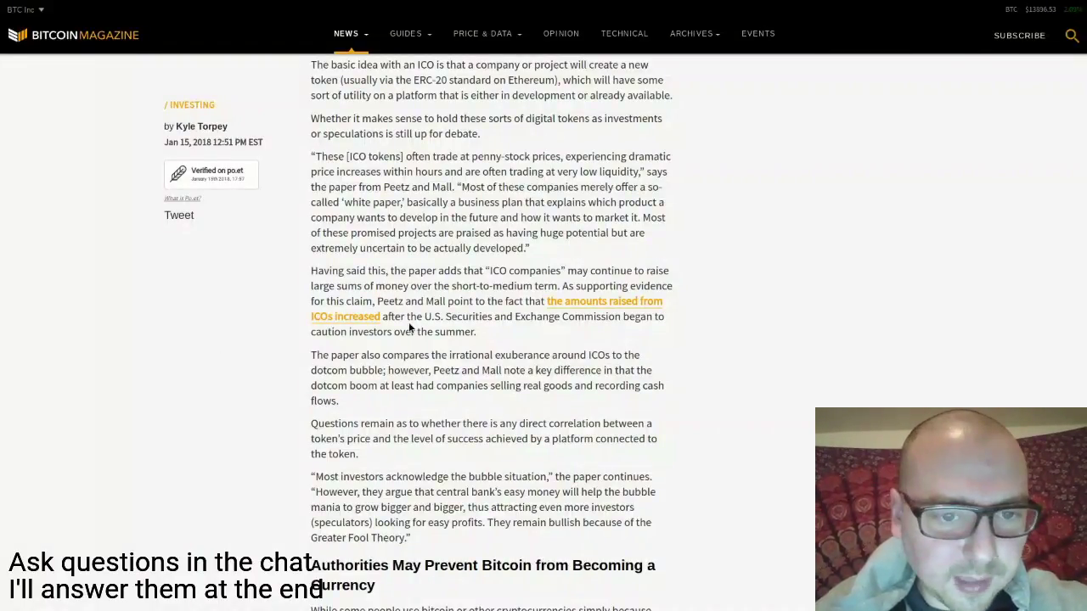
{"action": "scroll", "scroll_direction": "down", "scroll_amount": 3}
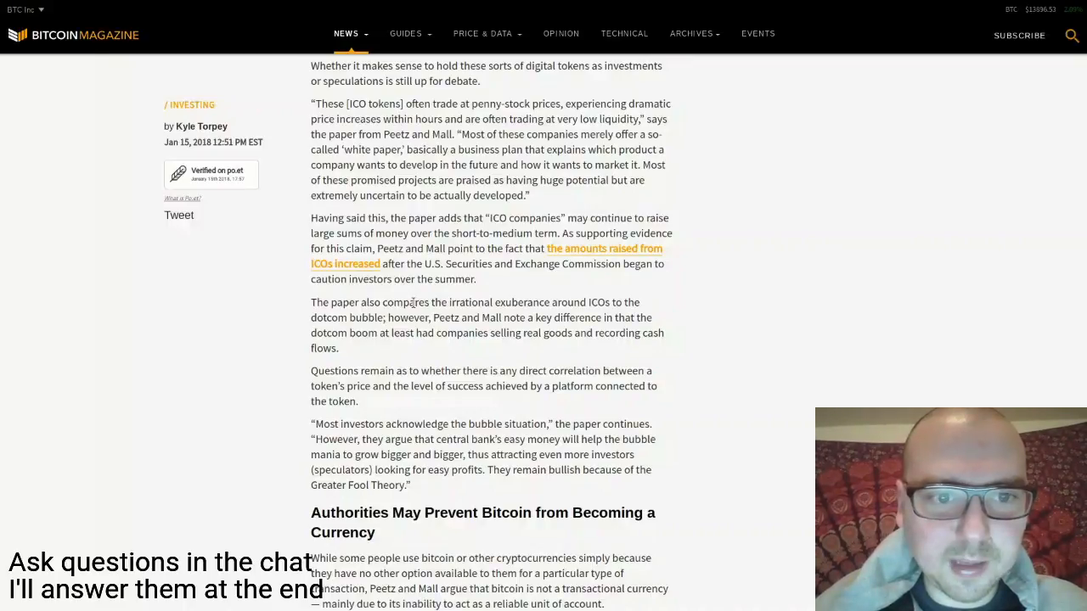
{"action": "scroll", "scroll_direction": "down", "scroll_amount": 3}
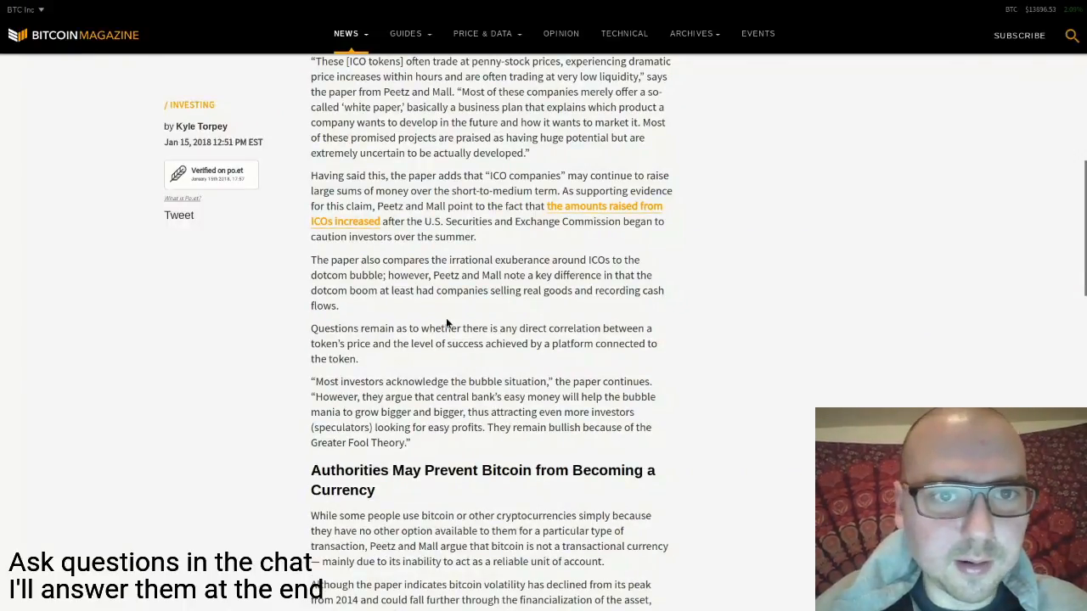
{"action": "scroll", "scroll_direction": "up", "scroll_amount": 3}
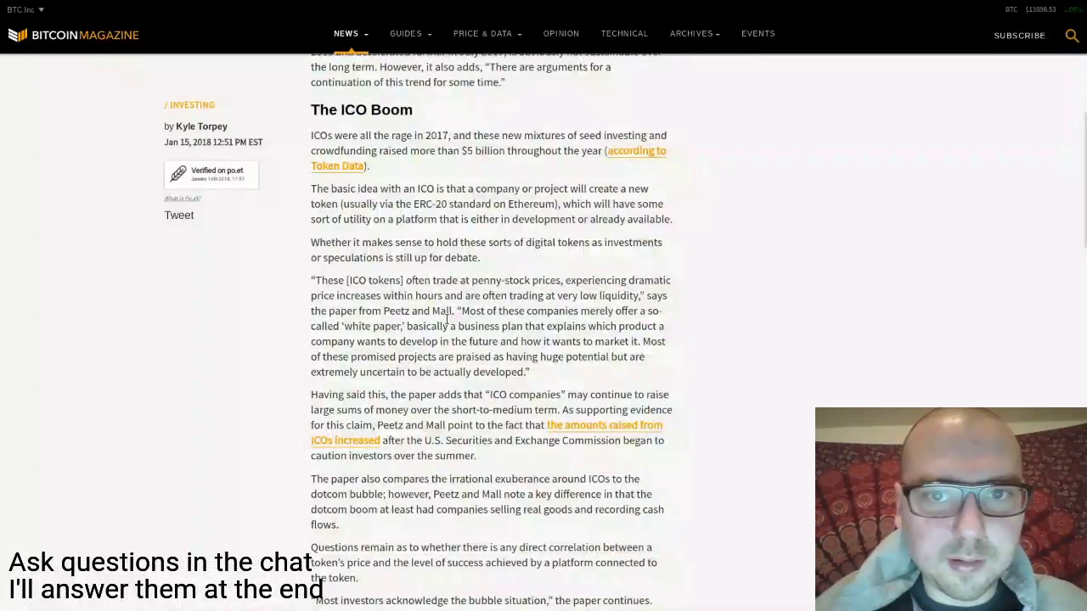
Read past 'Authorities May Prevent Bitcoin from Becoming a Currency' to 'The Bitcoin Bubble Could Continue' heading
{"action": "scroll", "scroll_direction": "down", "scroll_amount": 3}
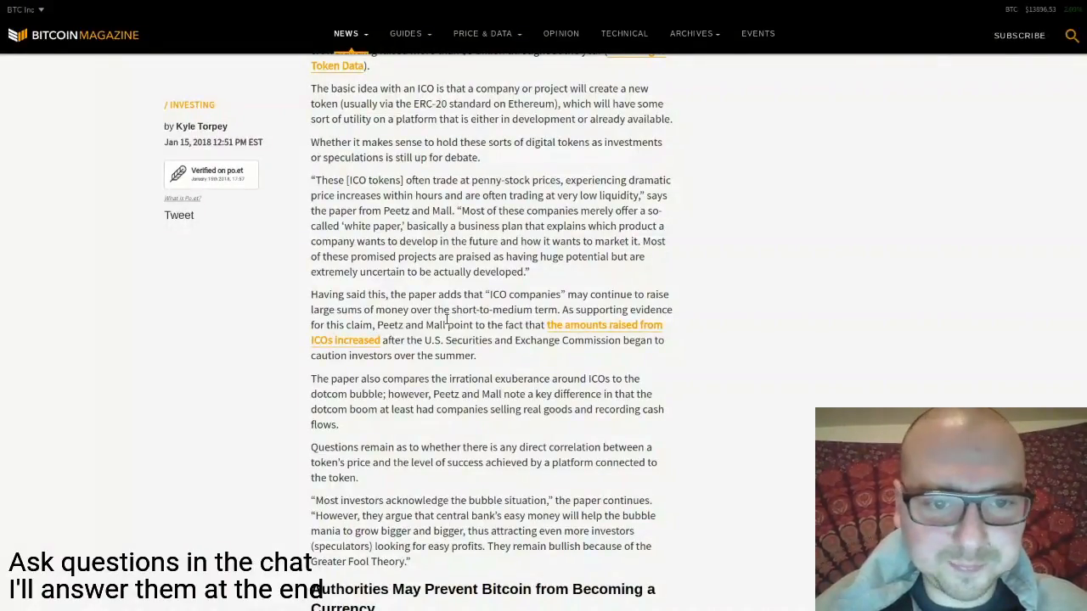
{"action": "scroll", "scroll_direction": "down", "scroll_amount": 3}
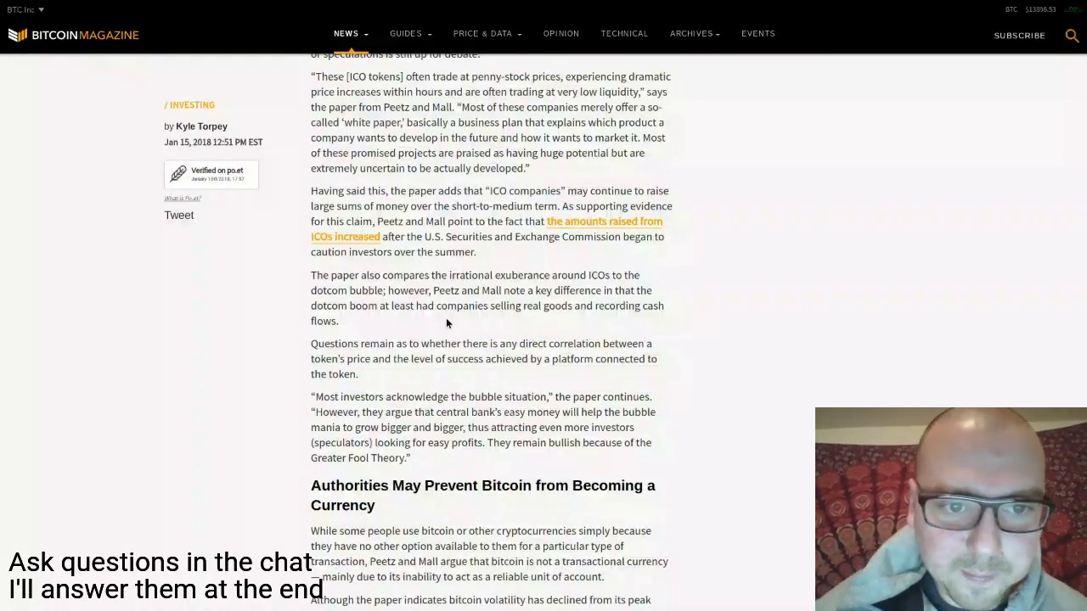
{"action": "scroll", "scroll_direction": "down", "scroll_amount": 3}
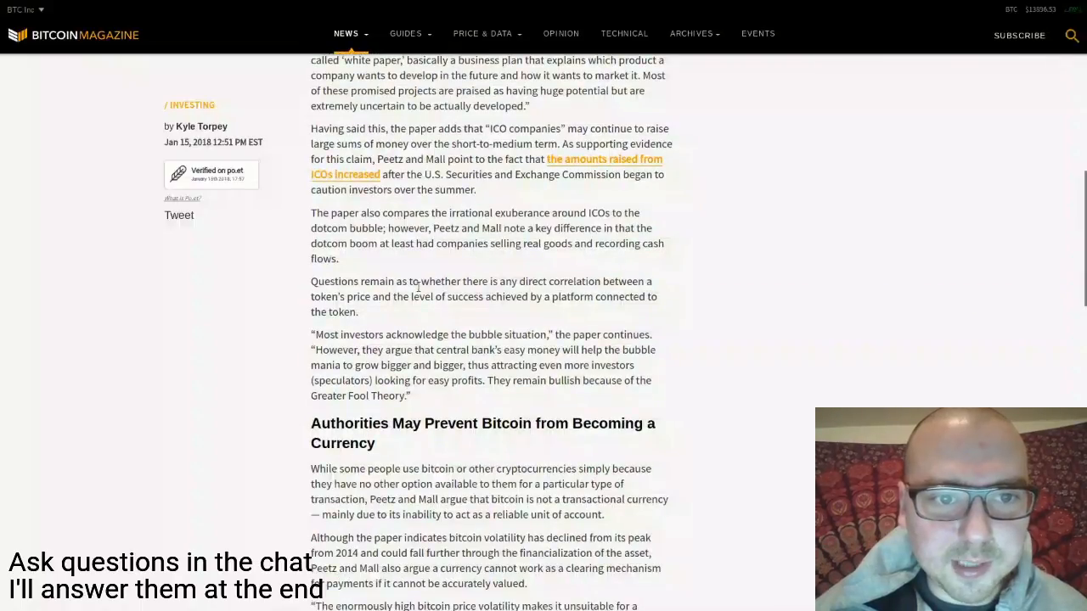
{"action": "mouse_move", "coordinate": [402, 238]}
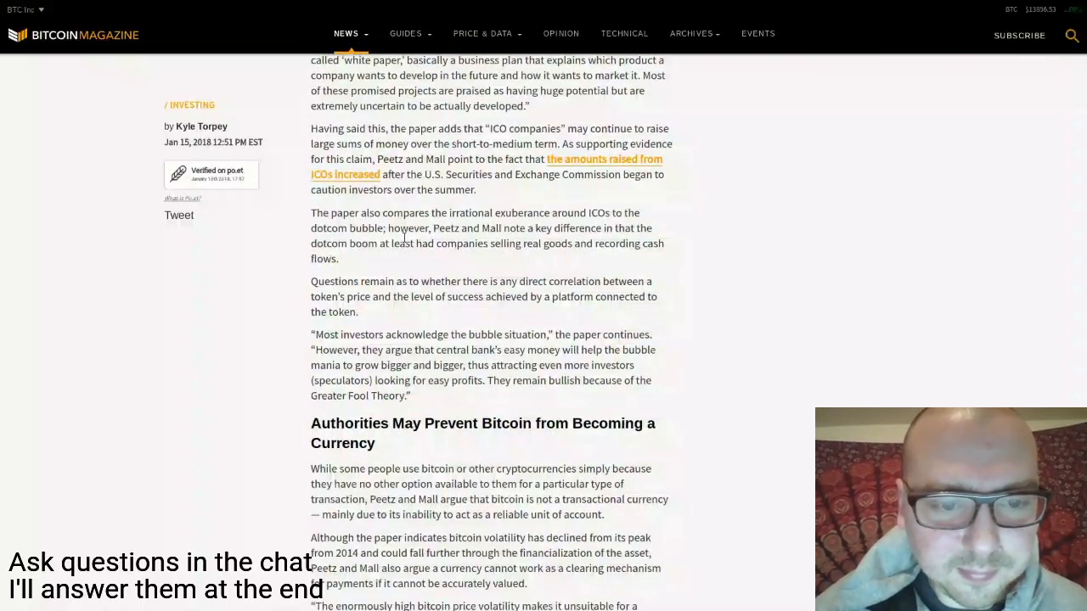
{"action": "scroll", "scroll_direction": "down", "scroll_amount": 3}
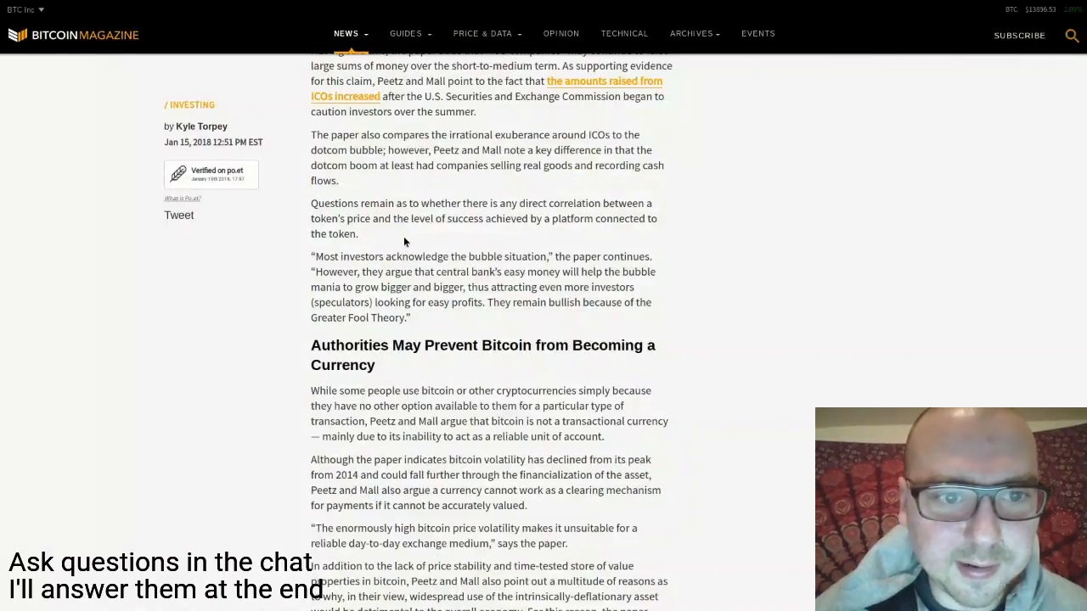
{"action": "mouse_move", "coordinate": [184, 282]}
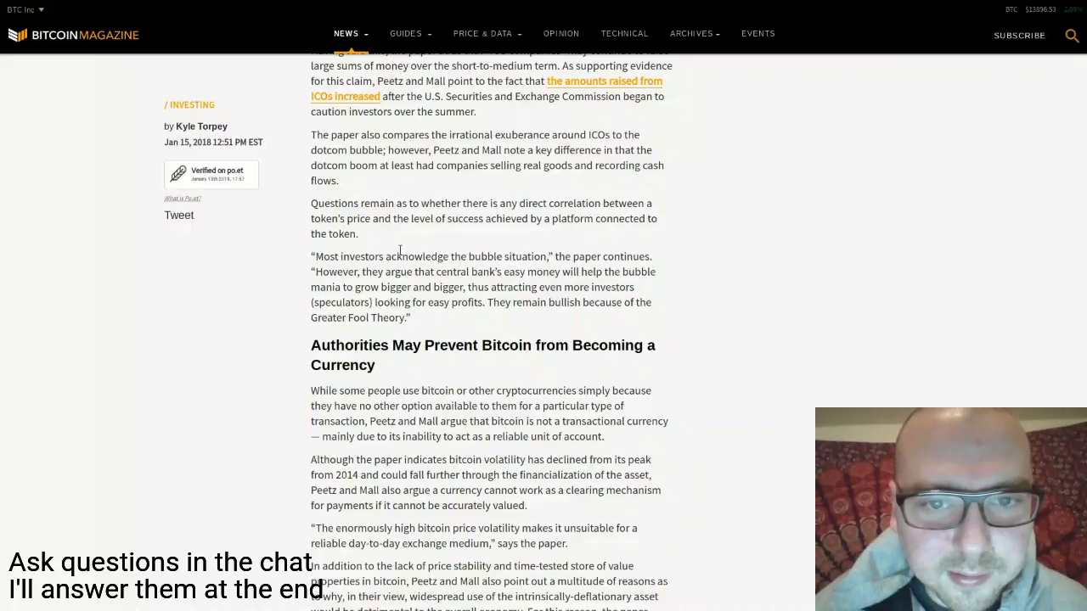
{"action": "scroll", "scroll_direction": "down", "scroll_amount": 3}
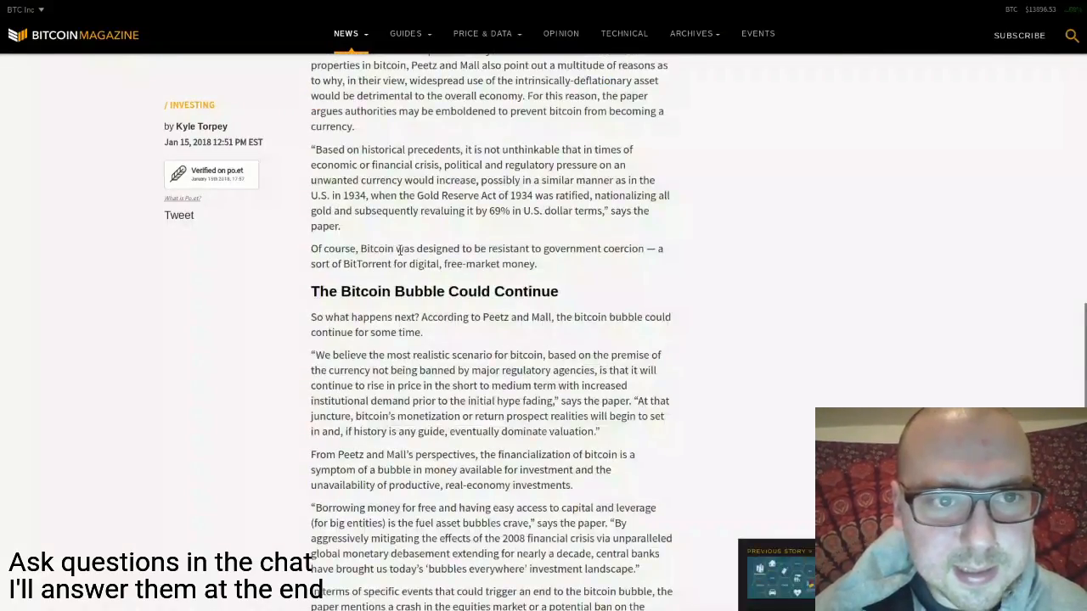
Re-read 'Authorities May Prevent Bitcoin from Becoming a Currency' with its heading at the top of the page
{"action": "scroll", "scroll_direction": "up", "scroll_amount": 3}
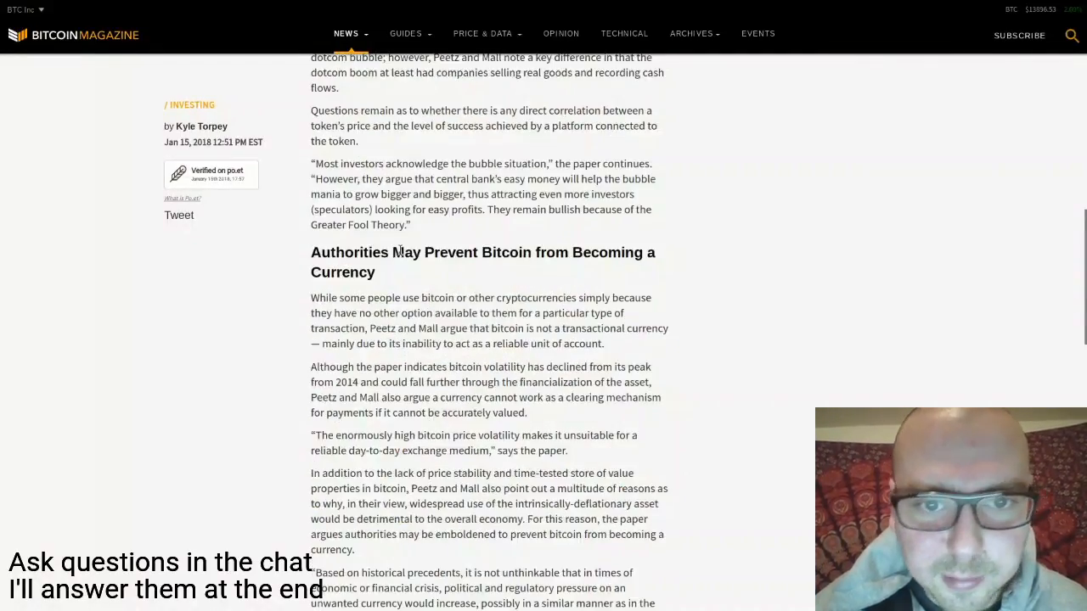
{"action": "scroll", "scroll_direction": "up", "scroll_amount": 3}
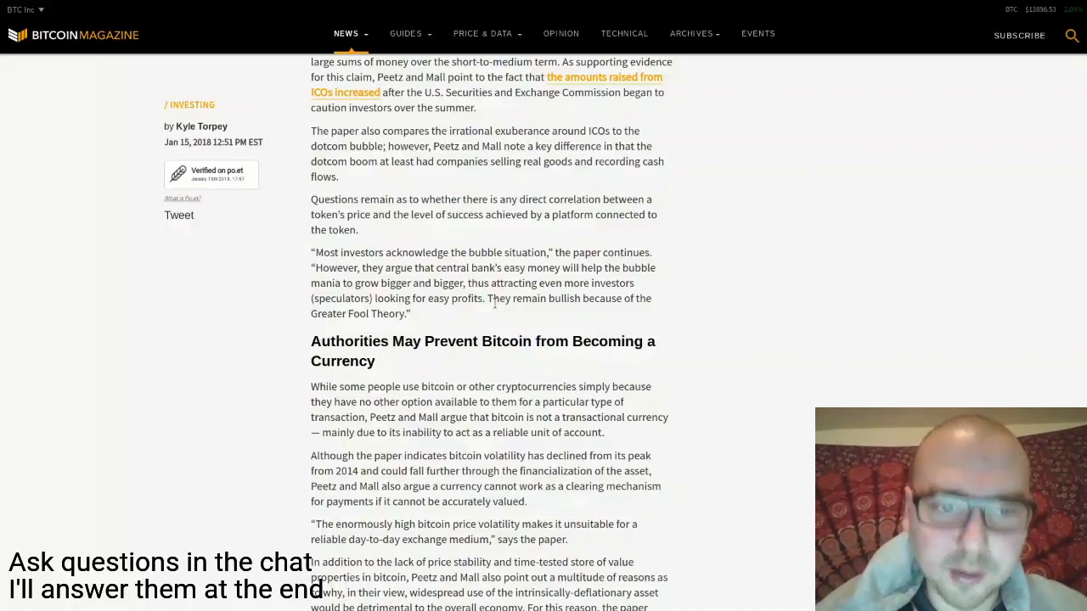
{"action": "scroll", "scroll_direction": "down", "scroll_amount": 3}
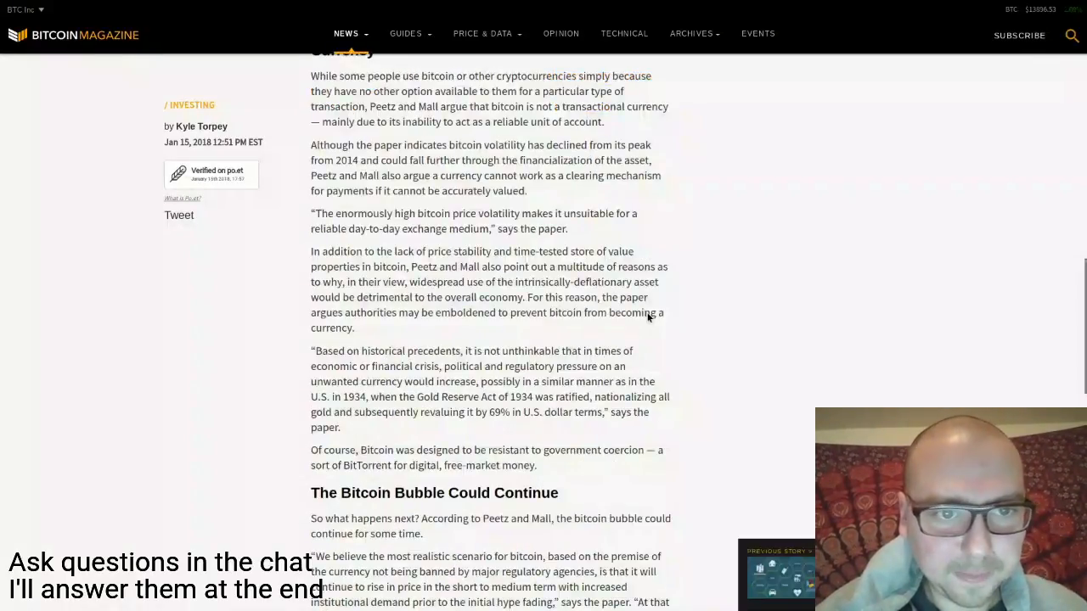
{"action": "scroll", "scroll_direction": "up", "scroll_amount": 3}
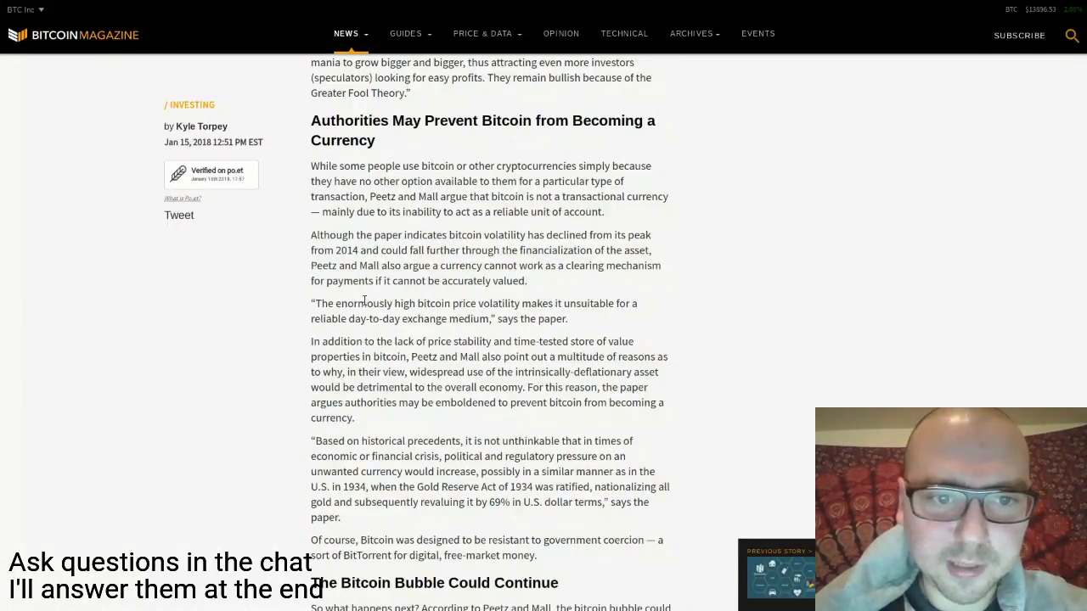
{"action": "scroll", "scroll_direction": "down", "scroll_amount": 3}
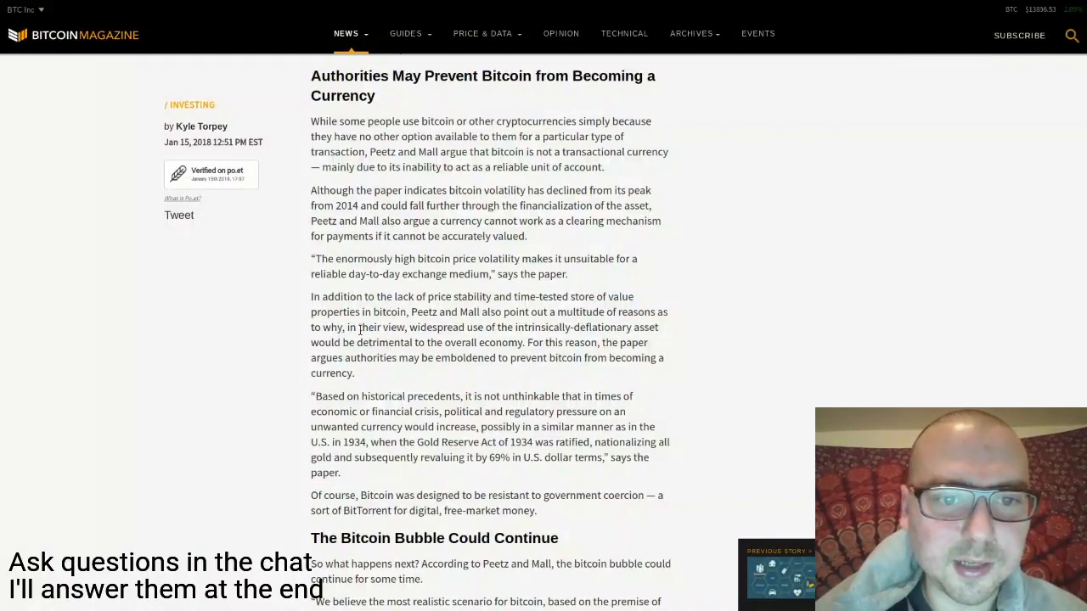
Read 'The Bitcoin Bubble Could Continue' through the monetary-debasement quote to the possible crash scenarios
{"action": "scroll", "scroll_direction": "down", "scroll_amount": 3}
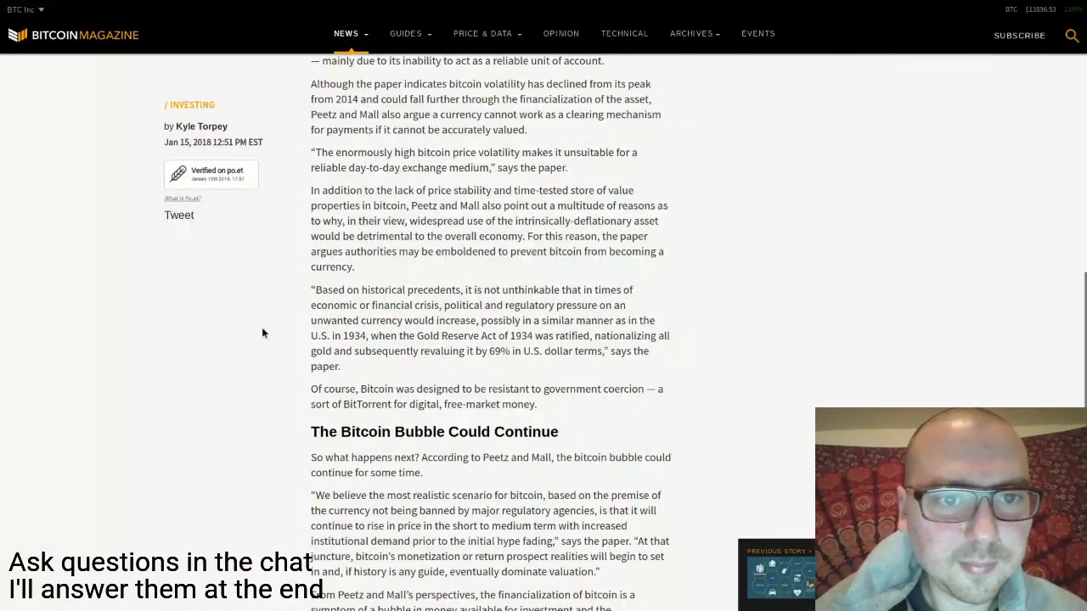
{"action": "mouse_move", "coordinate": [577, 214]}
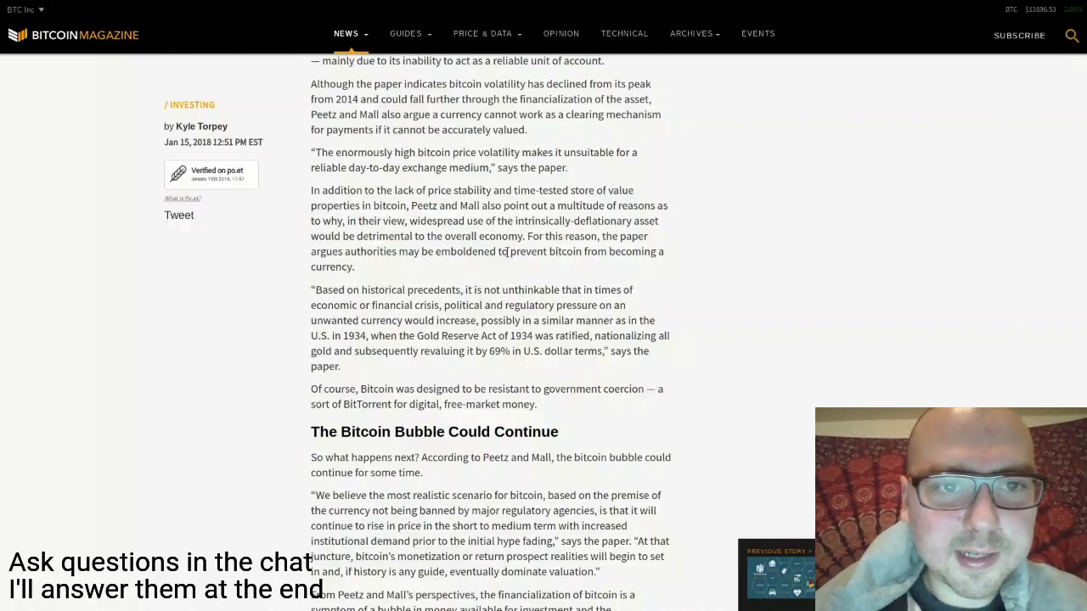
{"action": "scroll", "scroll_direction": "down", "scroll_amount": 3}
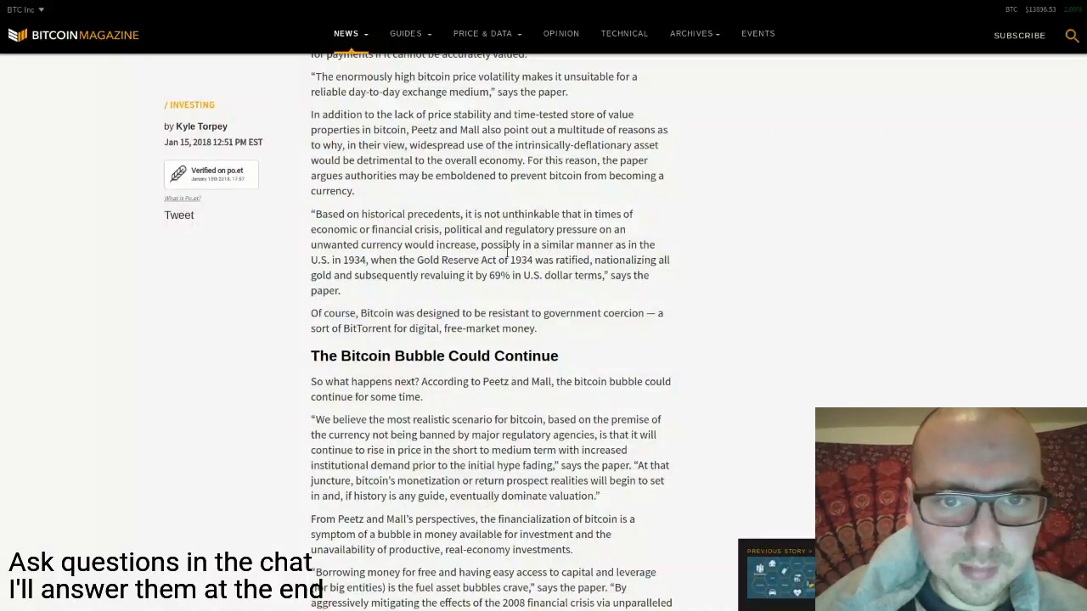
{"action": "scroll", "scroll_direction": "down", "scroll_amount": 3}
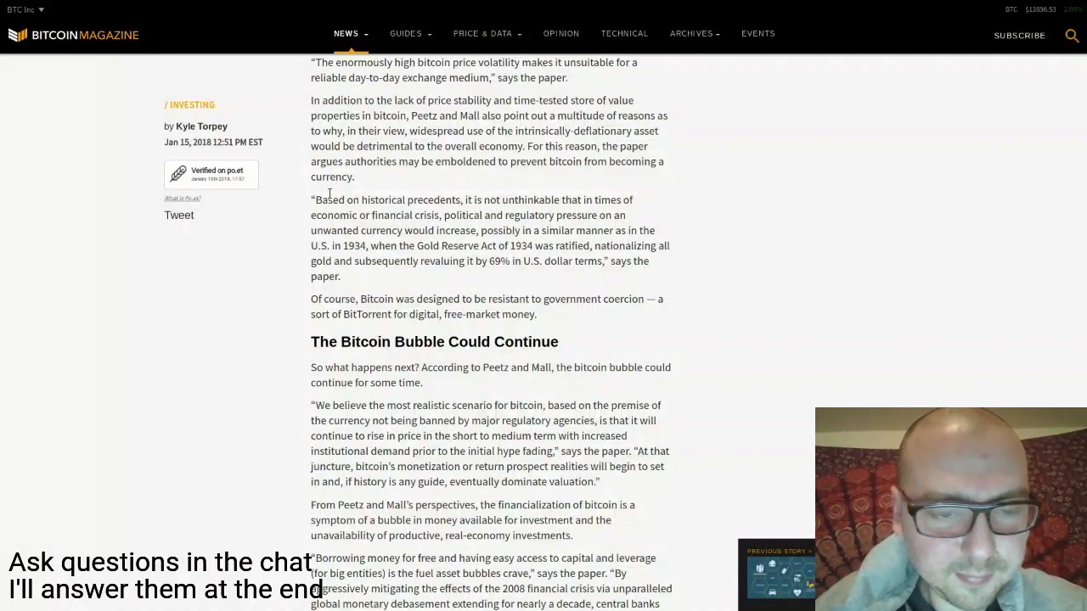
{"action": "scroll", "scroll_direction": "down", "scroll_amount": 3}
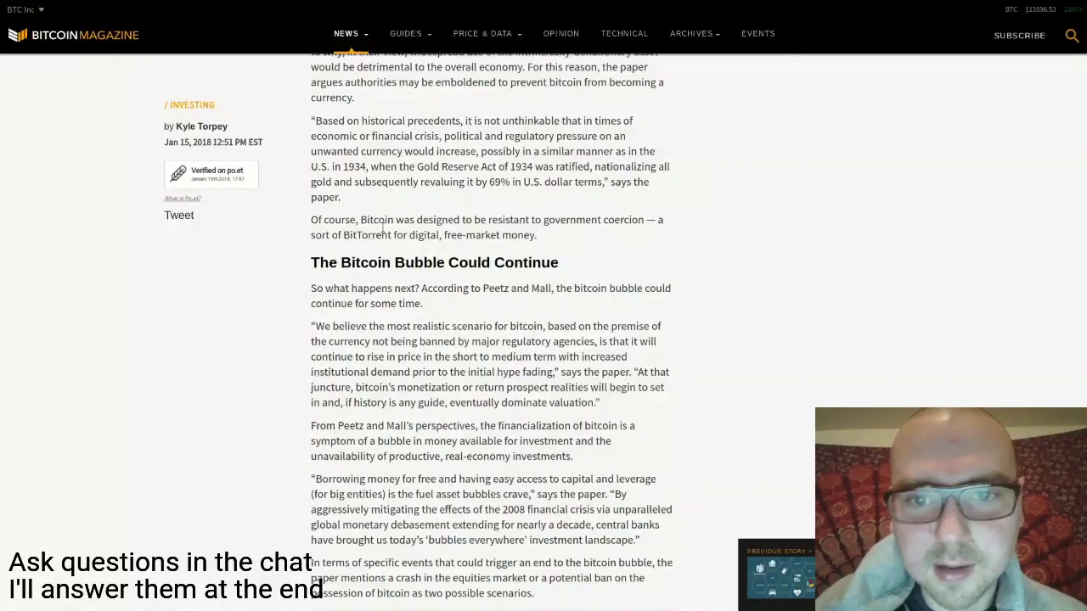
{"action": "mouse_move", "coordinate": [544, 236]}
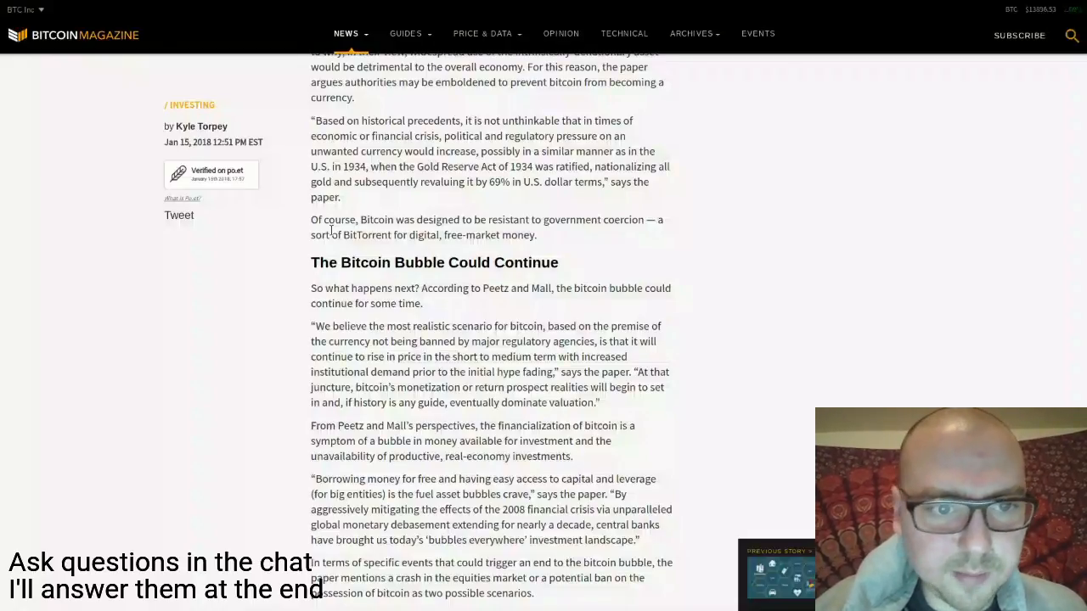
Reach the article's end showing the Further Reading link and topic hashtag tags
{"action": "scroll", "scroll_direction": "down", "scroll_amount": 3}
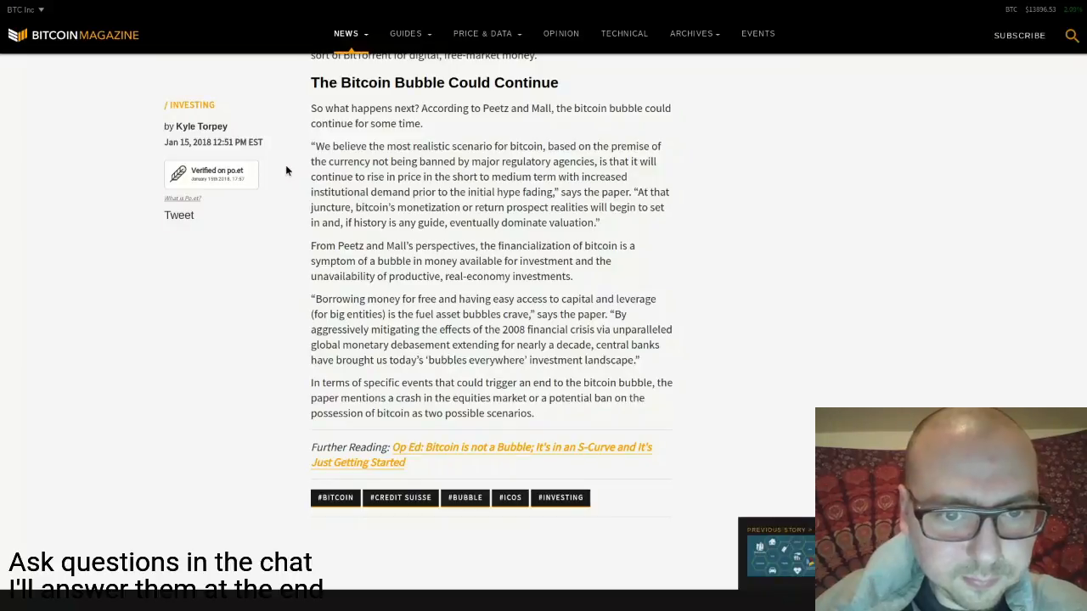
{"action": "scroll", "scroll_direction": "down", "scroll_amount": 3}
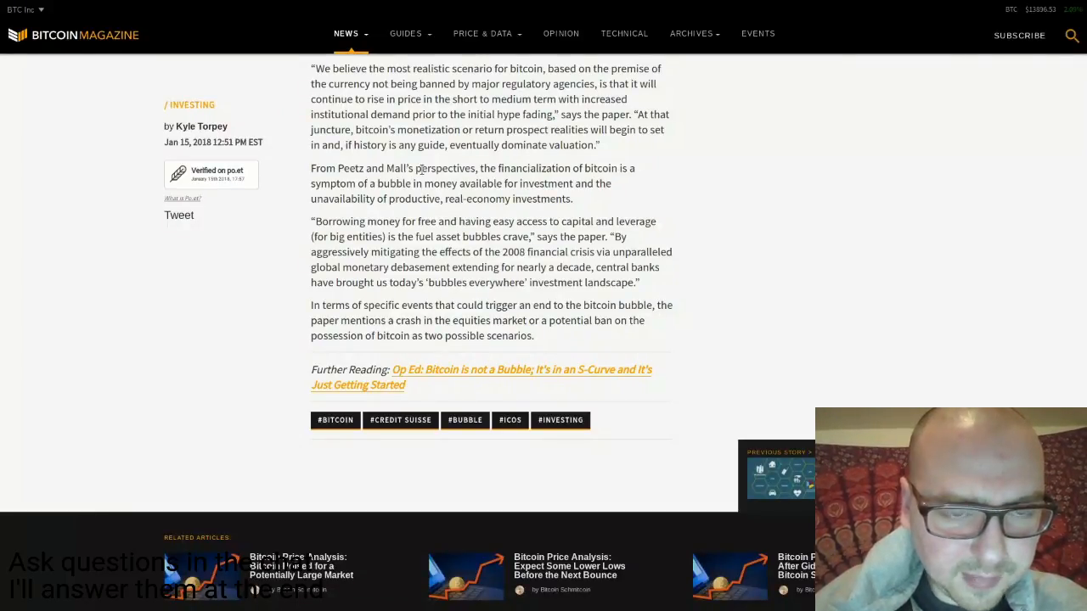
{"action": "scroll", "scroll_direction": "up", "scroll_amount": 3}
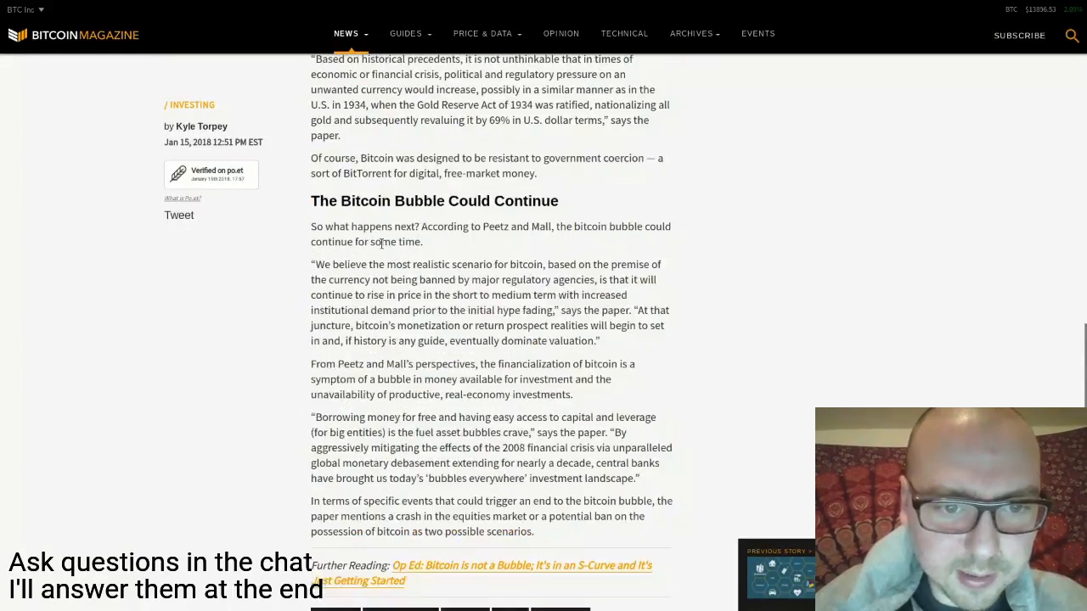
{"action": "scroll", "scroll_direction": "down", "scroll_amount": 3}
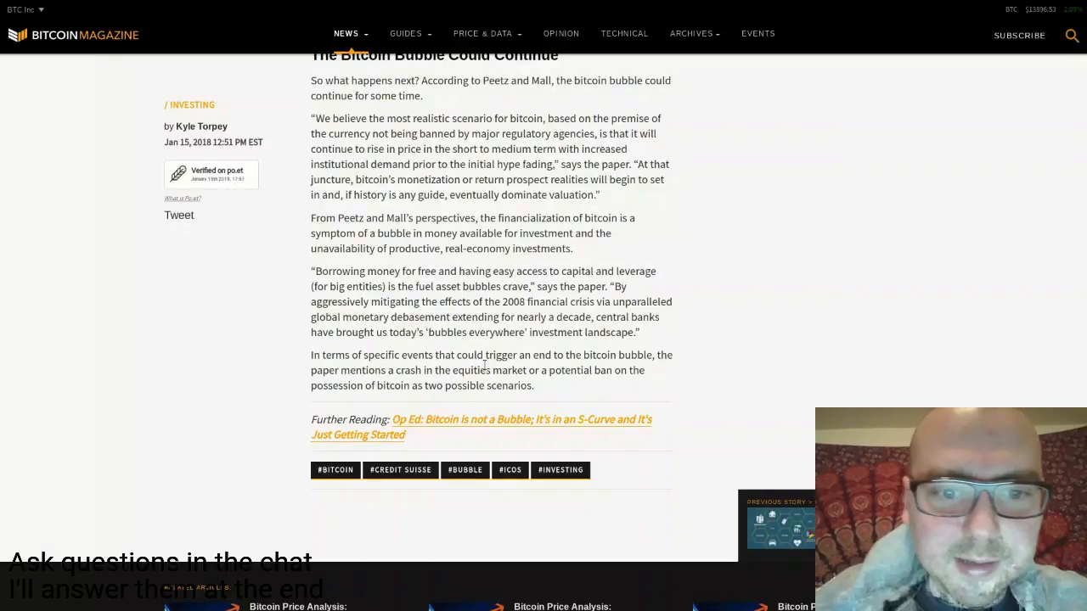
{"action": "mouse_move", "coordinate": [547, 394]}
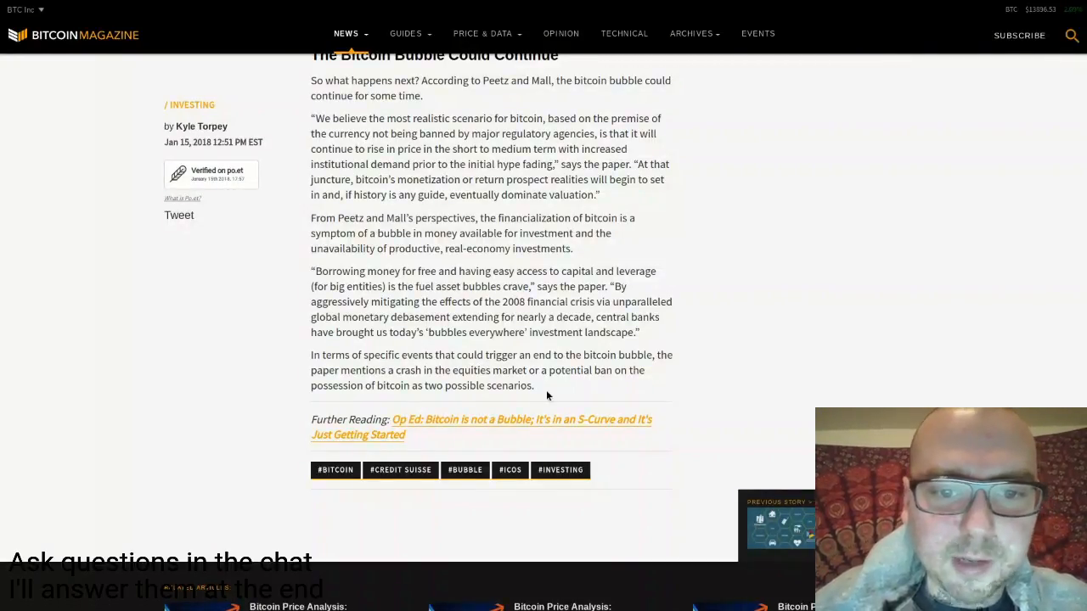
{"action": "mouse_move", "coordinate": [496, 327]}
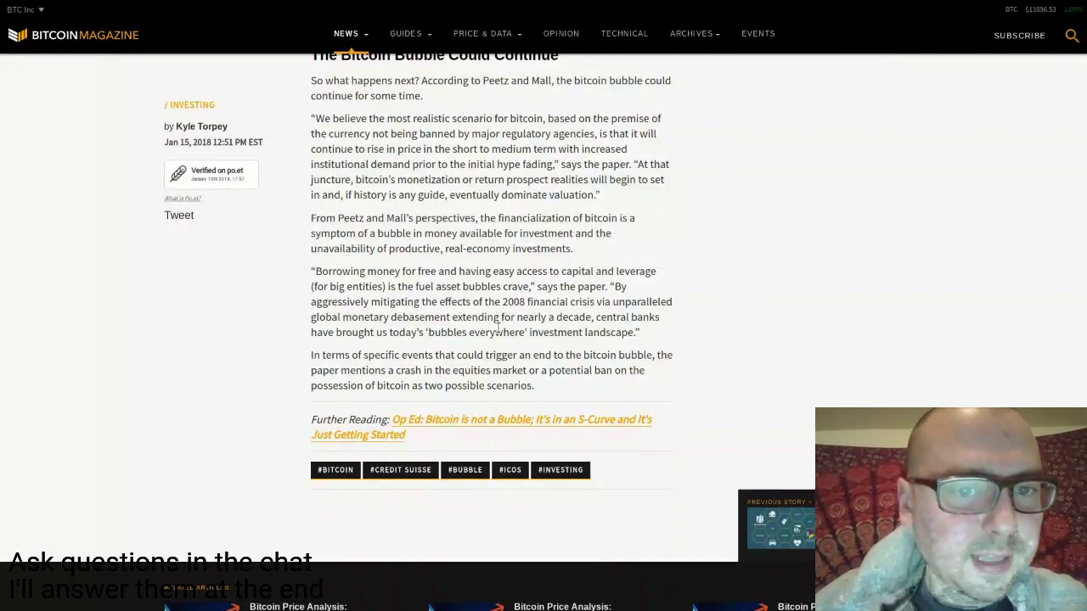